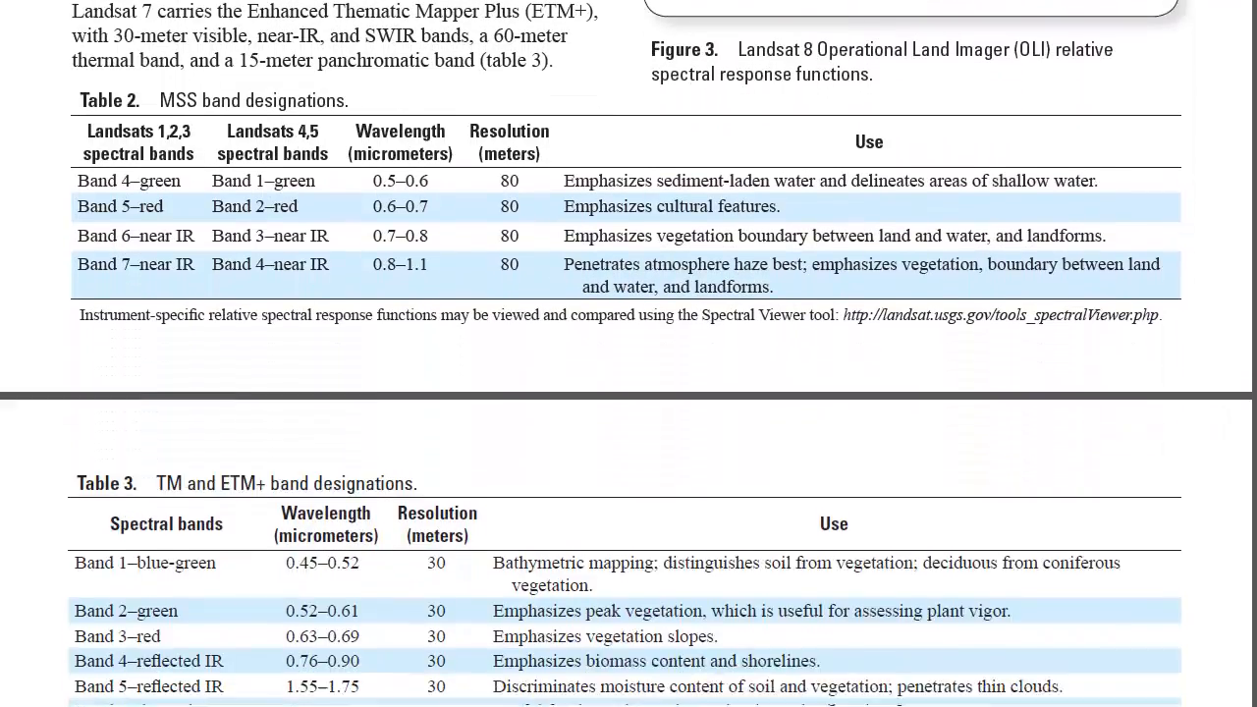
# Scroll the PDF to the Landsat MSS and TM/ETM+ band designation tables
pyautogui.scroll(-3)
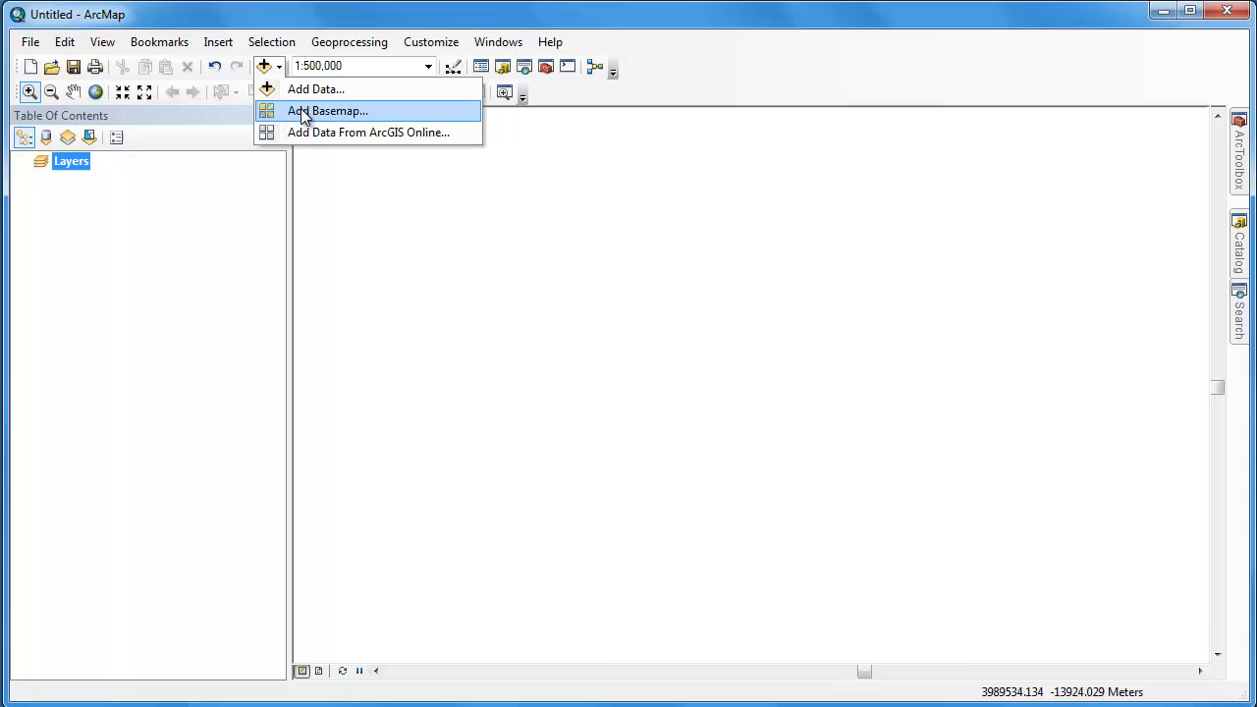
# Add the Imagery with Labels basemap from the basemap gallery
pyautogui.click(327, 110)
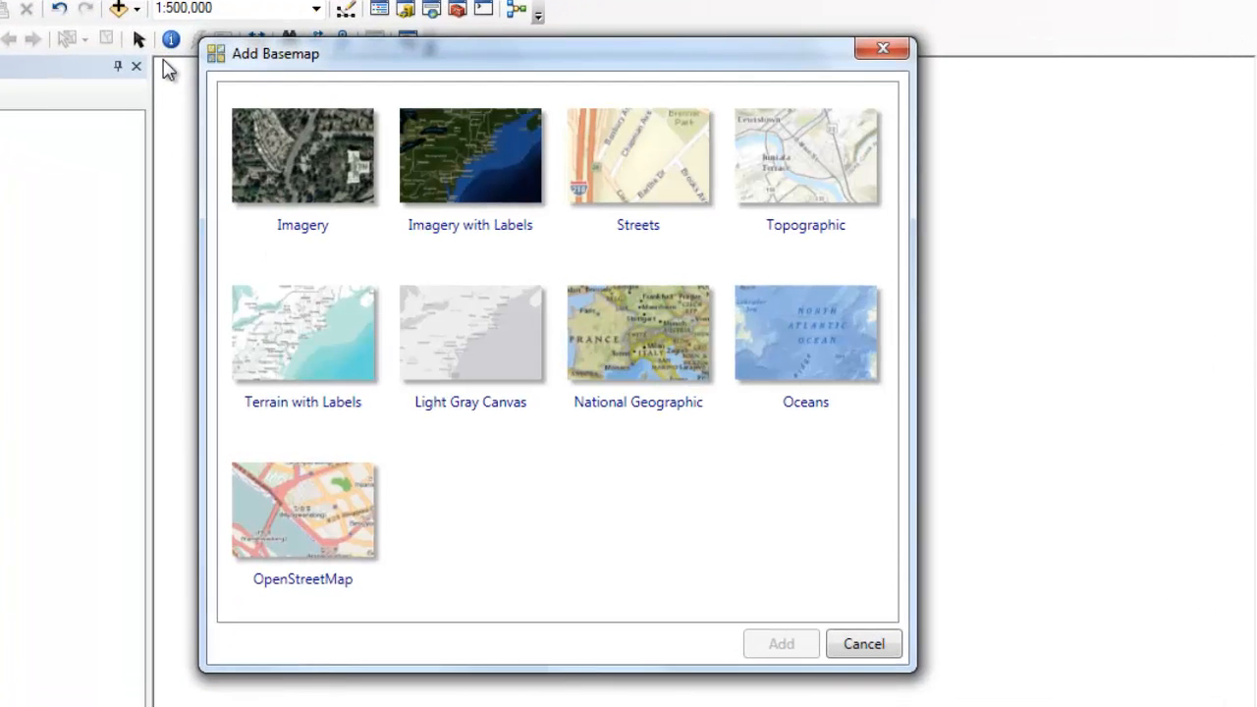
pyautogui.click(470, 157)
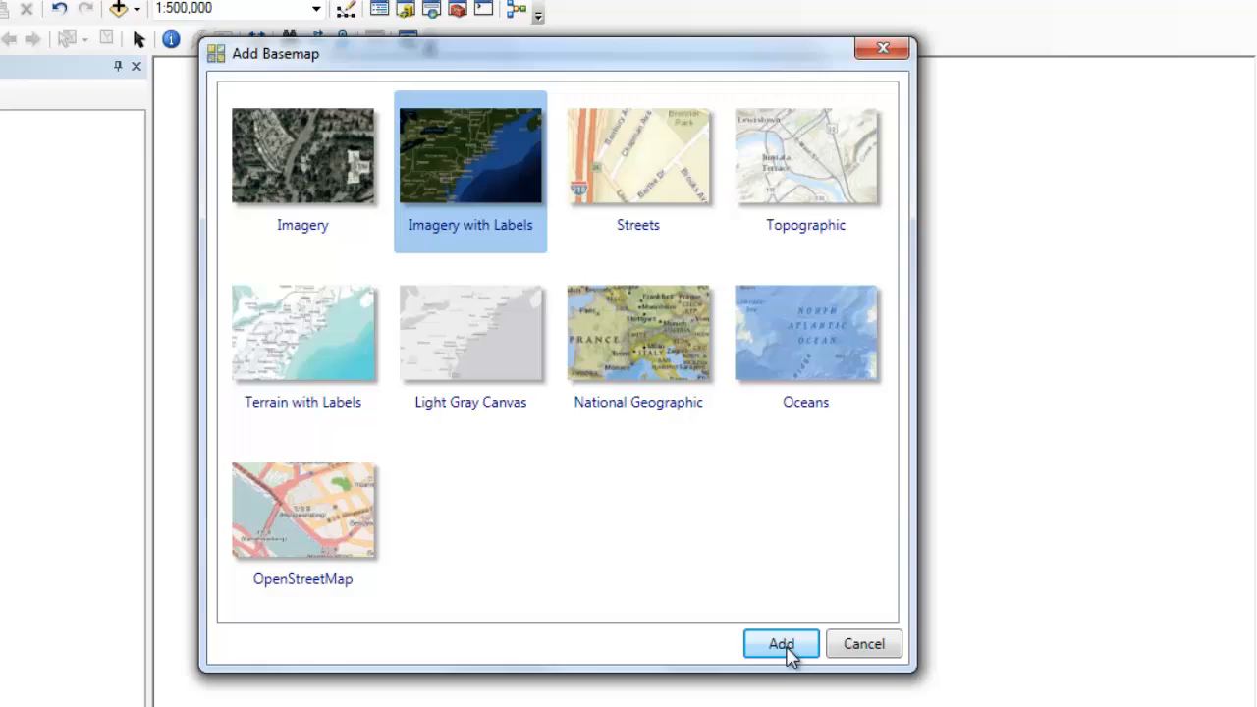
pyautogui.click(786, 644)
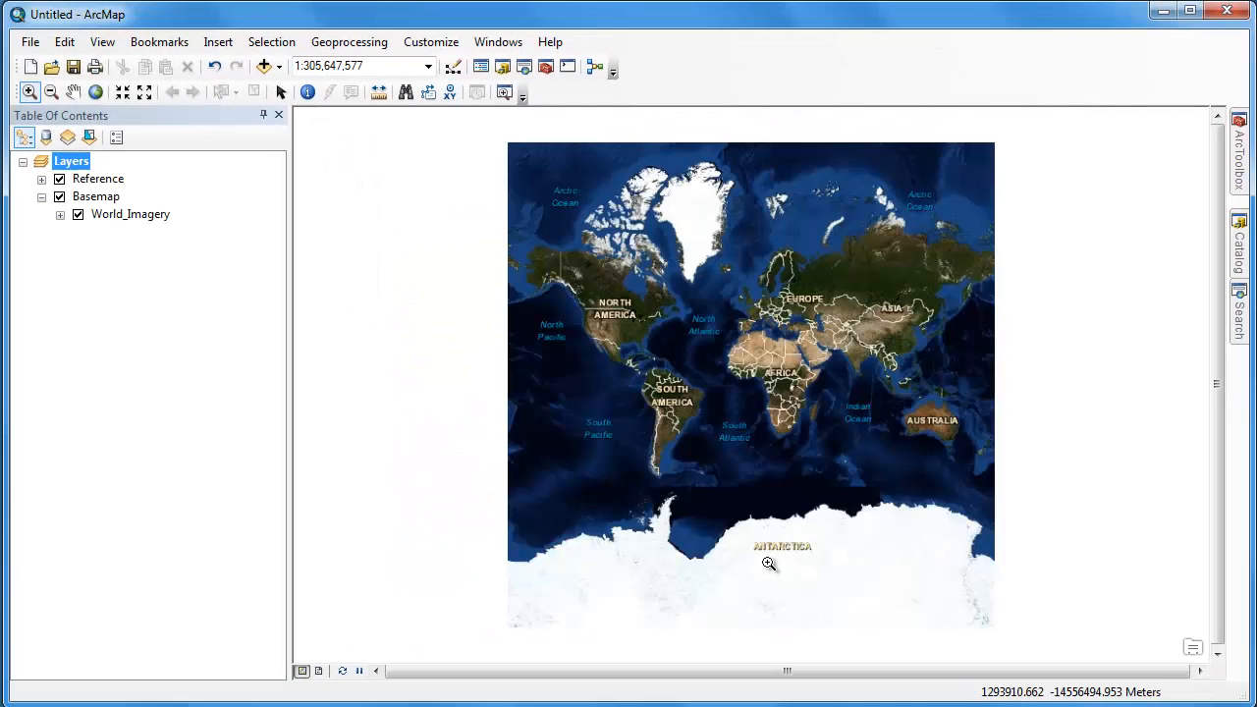
pyautogui.moveTo(409, 271)
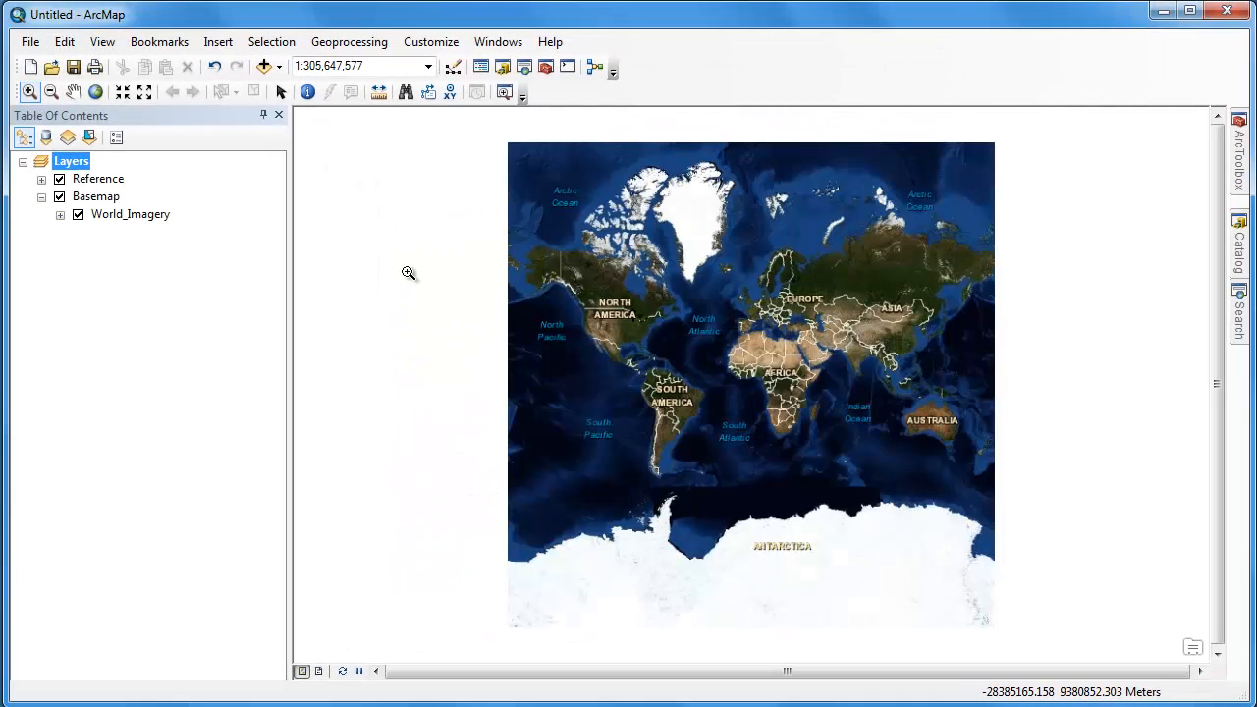
# Zoom the map to Lake Nakuru using saved Bookmark 1
pyautogui.click(160, 41)
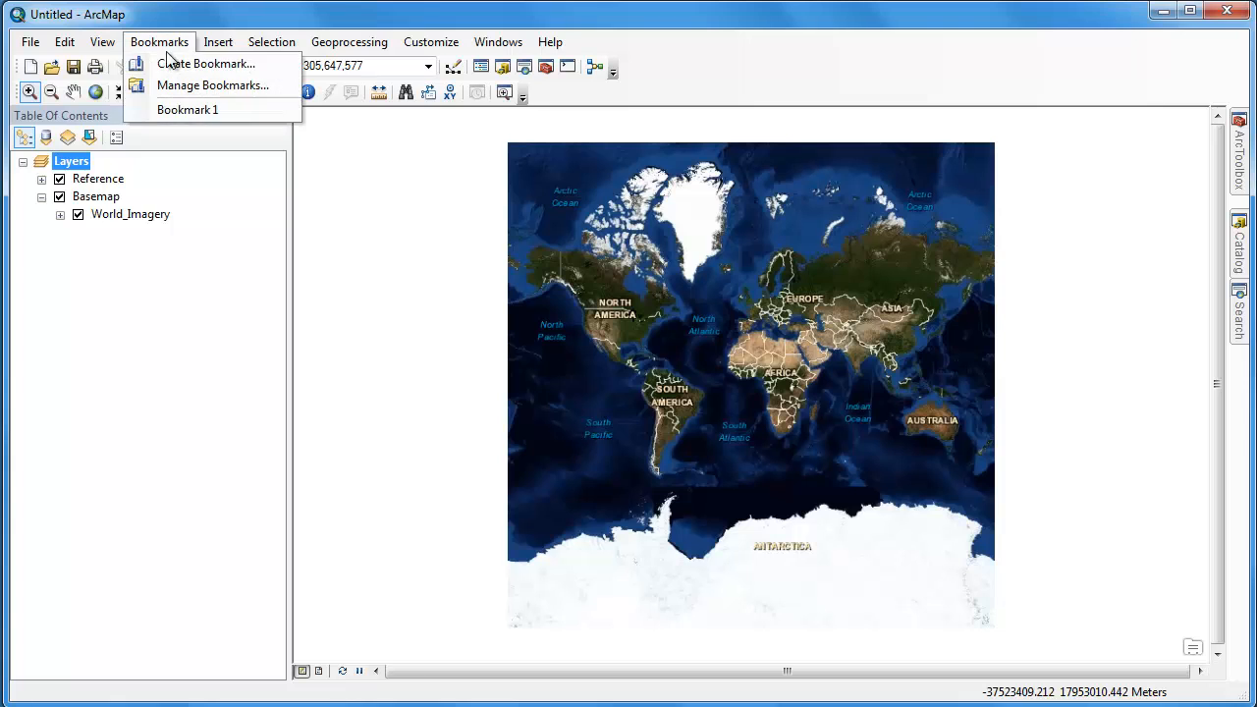
pyautogui.click(187, 110)
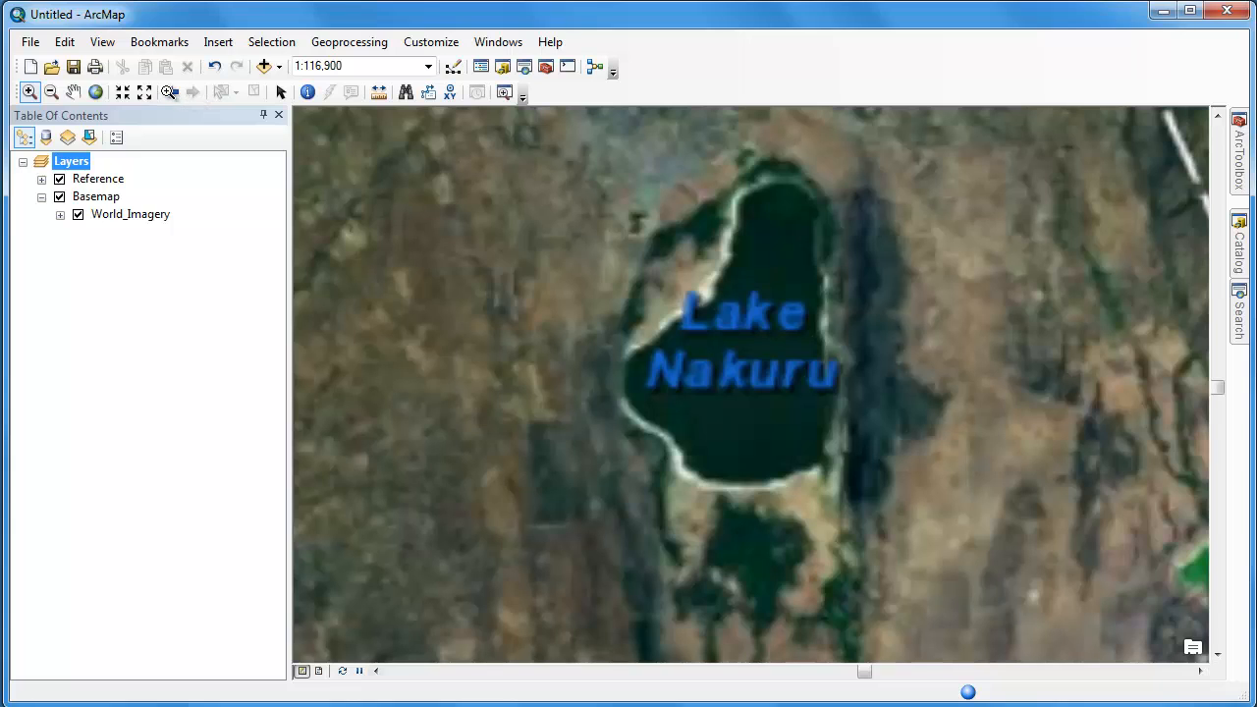
pyautogui.click(169, 92)
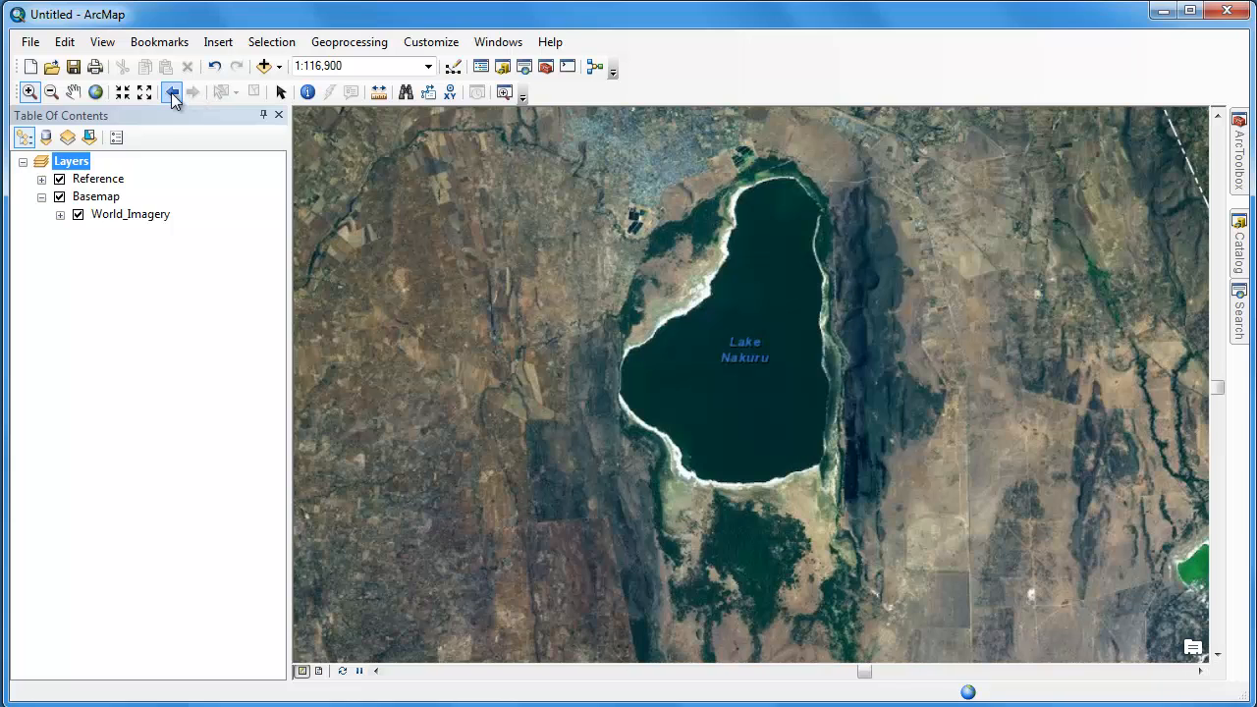
pyautogui.click(173, 93)
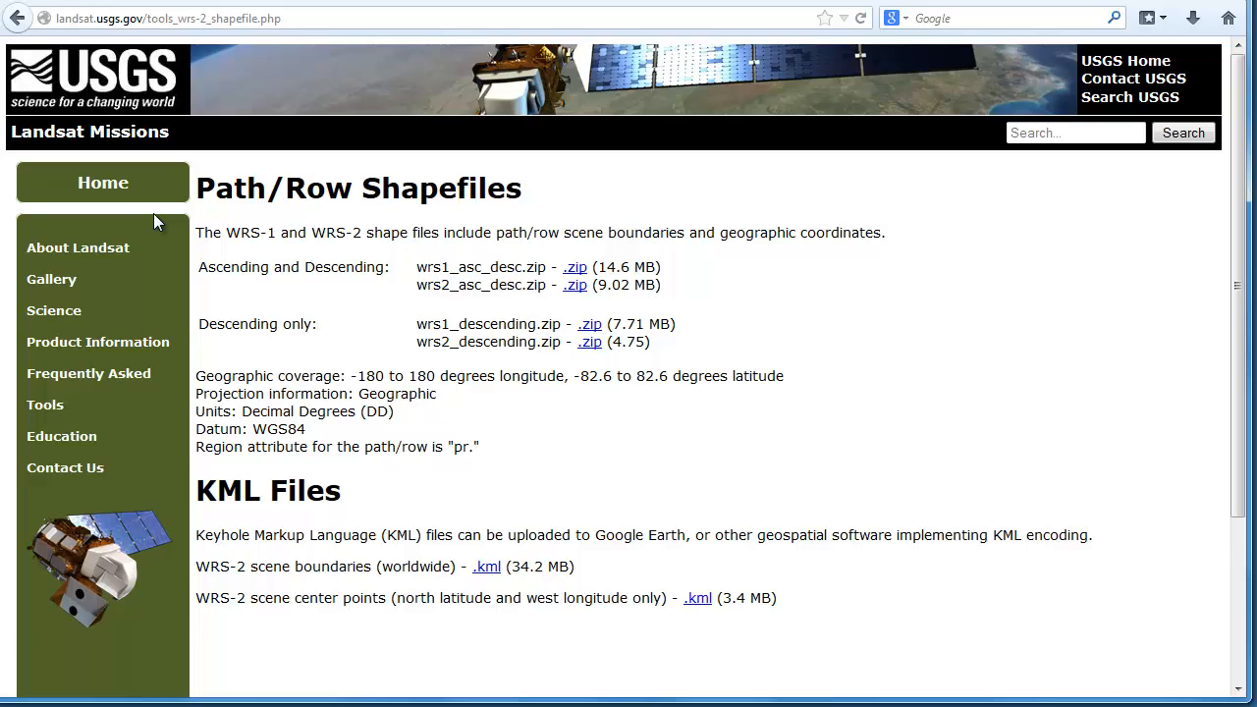
pyautogui.moveTo(287, 330)
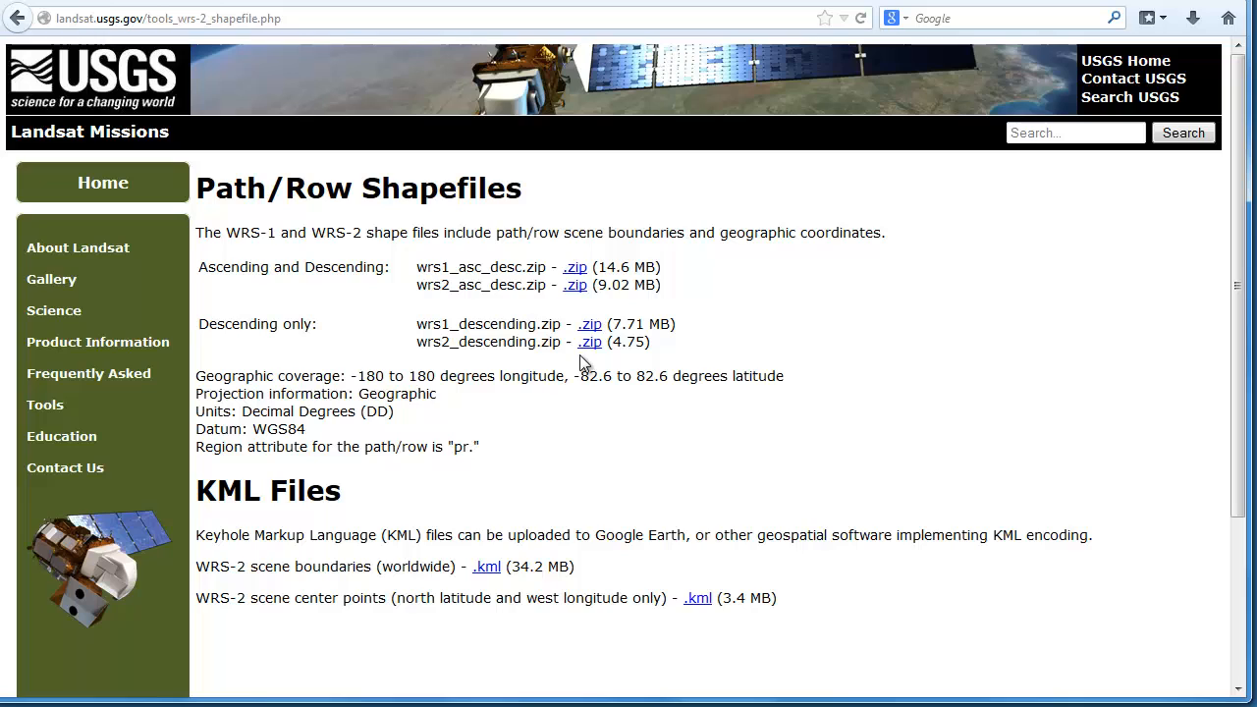
pyautogui.moveTo(589, 341)
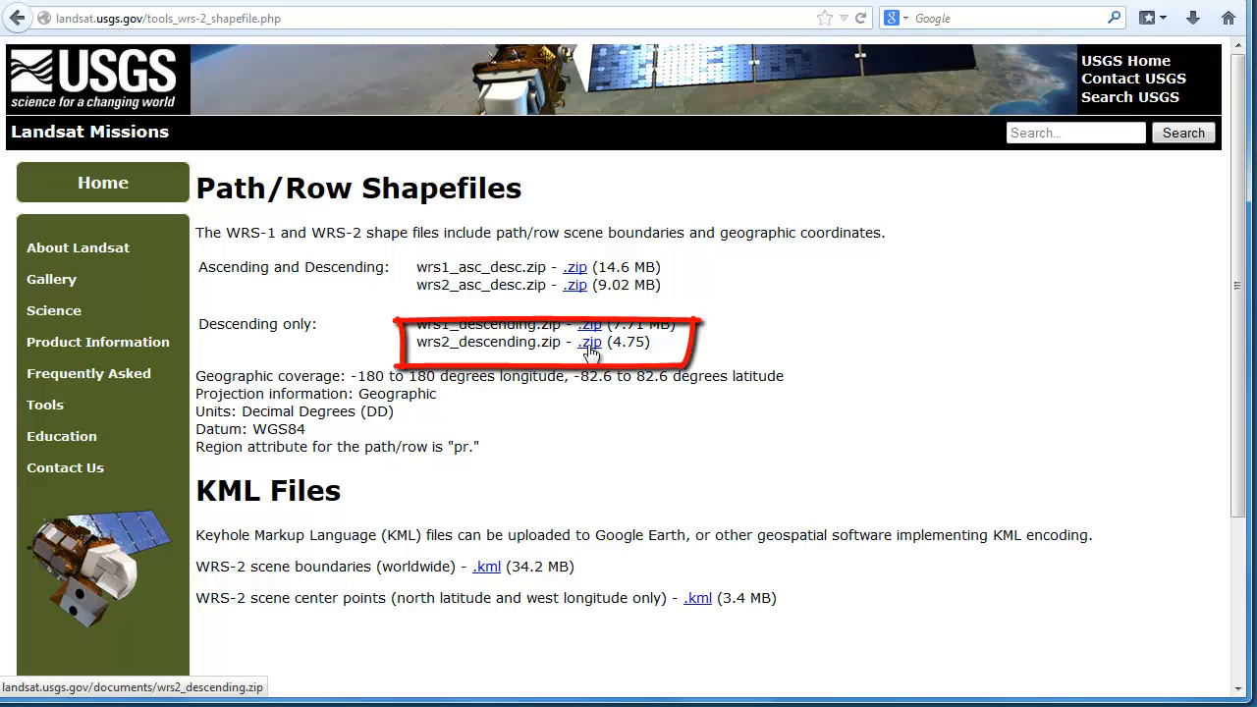
# Save the wrs2_descending .zip shapefile archive from the USGS Landsat page
pyautogui.click(574, 341)
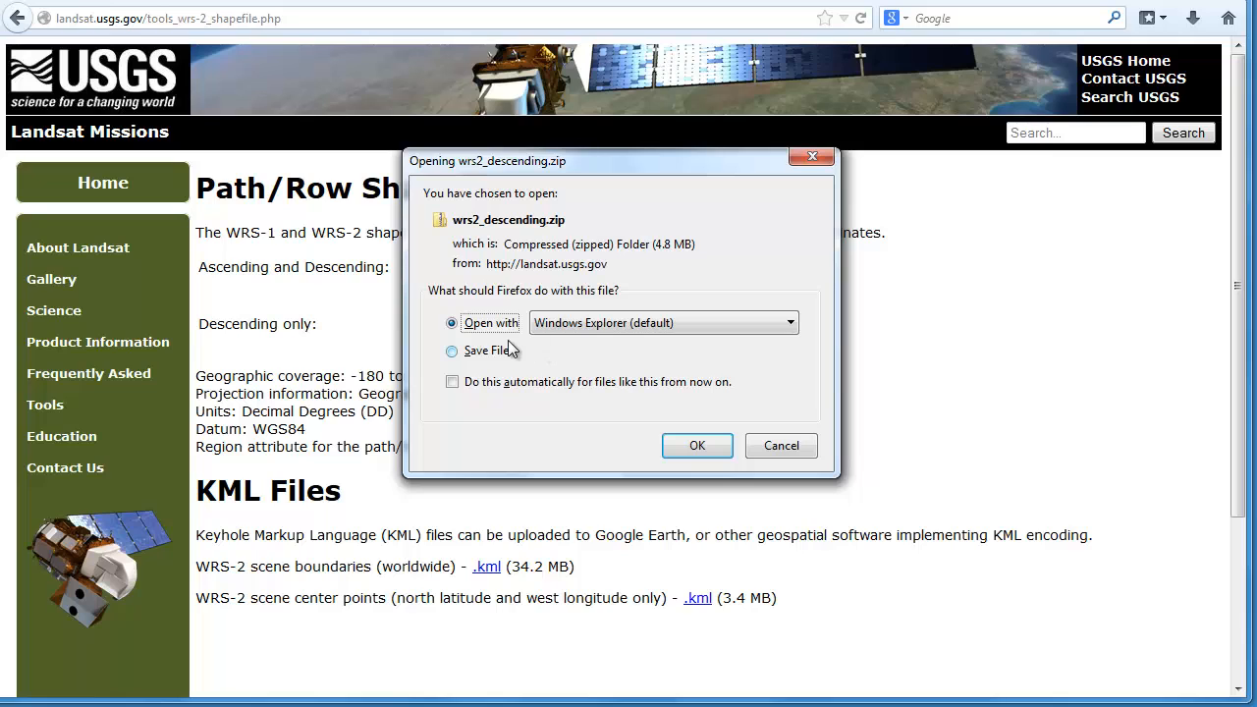
pyautogui.click(452, 350)
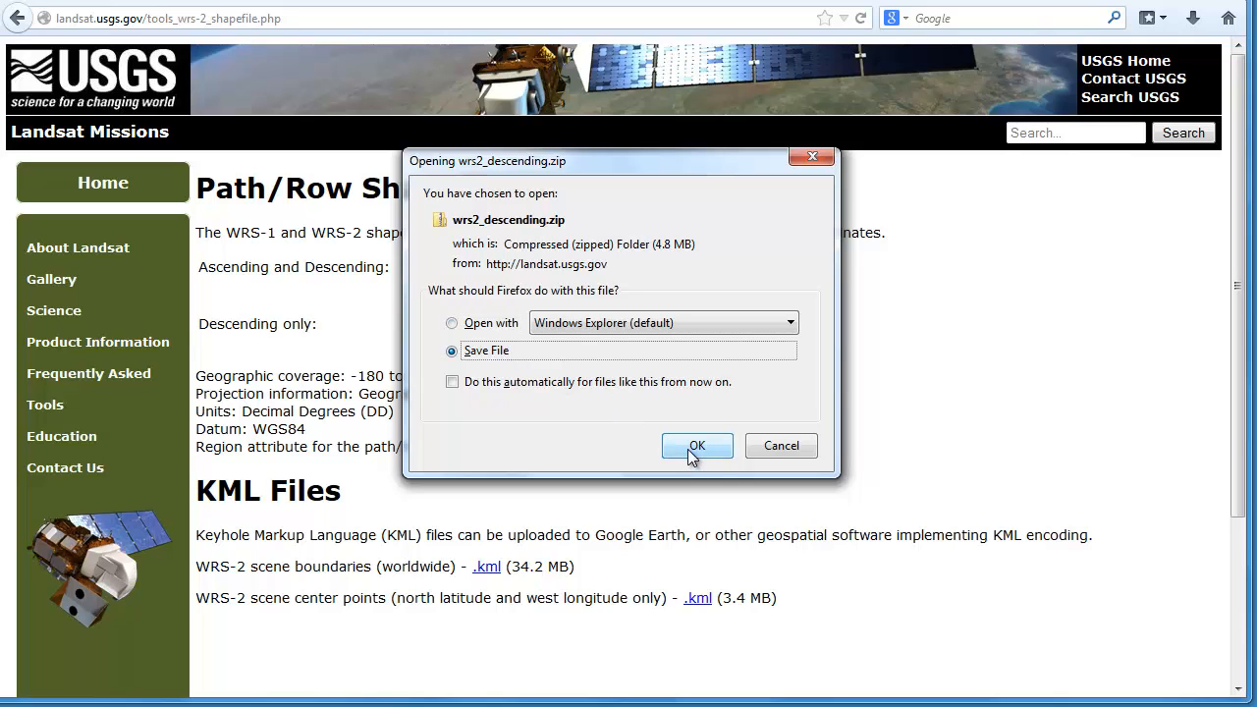
pyautogui.click(698, 446)
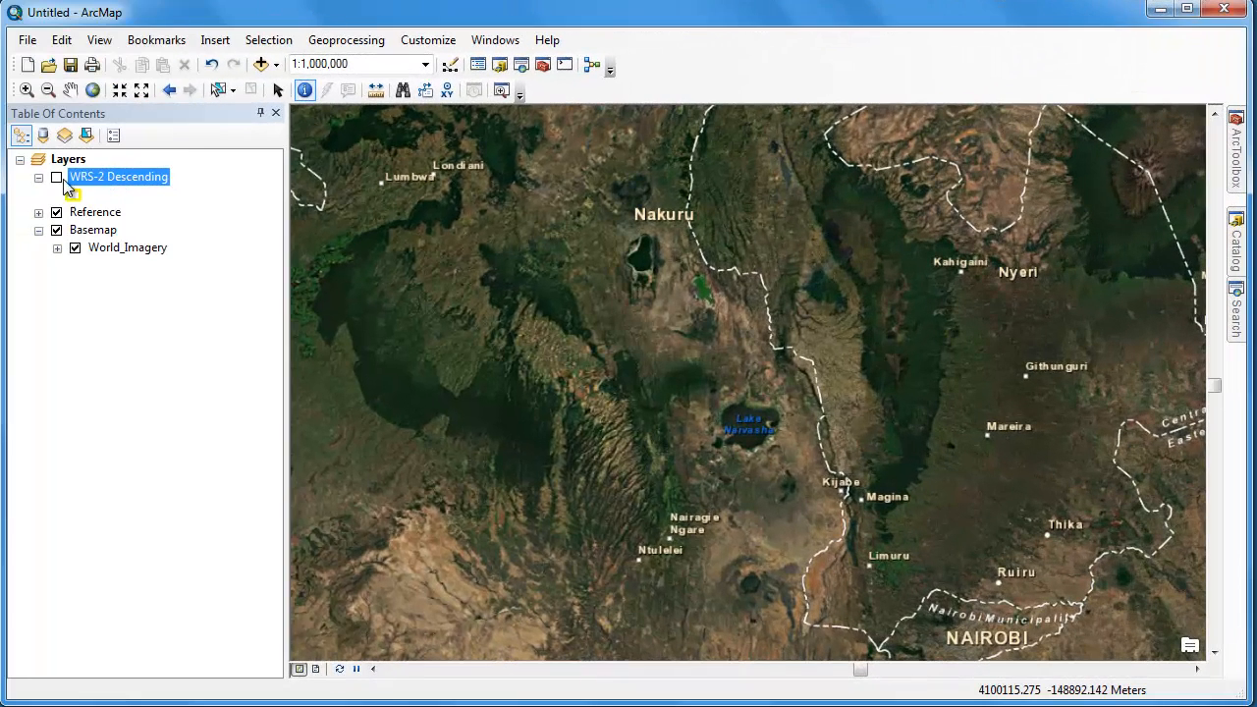
# Turn on the WRS-2 Descending layer so path/row boundaries draw over Lake Nakuru
pyautogui.click(55, 177)
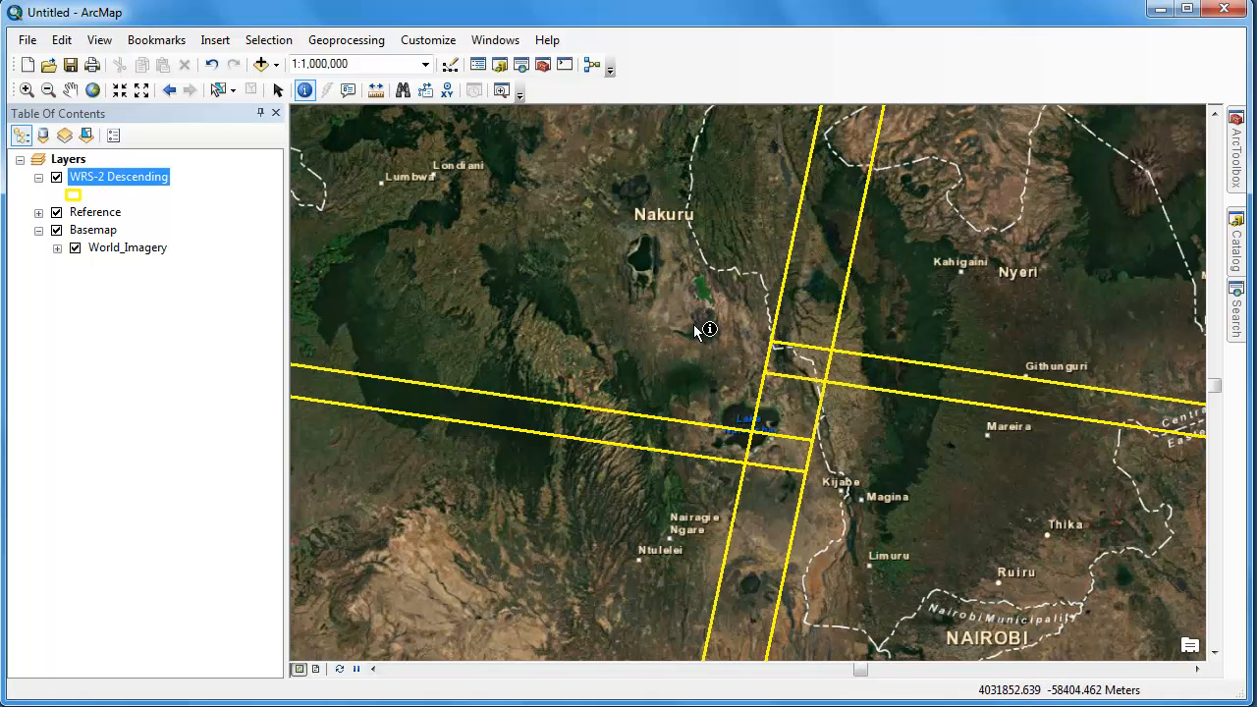
pyautogui.click(704, 330)
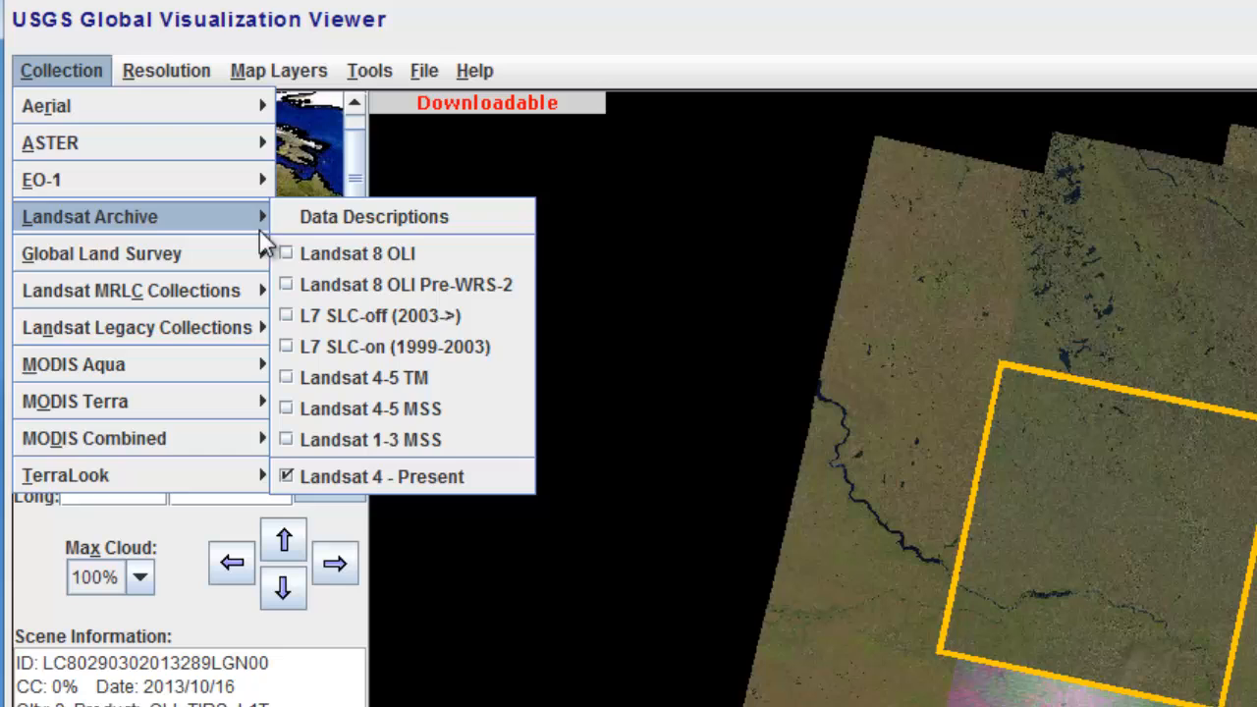
pyautogui.moveTo(291, 257)
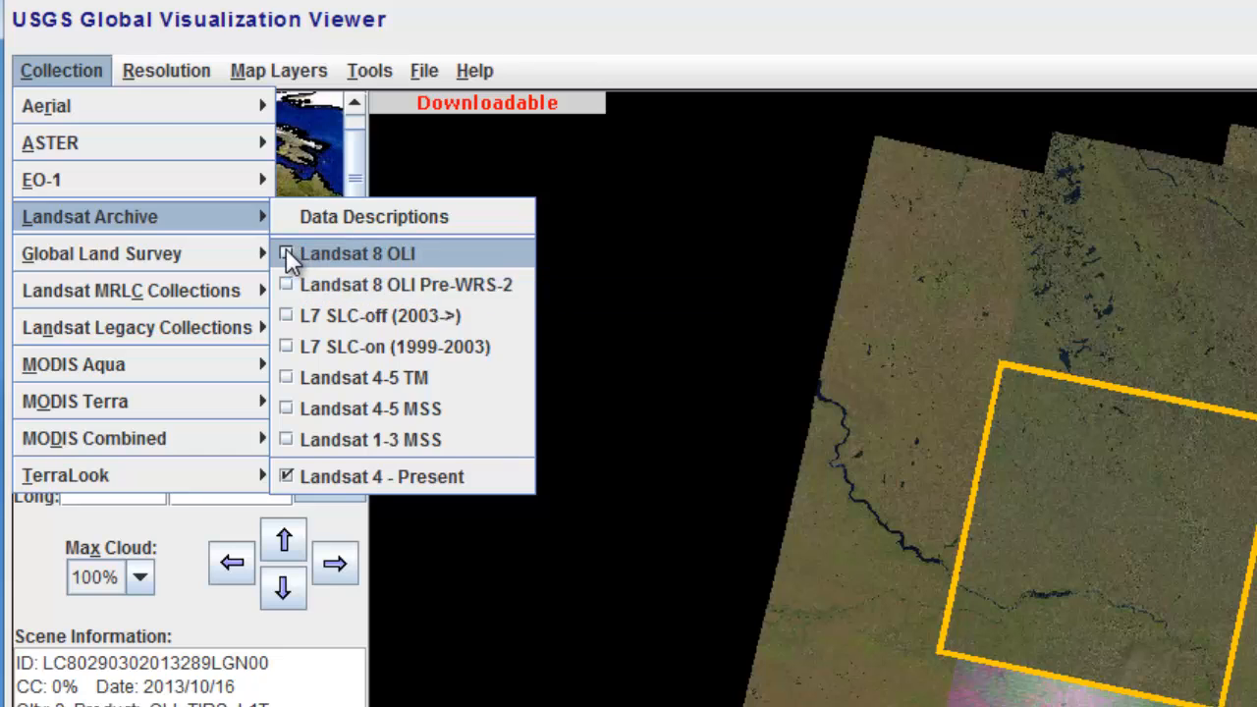
# Switch to the Landsat 8 OLI collection and go to path 169, row 60
pyautogui.click(287, 253)
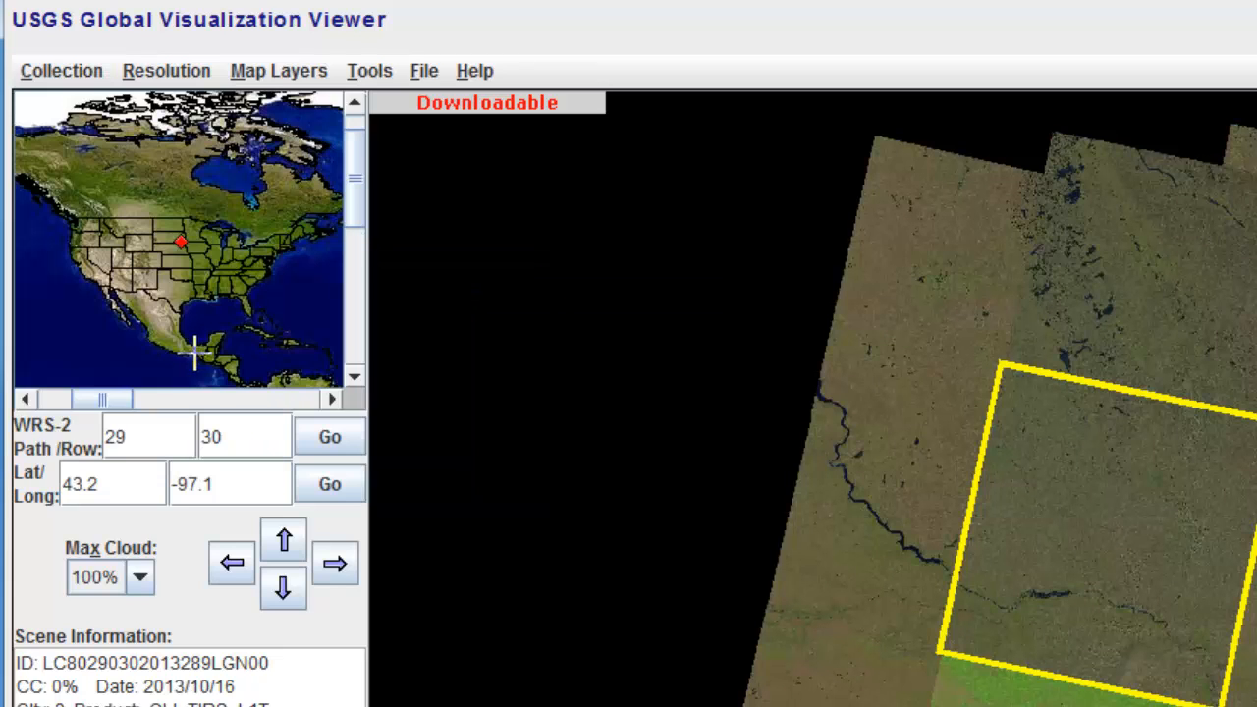
pyautogui.click(138, 436)
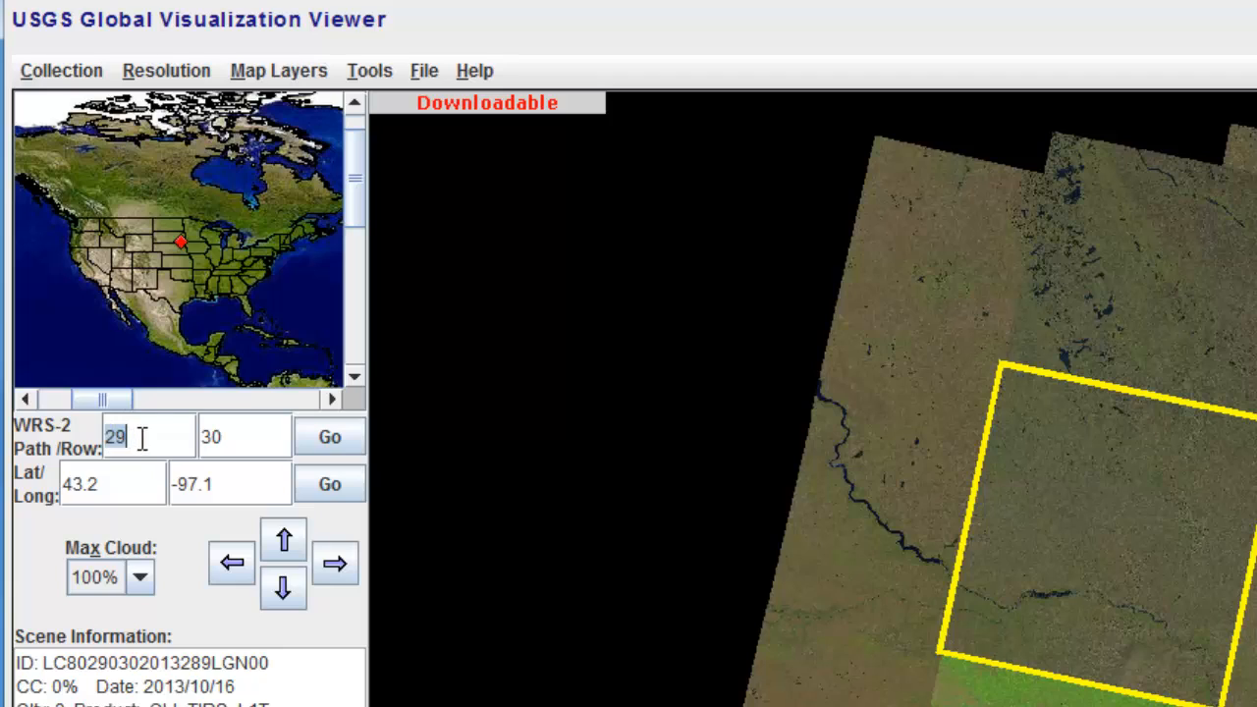
pyautogui.write('16')
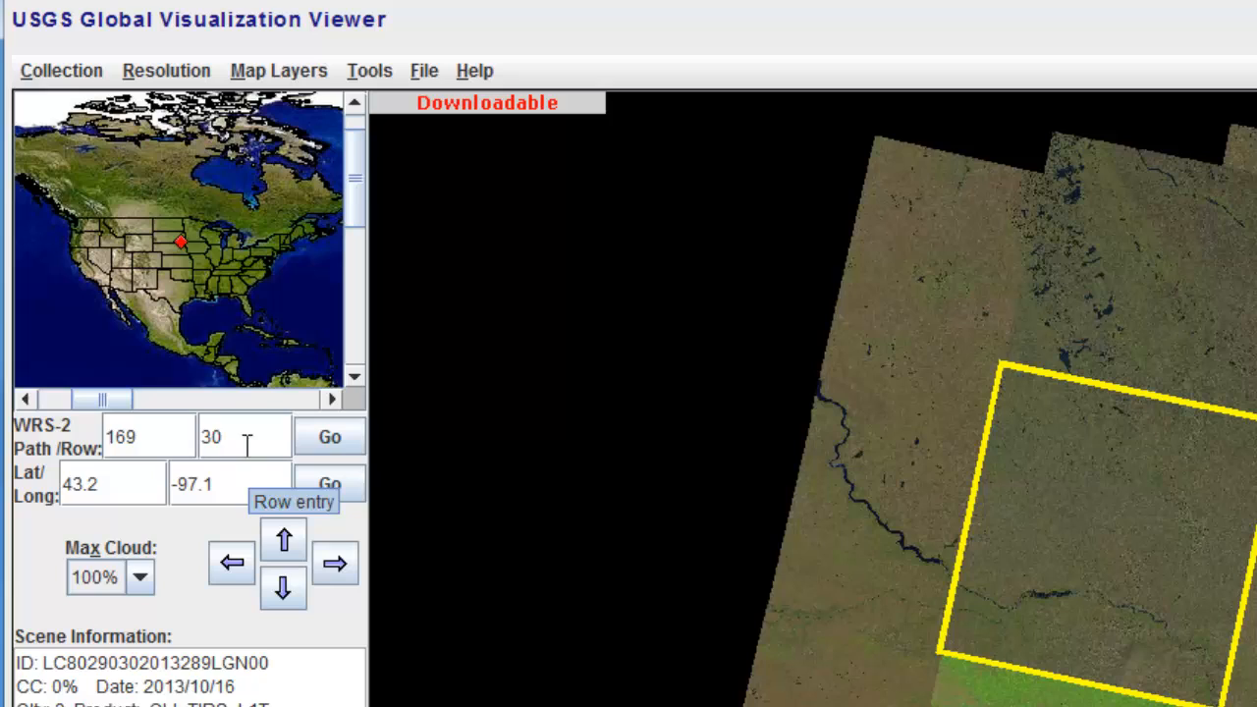
pyautogui.write('60')
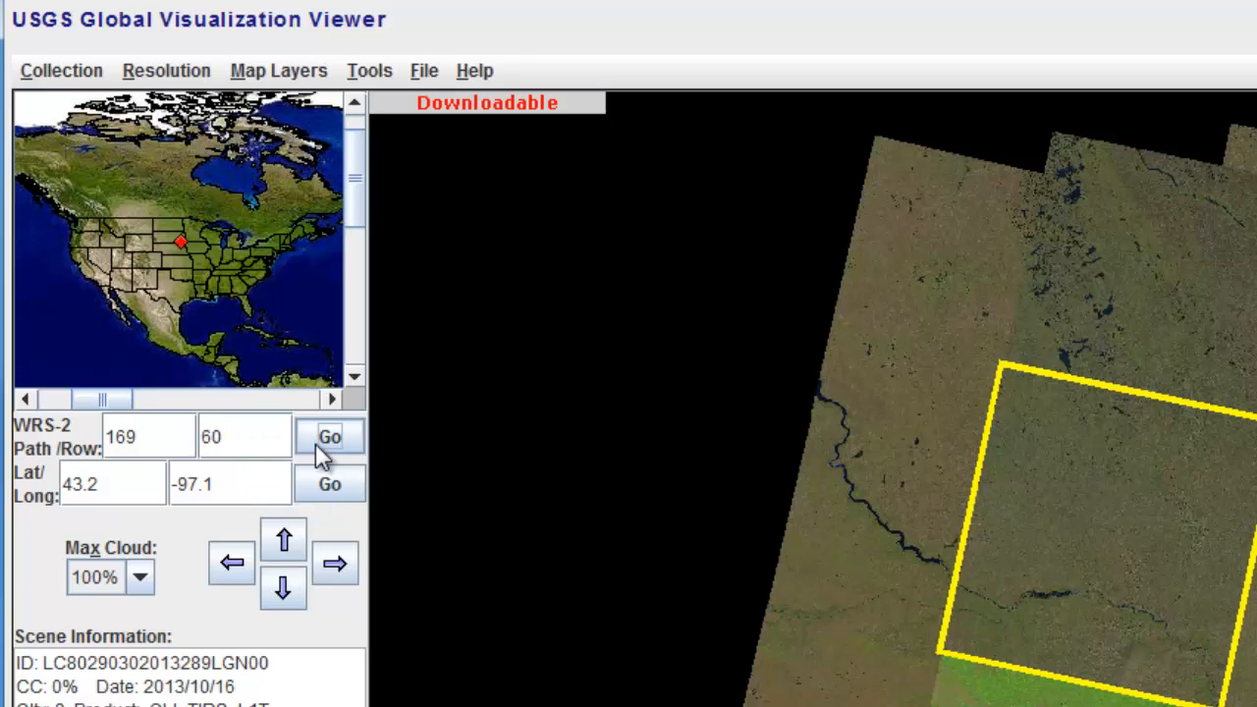
pyautogui.click(330, 436)
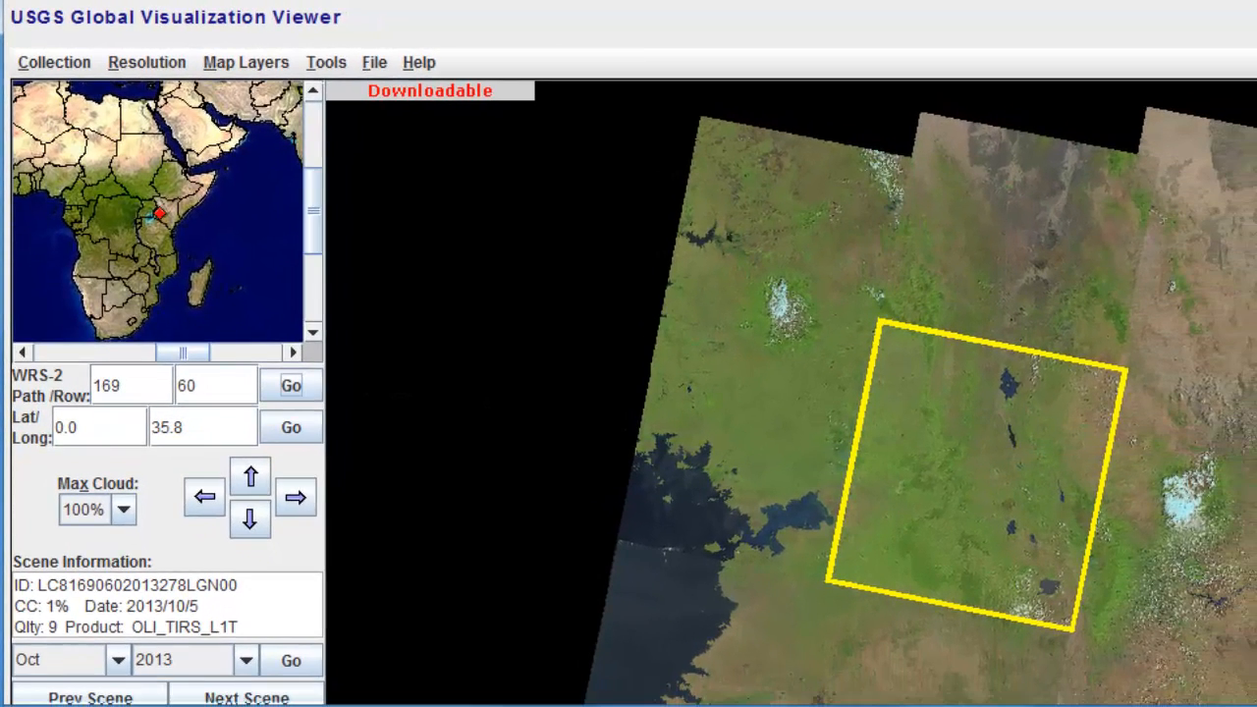
# Browse the 2013 scene dates with Prev/Next Scene to reach September 2013
pyautogui.scroll(-3)
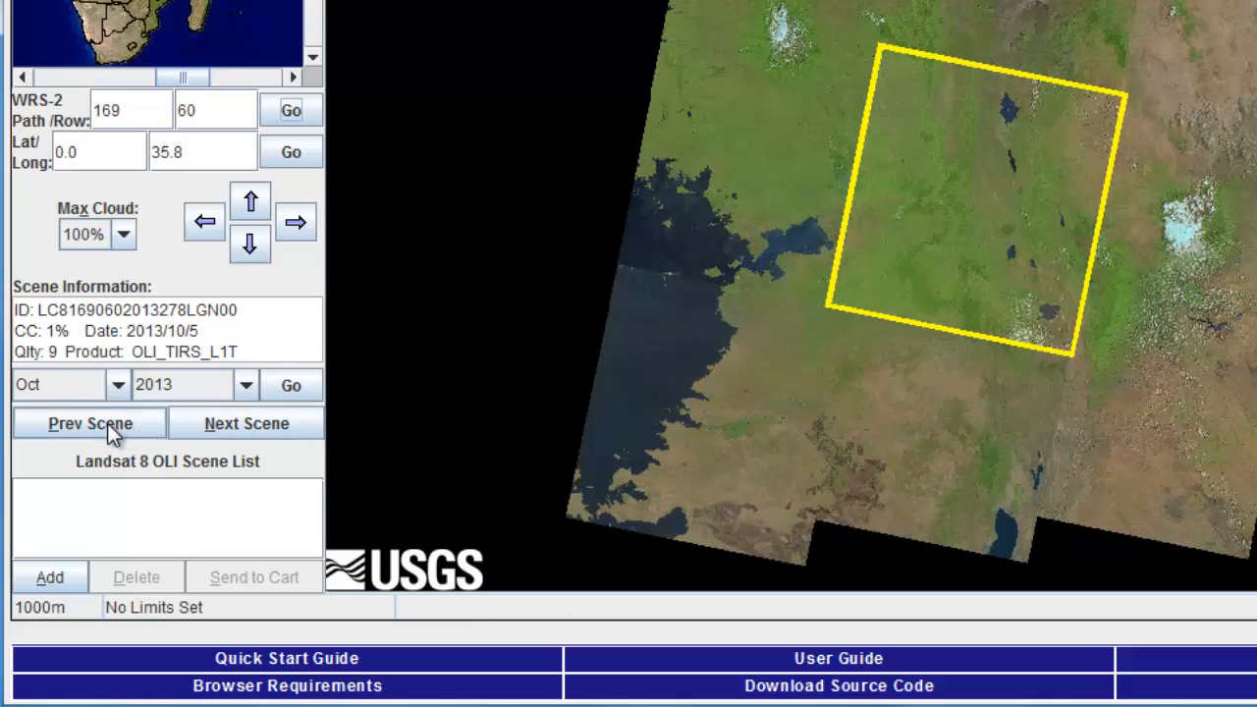
pyautogui.click(90, 424)
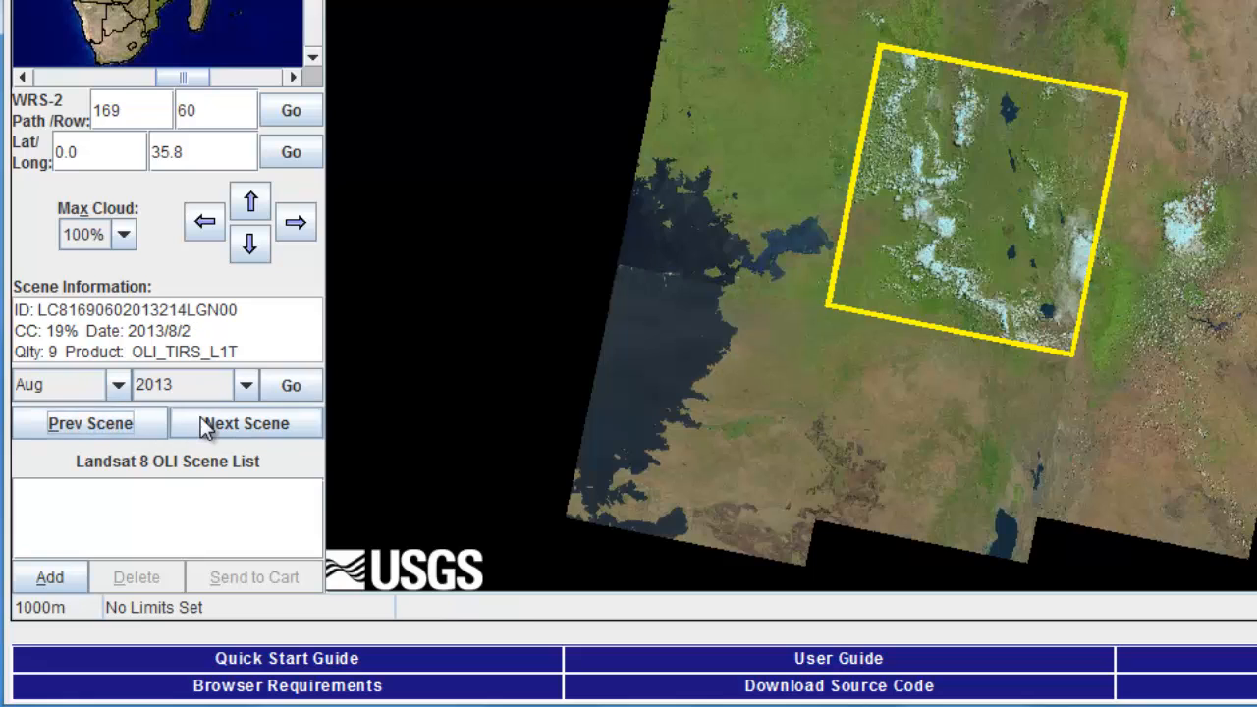
pyautogui.click(246, 423)
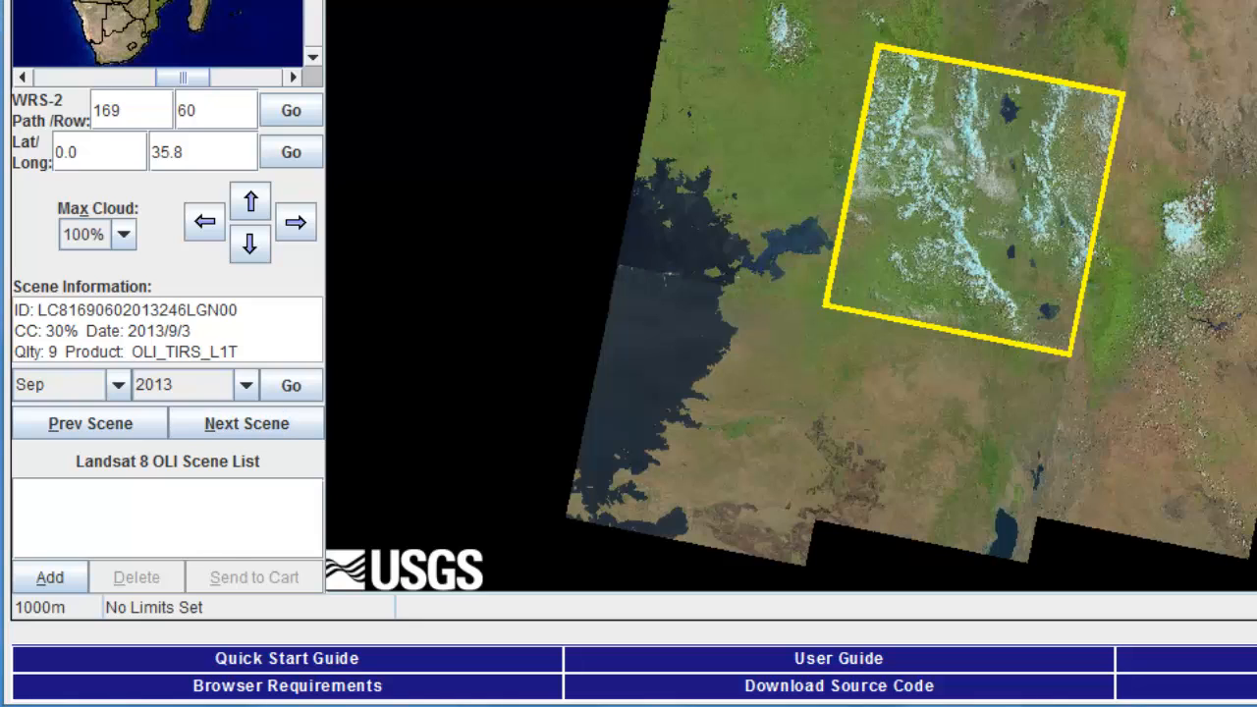
pyautogui.moveTo(169, 538)
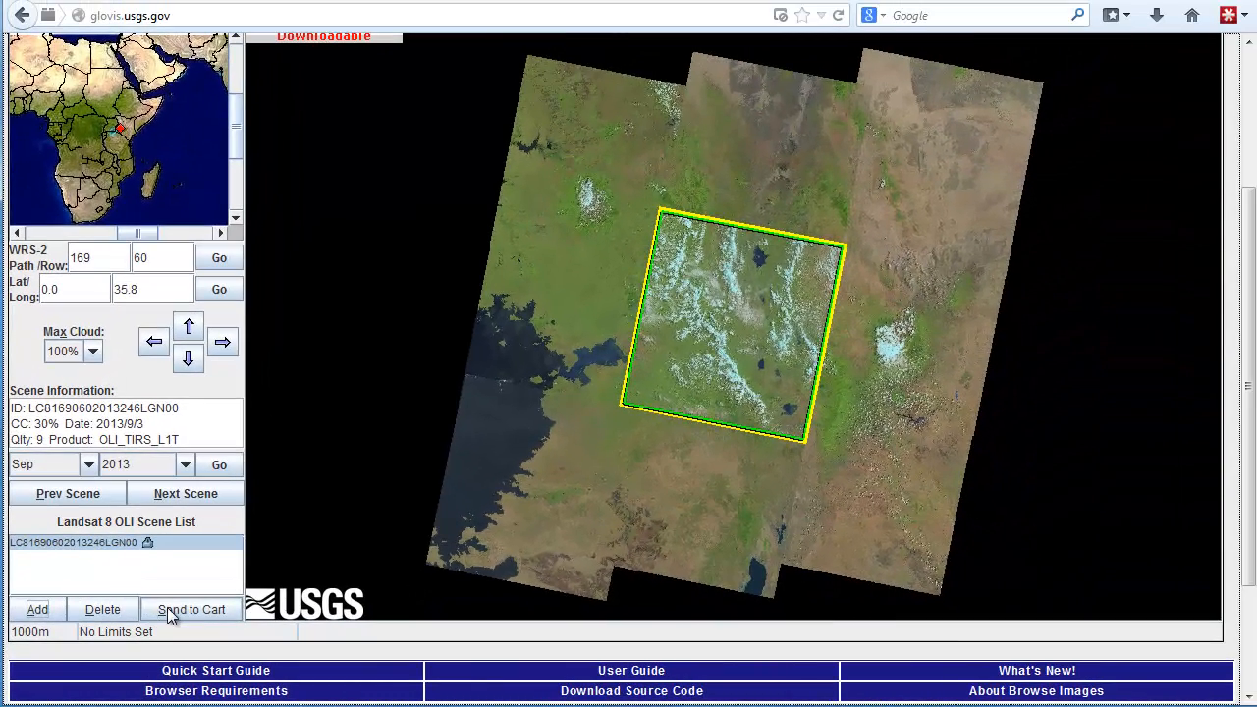
# Send the scene to the order cart and sign in to the USGS account
pyautogui.click(191, 609)
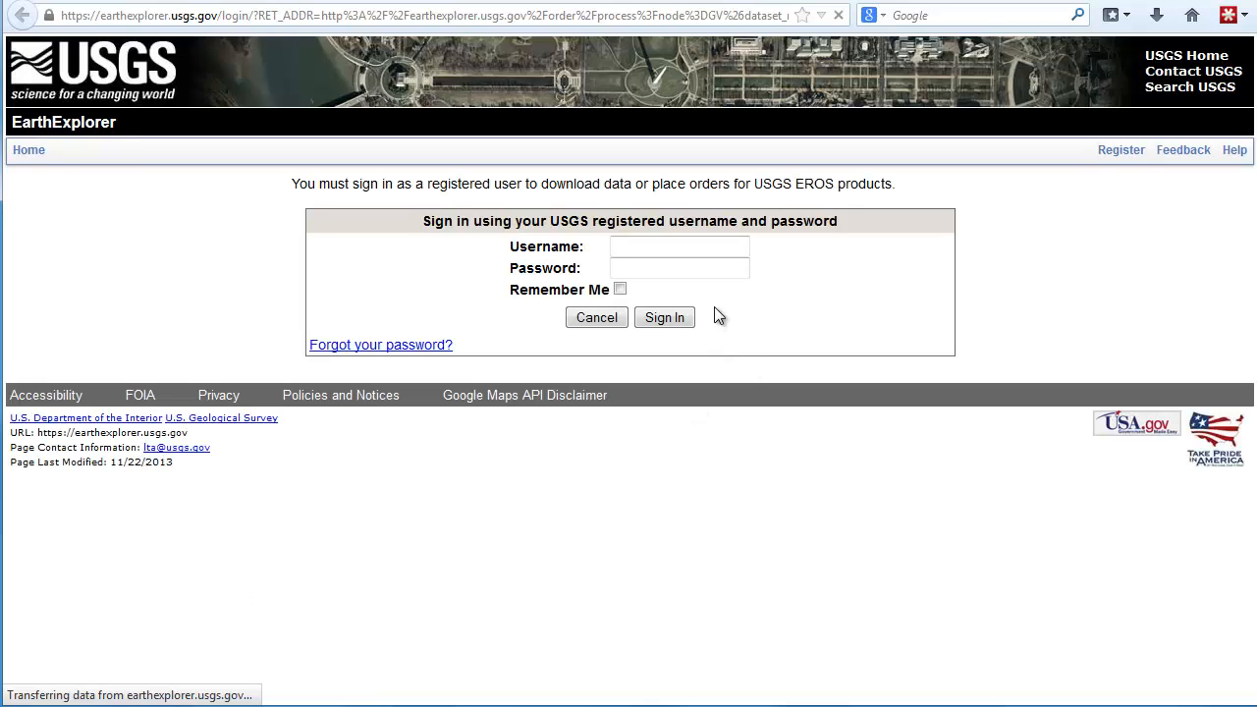
pyautogui.click(665, 318)
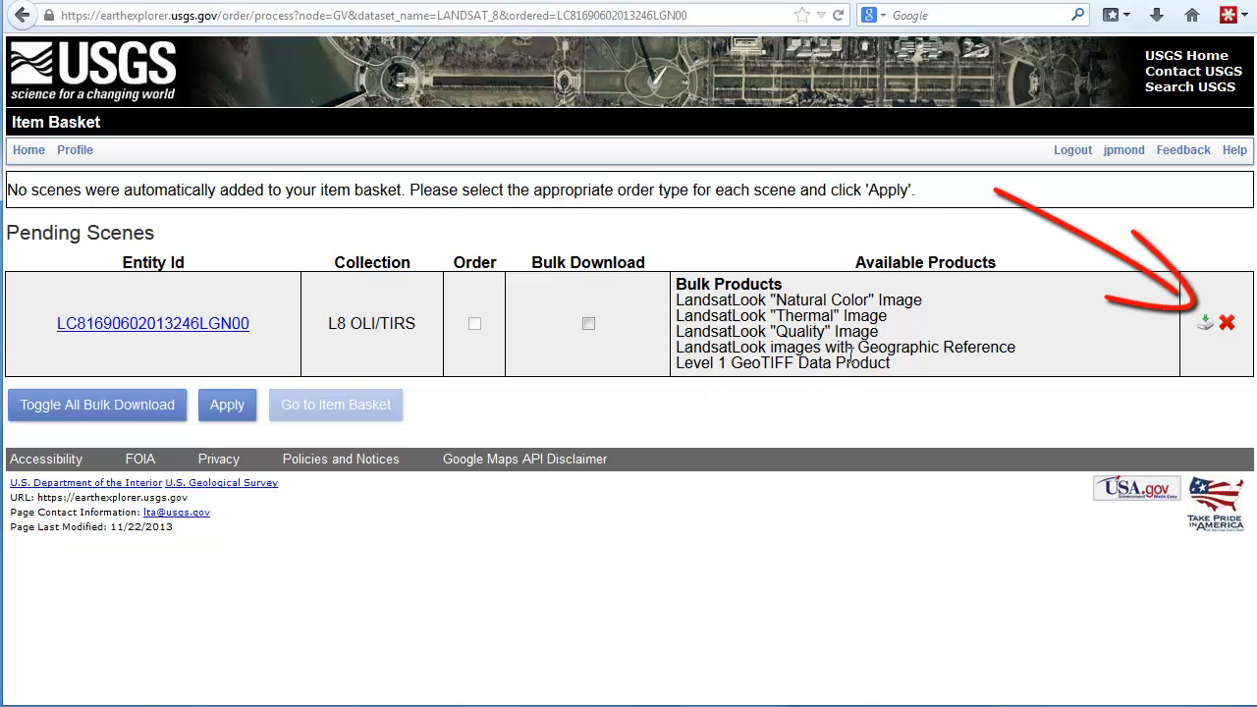
pyautogui.moveTo(1206, 323)
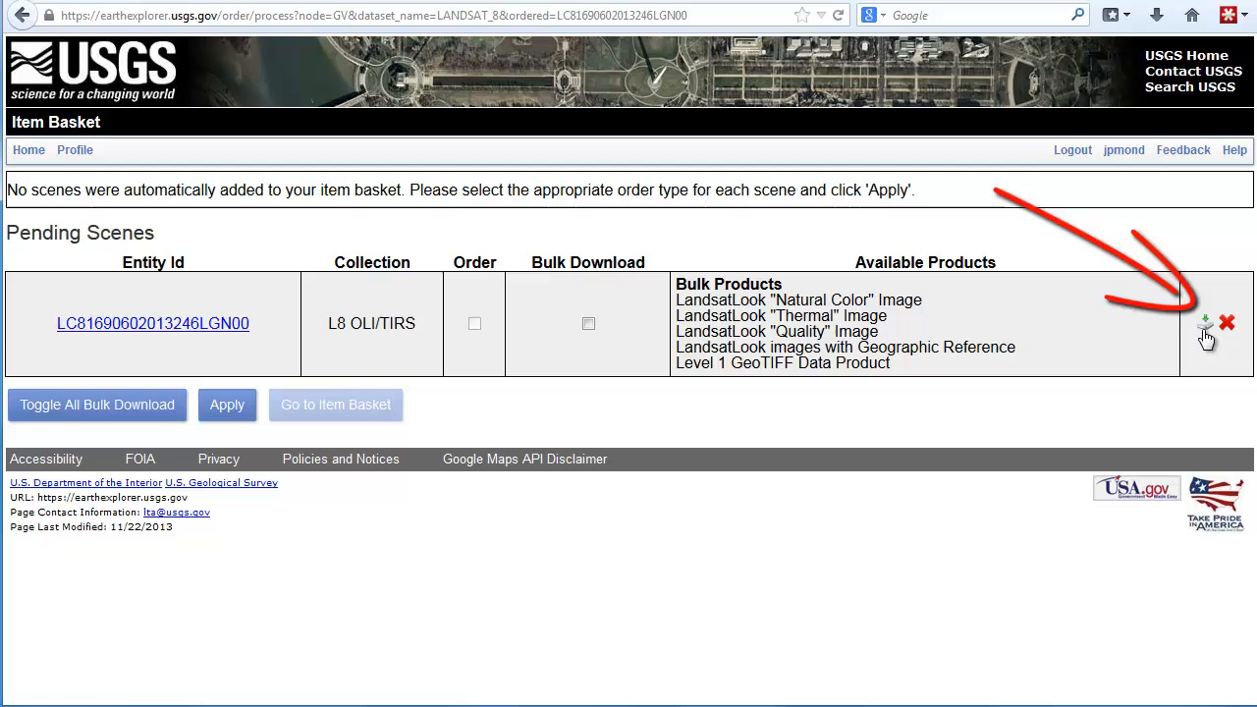
# Download and save the Level 1 GeoTIFF data product for the scene
pyautogui.click(1206, 321)
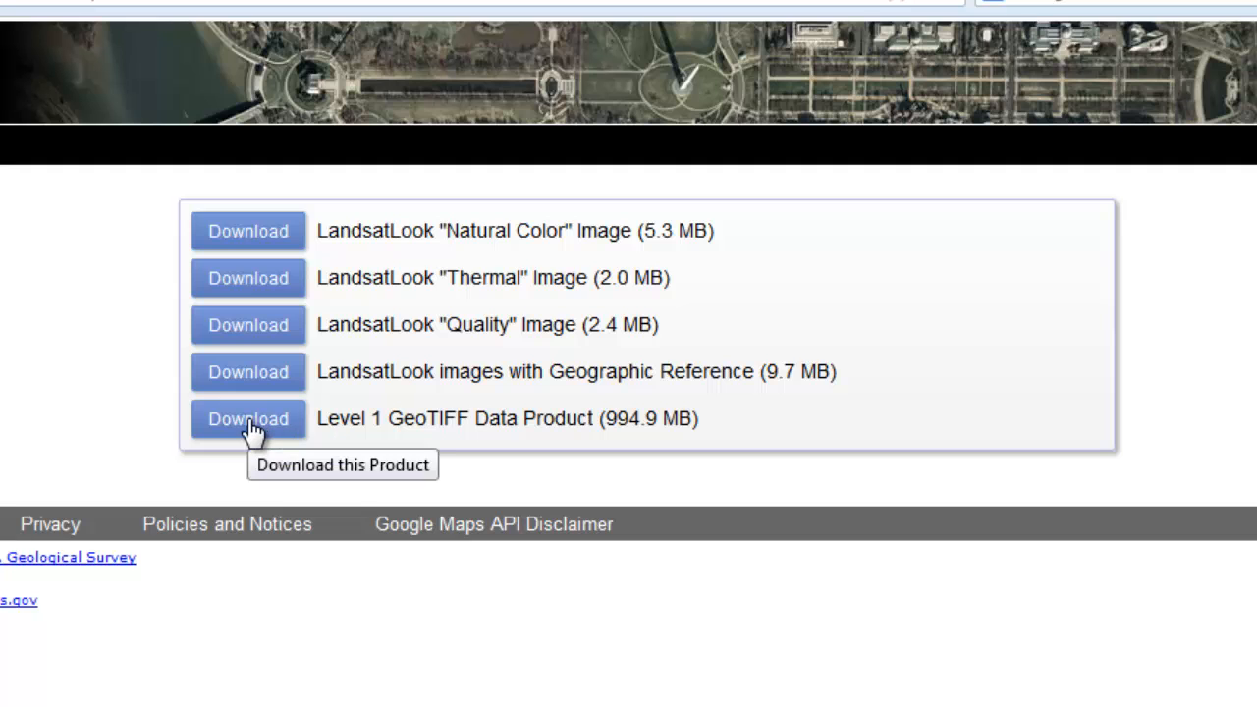
pyautogui.click(248, 421)
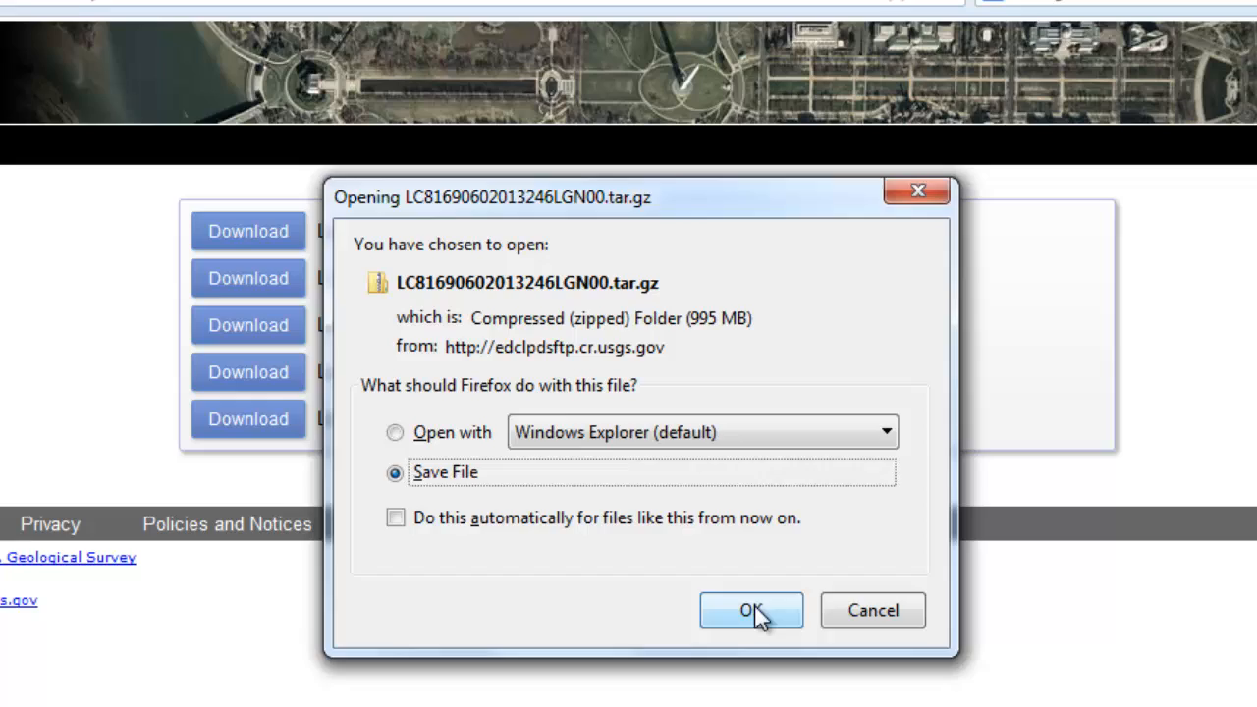
pyautogui.click(750, 611)
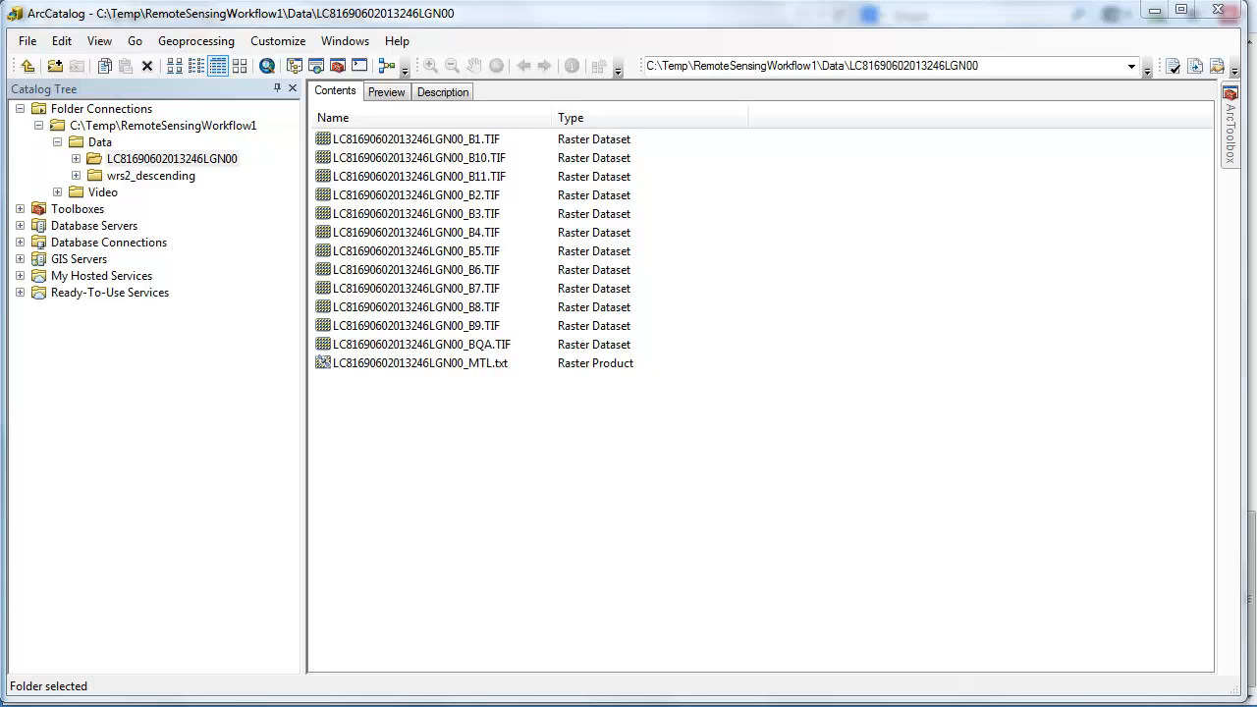
pyautogui.moveTo(959, 142)
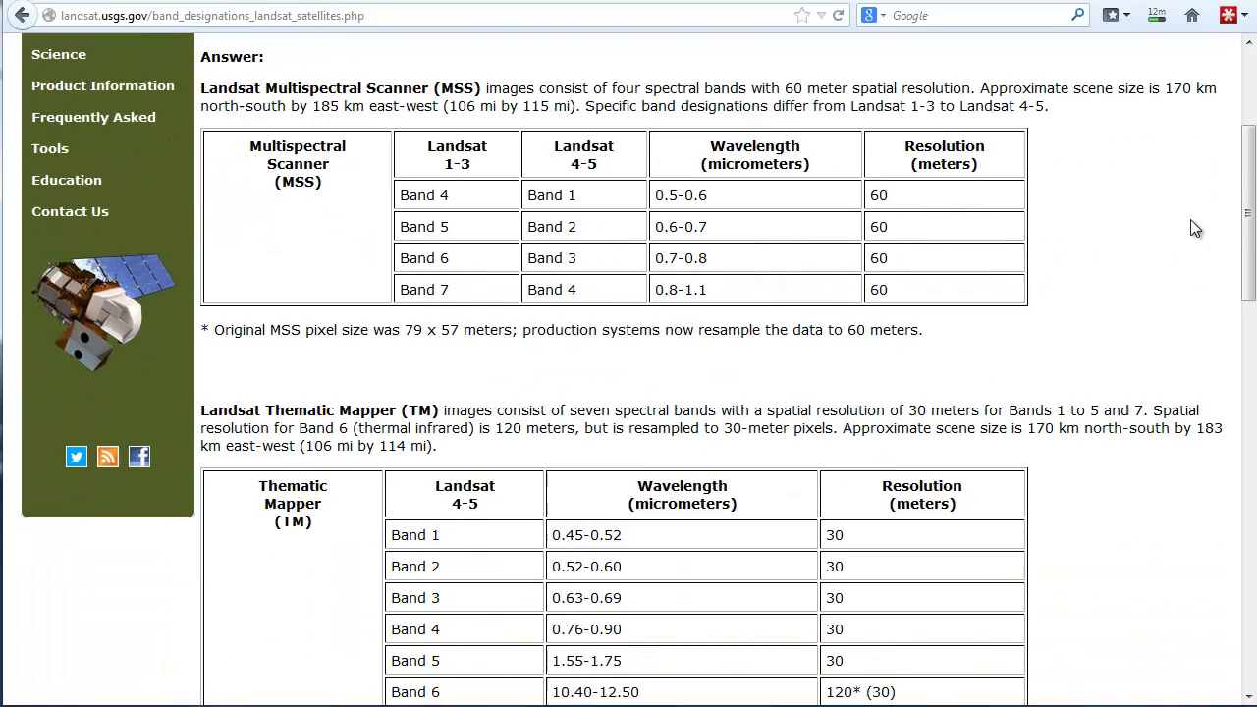
# Scroll the USGS band designations page to the MSS and TM band tables
pyautogui.scroll(-3)
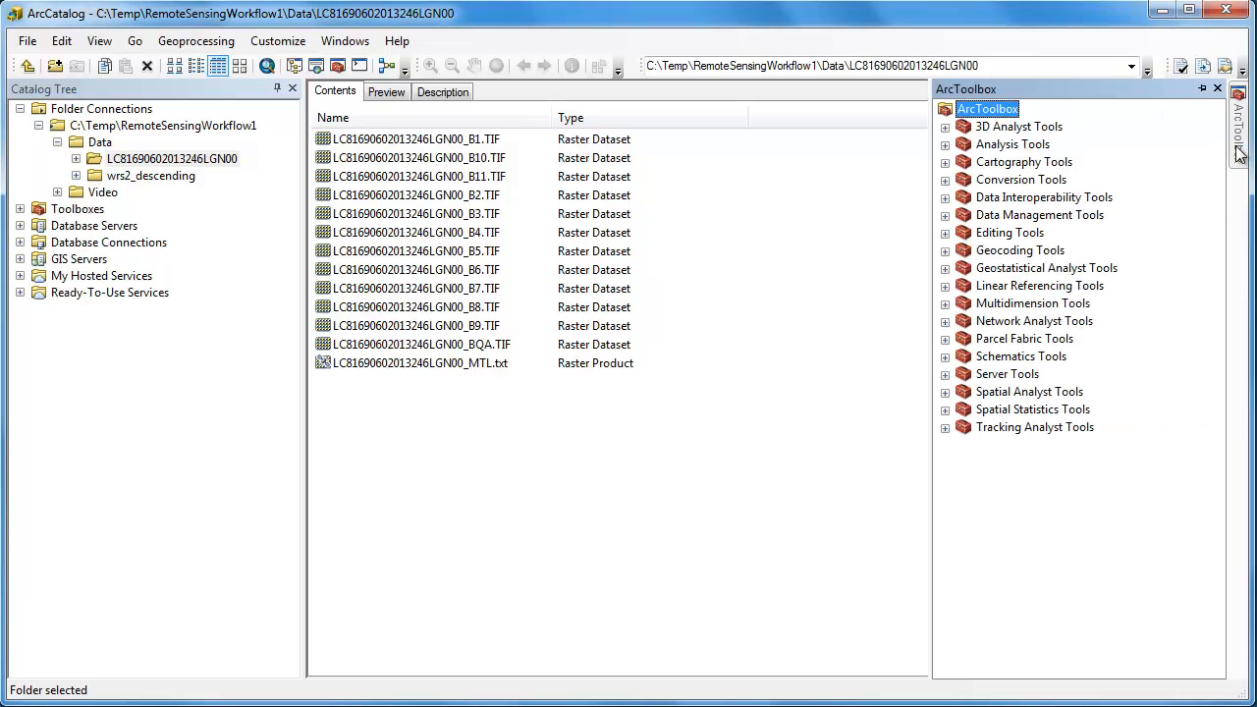
pyautogui.moveTo(959, 228)
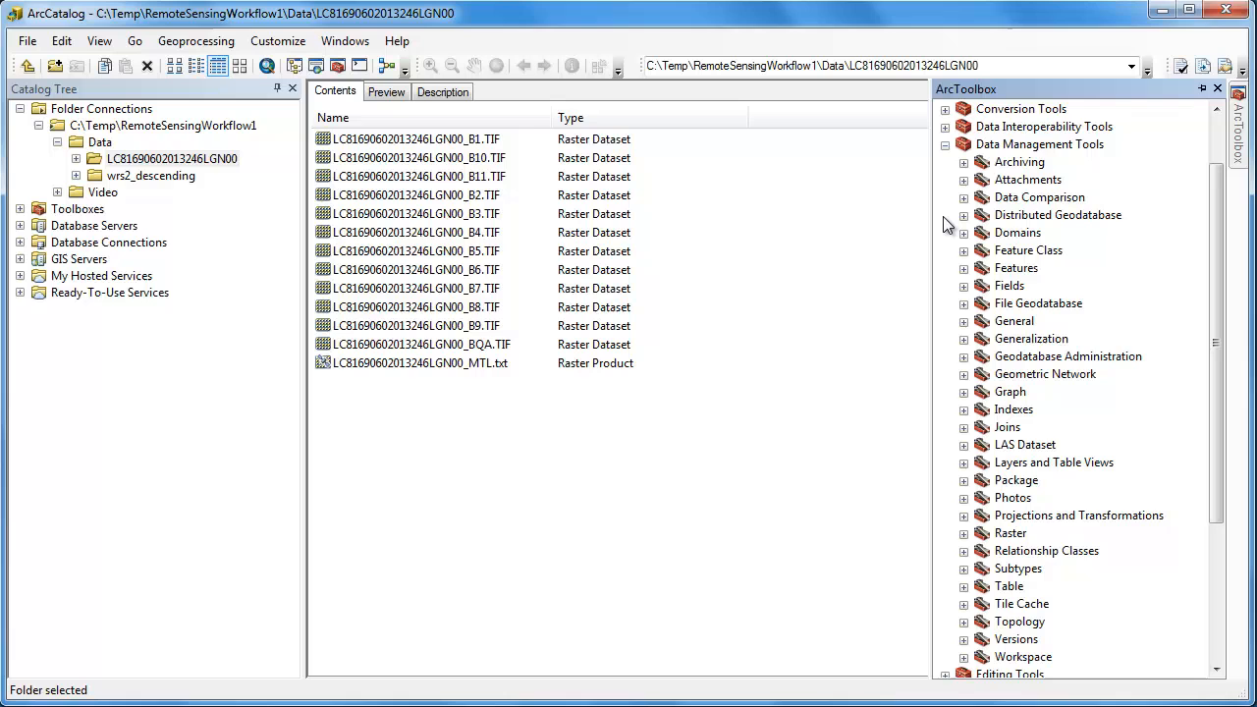
pyautogui.moveTo(966, 393)
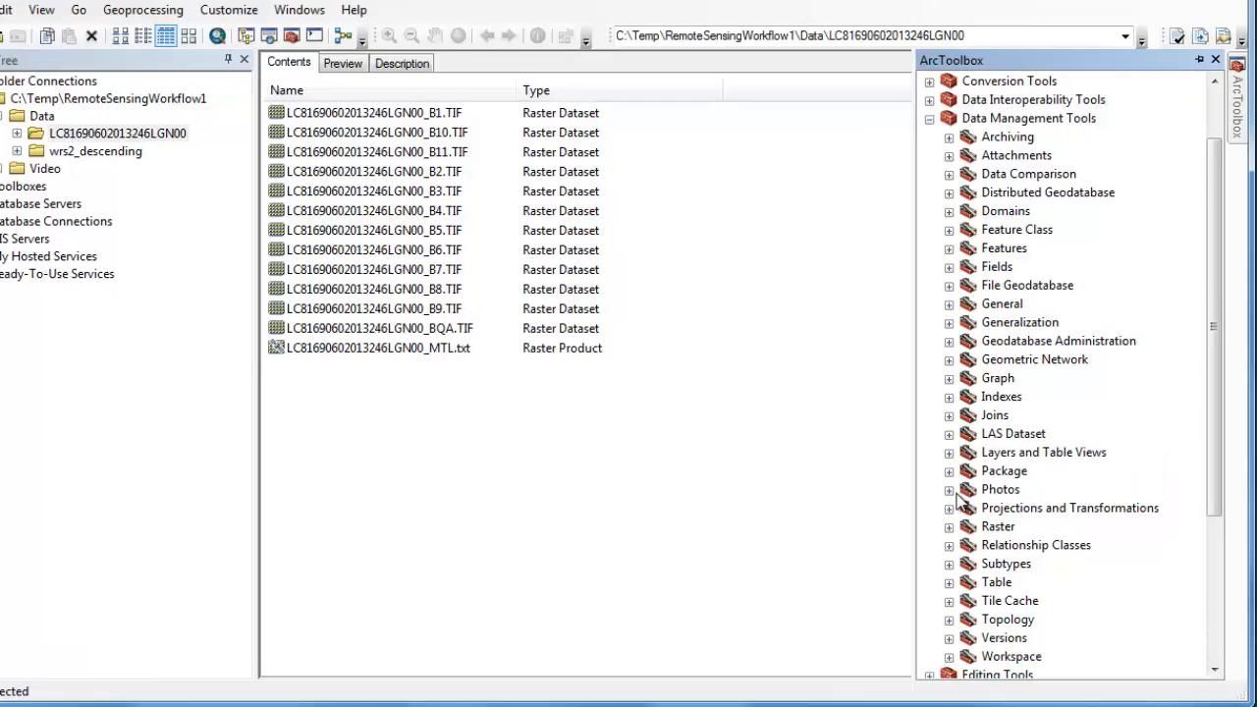
# Launch Composite Bands from Raster Processing and add band rasters B2–B7 as input
pyautogui.click(949, 526)
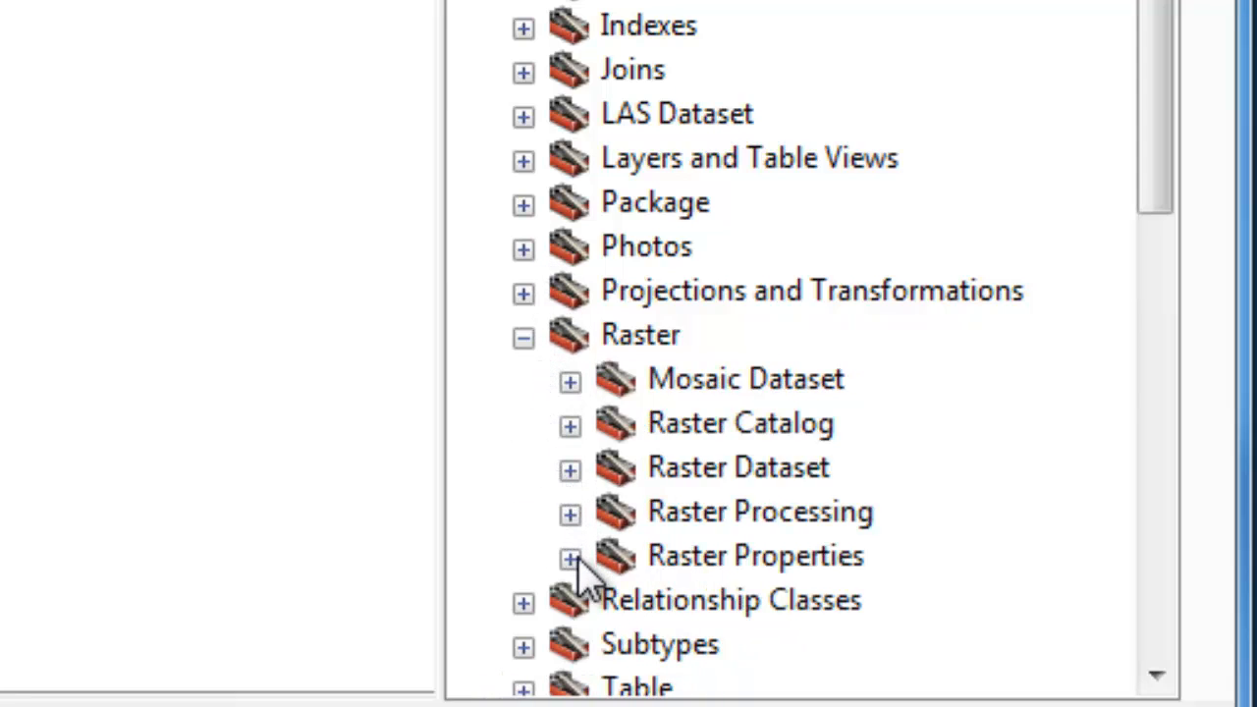
pyautogui.click(570, 511)
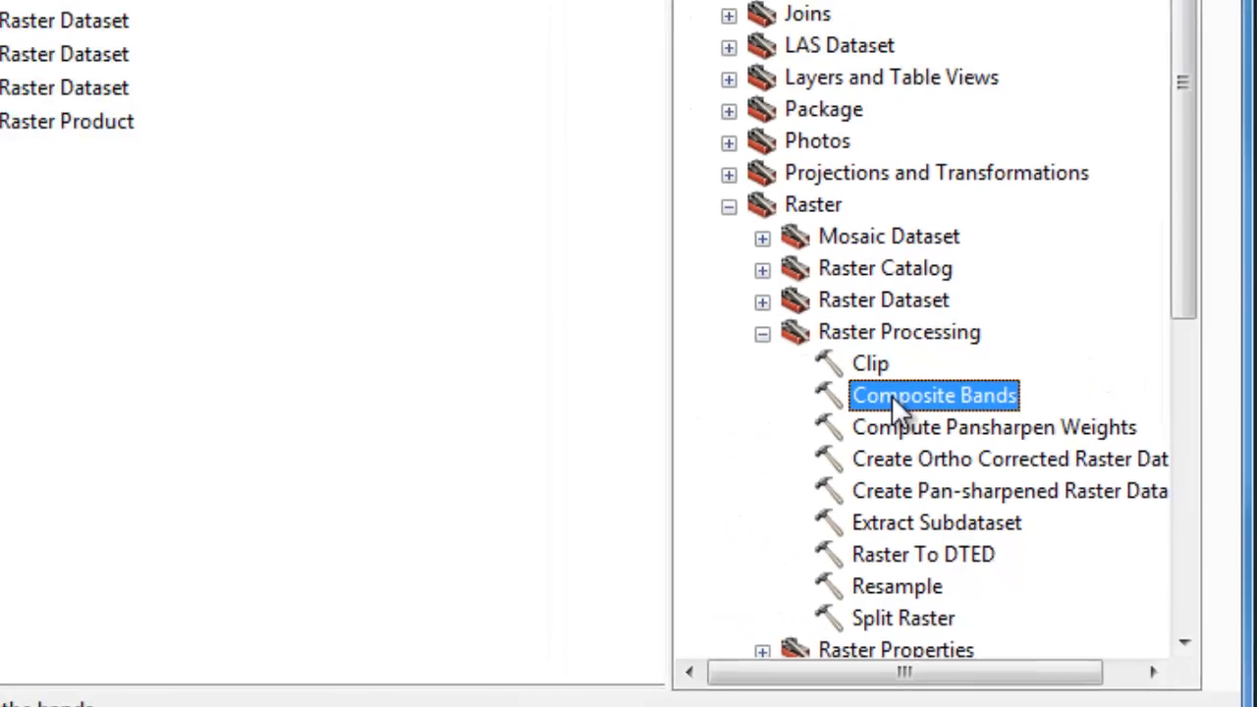
pyautogui.doubleClick(939, 395)
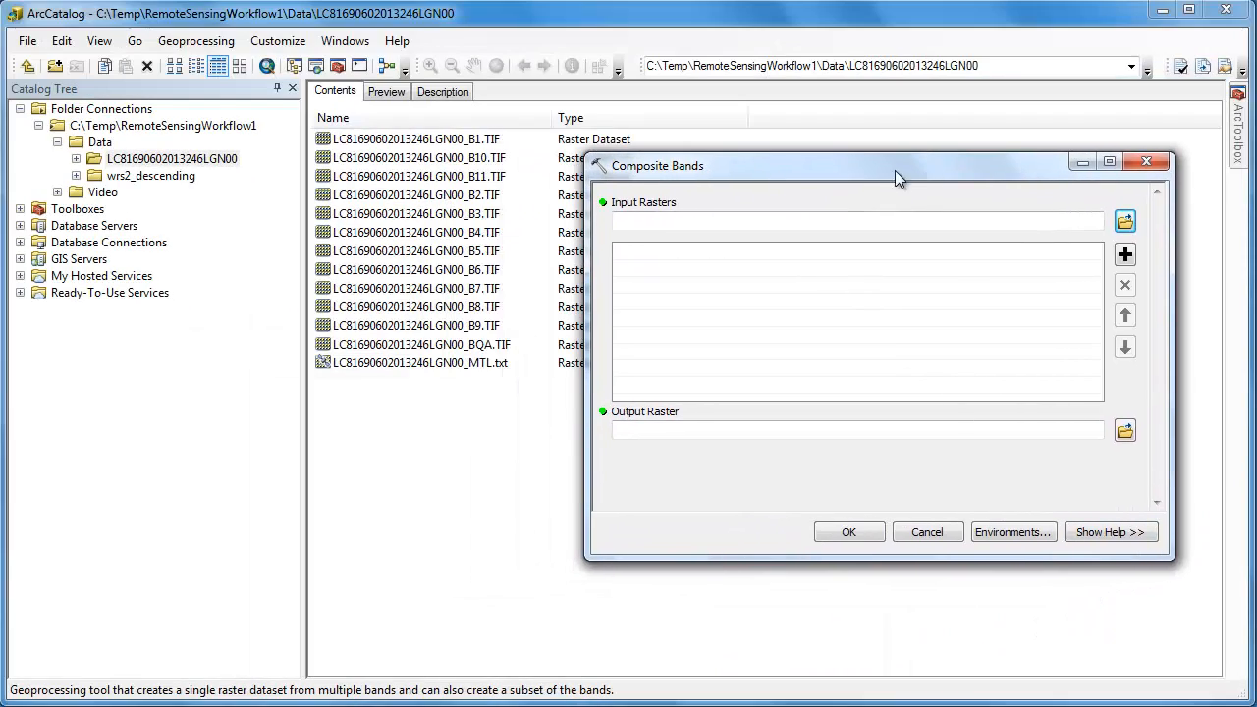
pyautogui.click(412, 195)
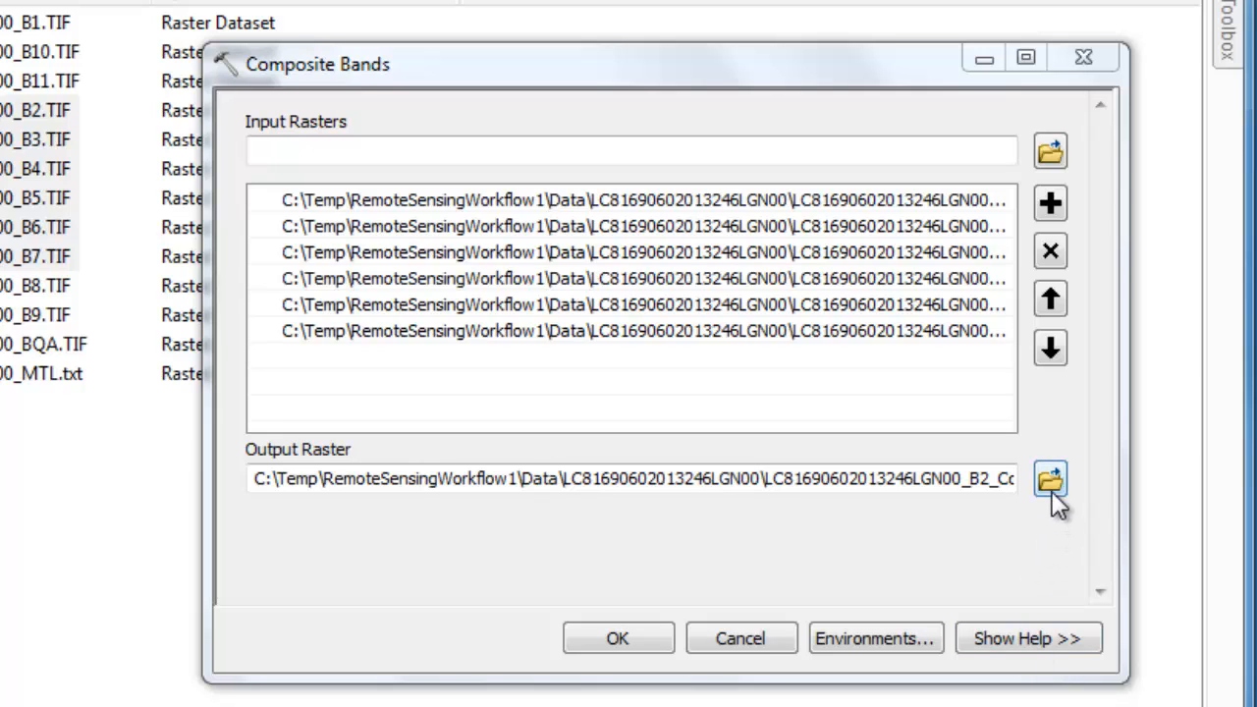
pyautogui.click(1053, 475)
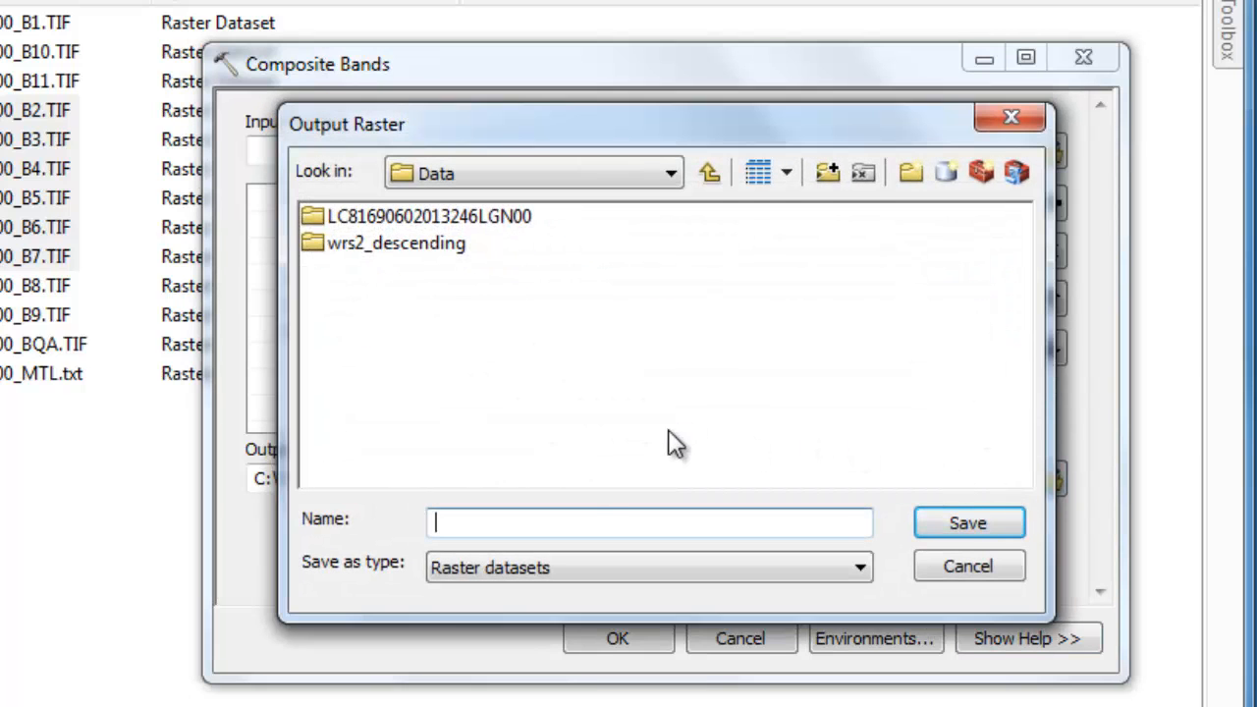
pyautogui.moveTo(574, 527)
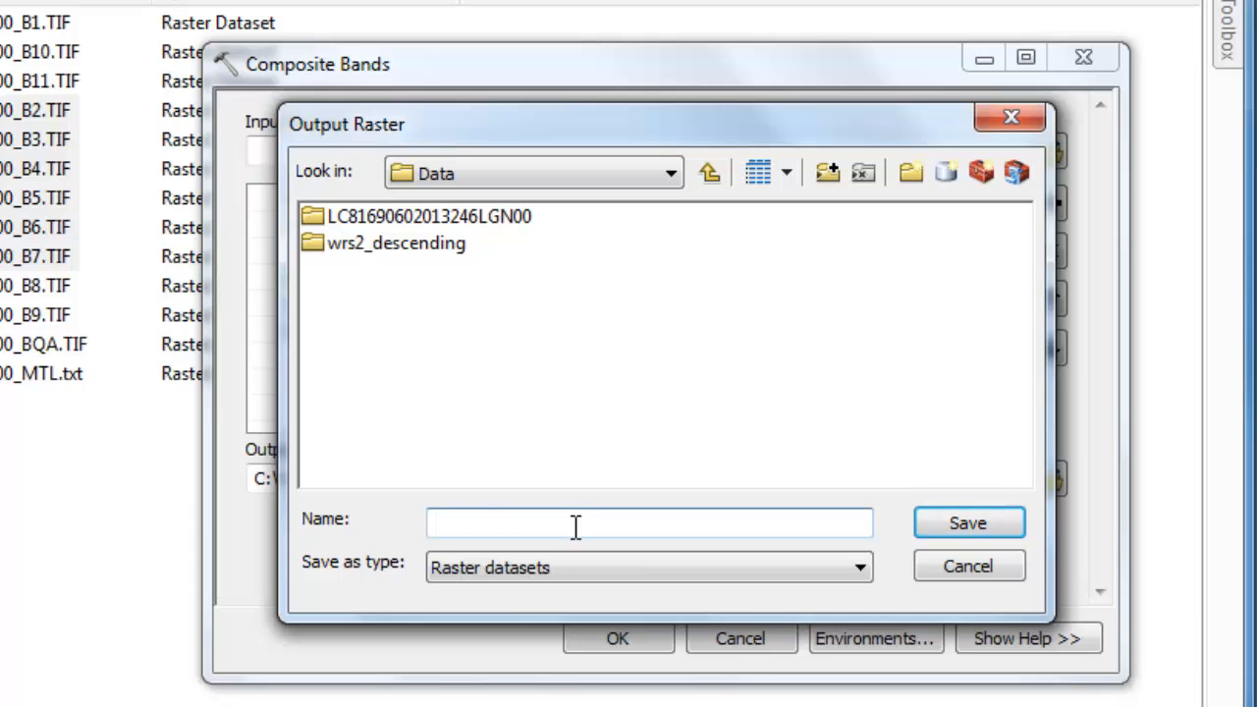
pyautogui.write('LC81690602013246LGN00.tif')
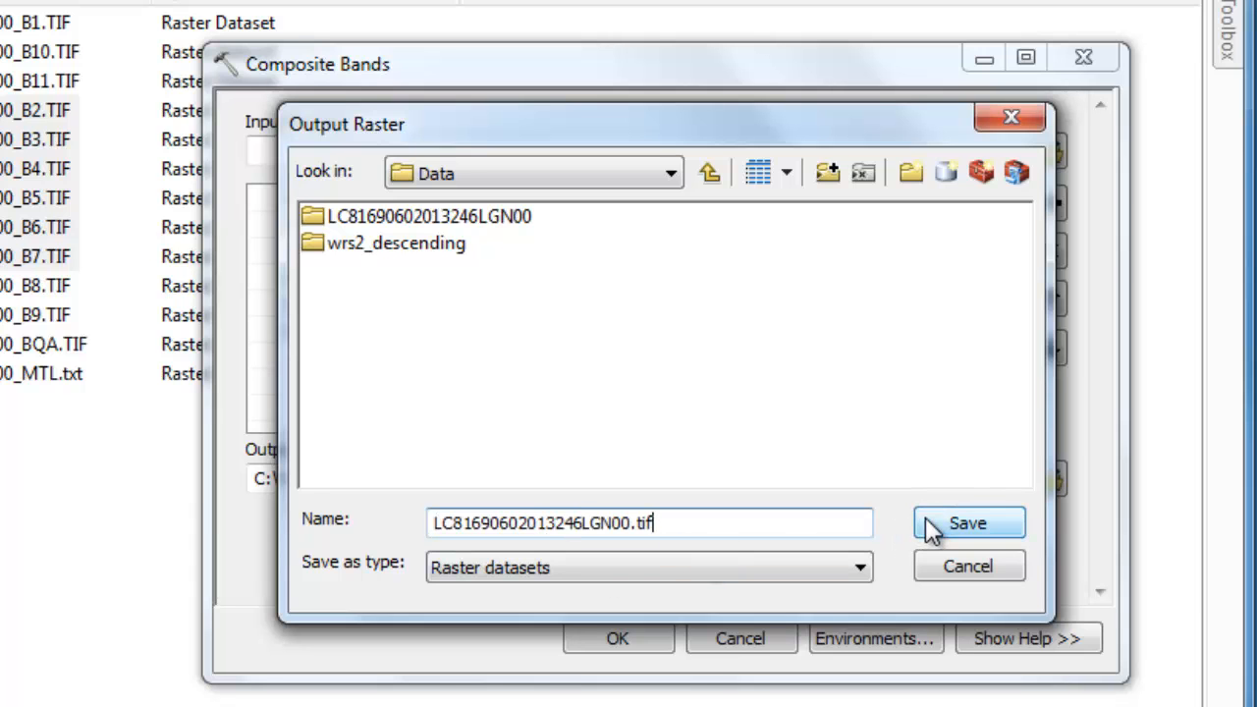
pyautogui.click(967, 523)
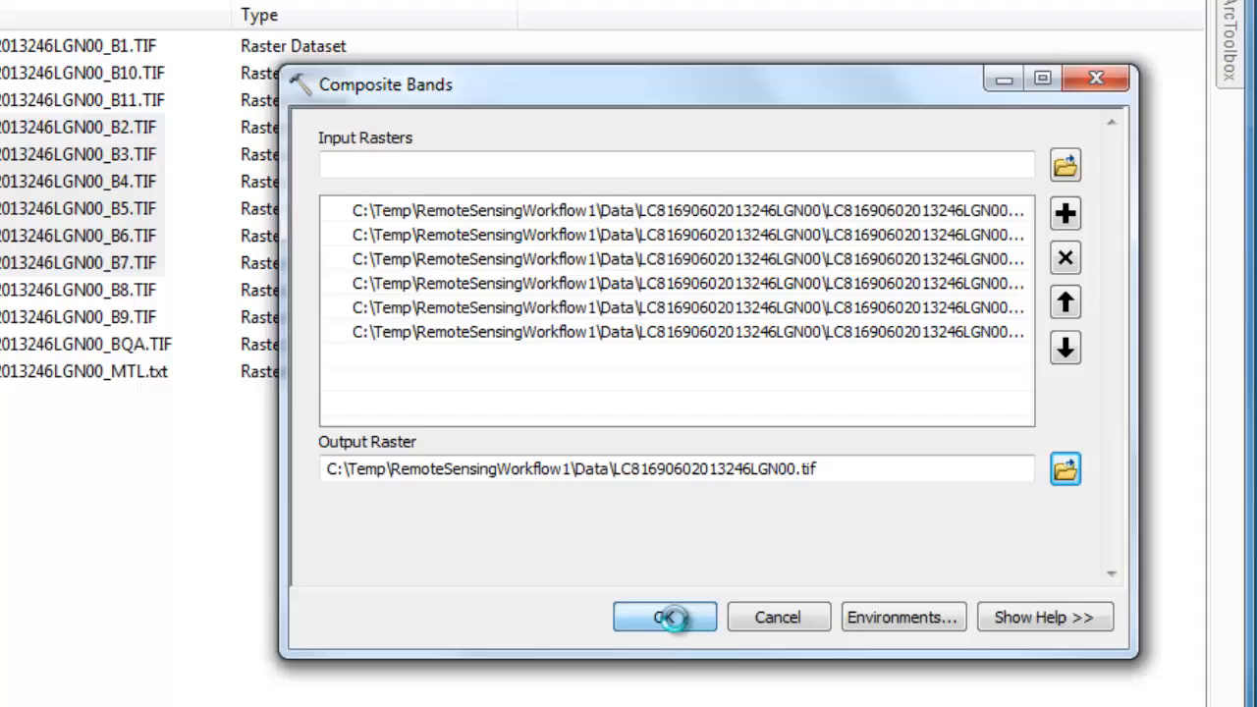
pyautogui.click(662, 617)
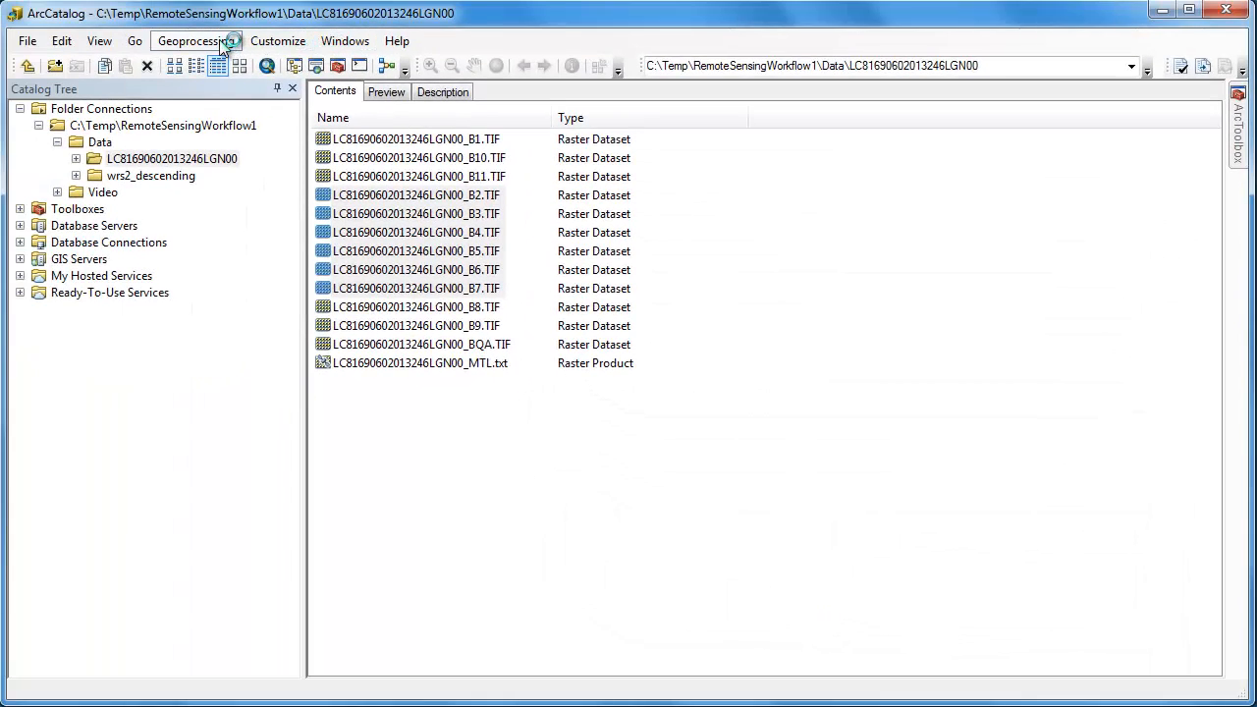
# Review the Composite Bands run in the Geoprocessing Results window
pyautogui.click(194, 40)
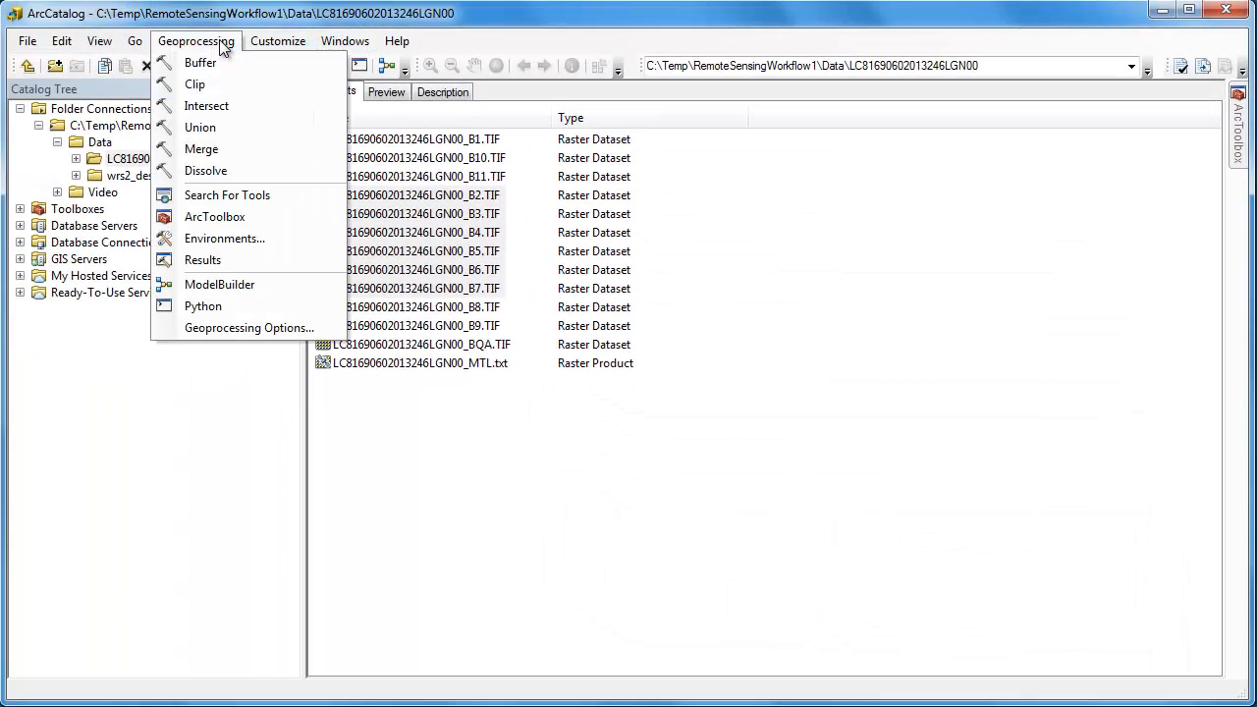
pyautogui.click(202, 260)
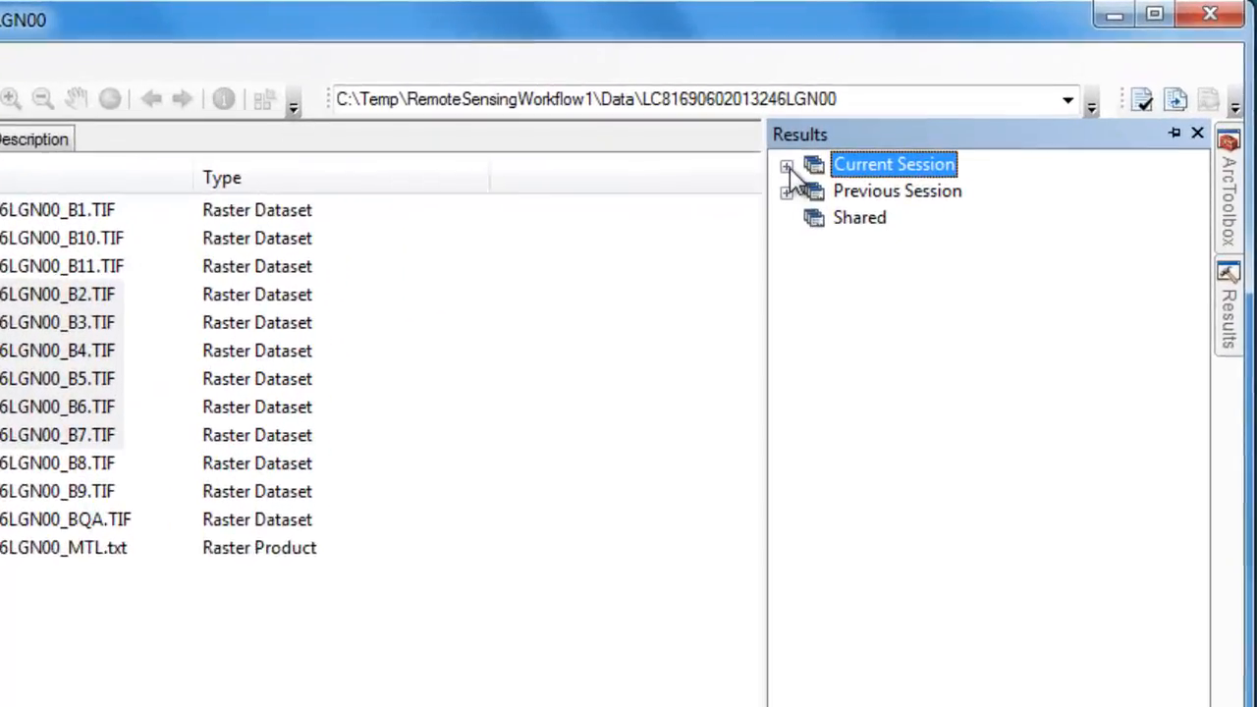
# Select and preview the new composite raster in the Data folder
pyautogui.click(788, 165)
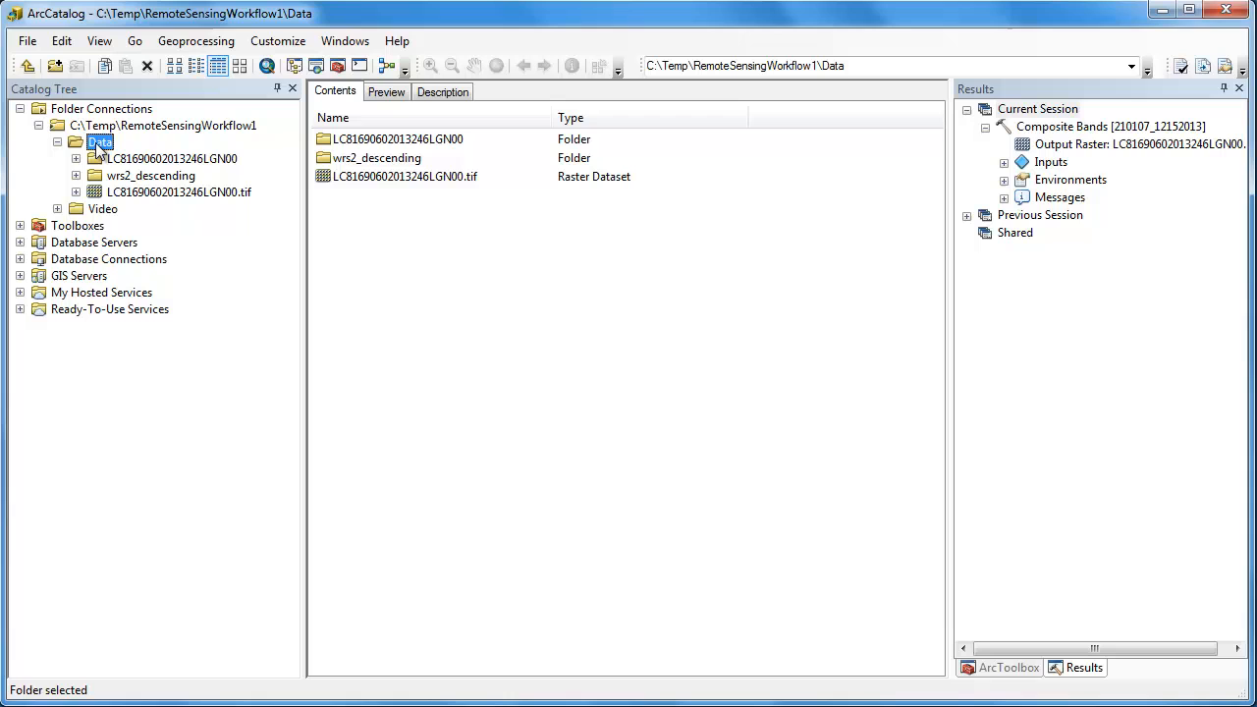
pyautogui.click(397, 177)
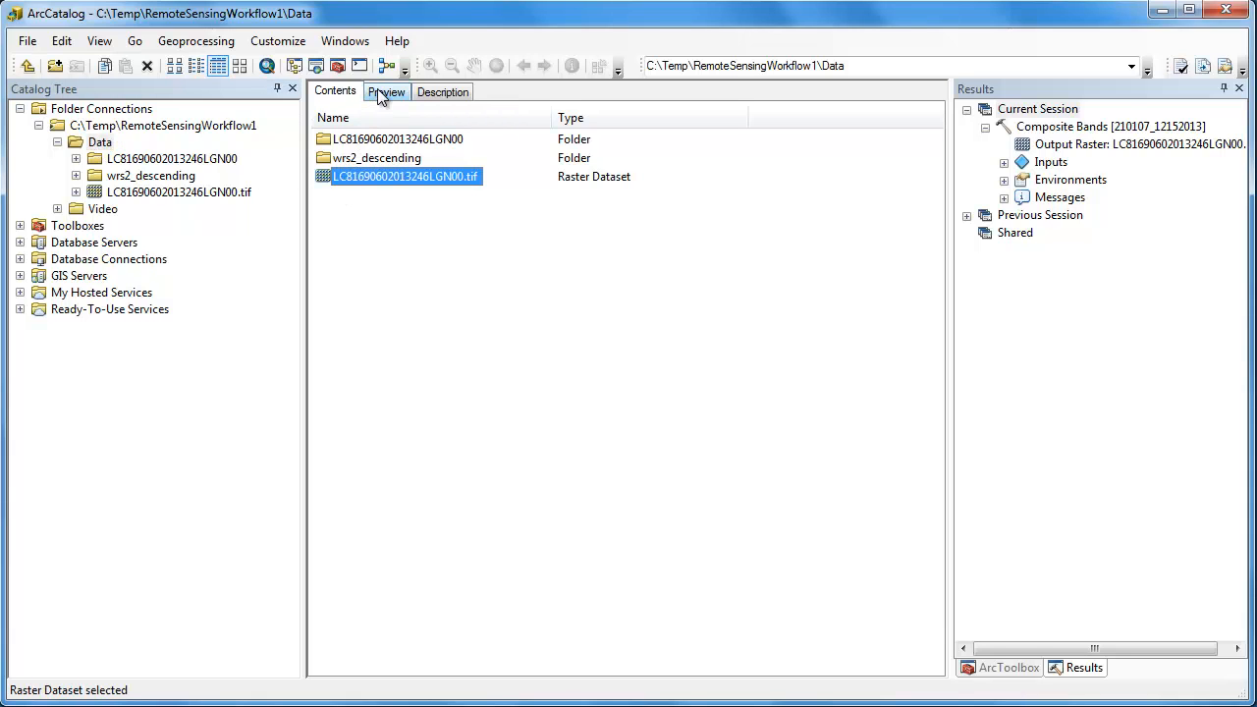
pyautogui.click(387, 92)
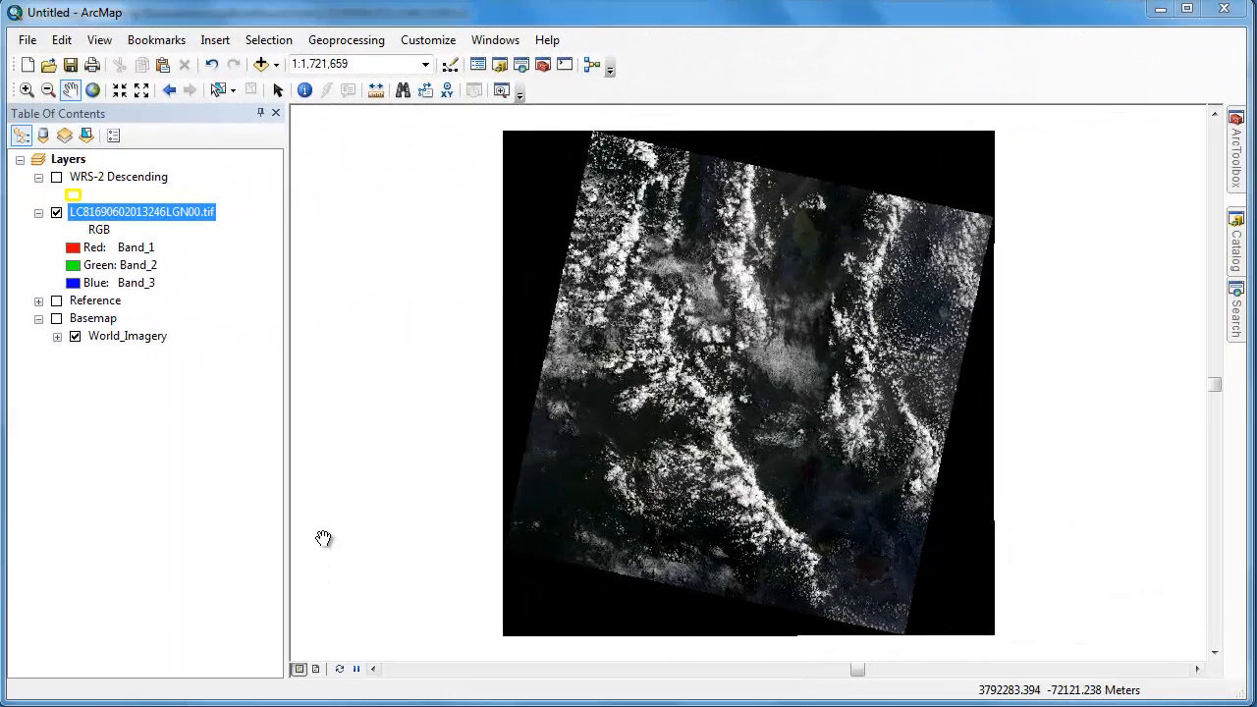
# Set the composite layer's RGB symbology to Band_4, Band_3, Band_2 and apply it
pyautogui.rightClick(141, 212)
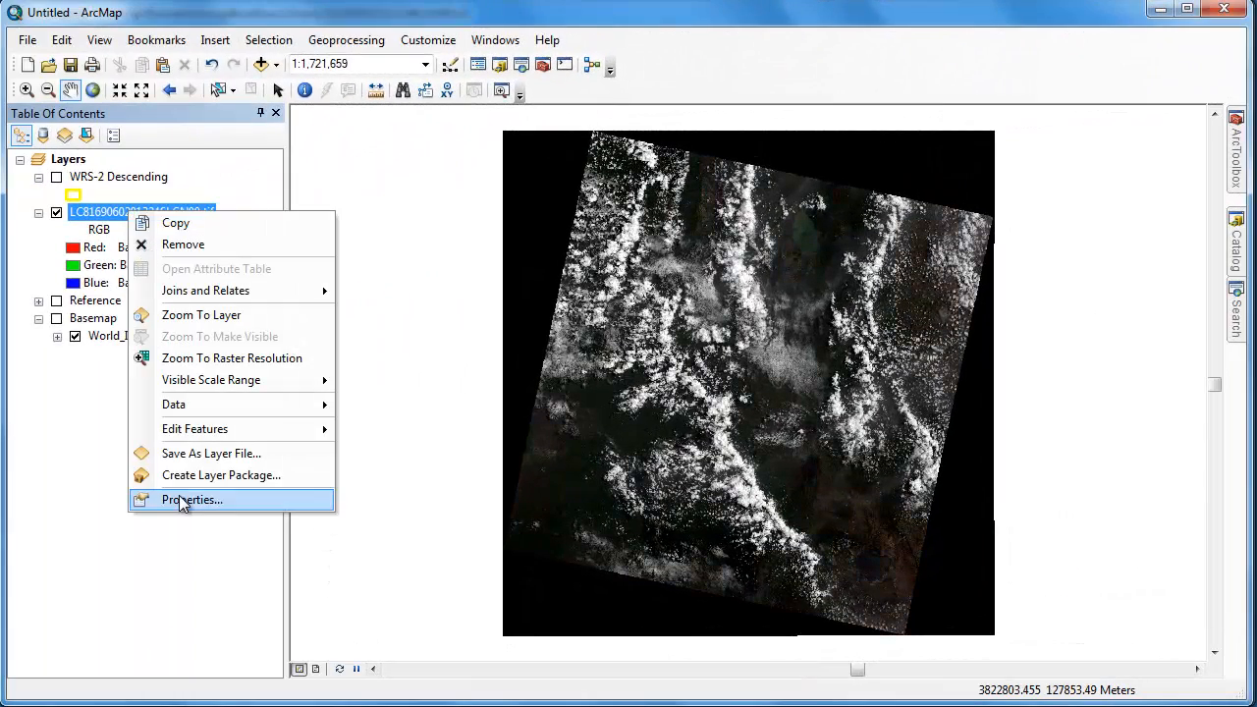
pyautogui.click(192, 501)
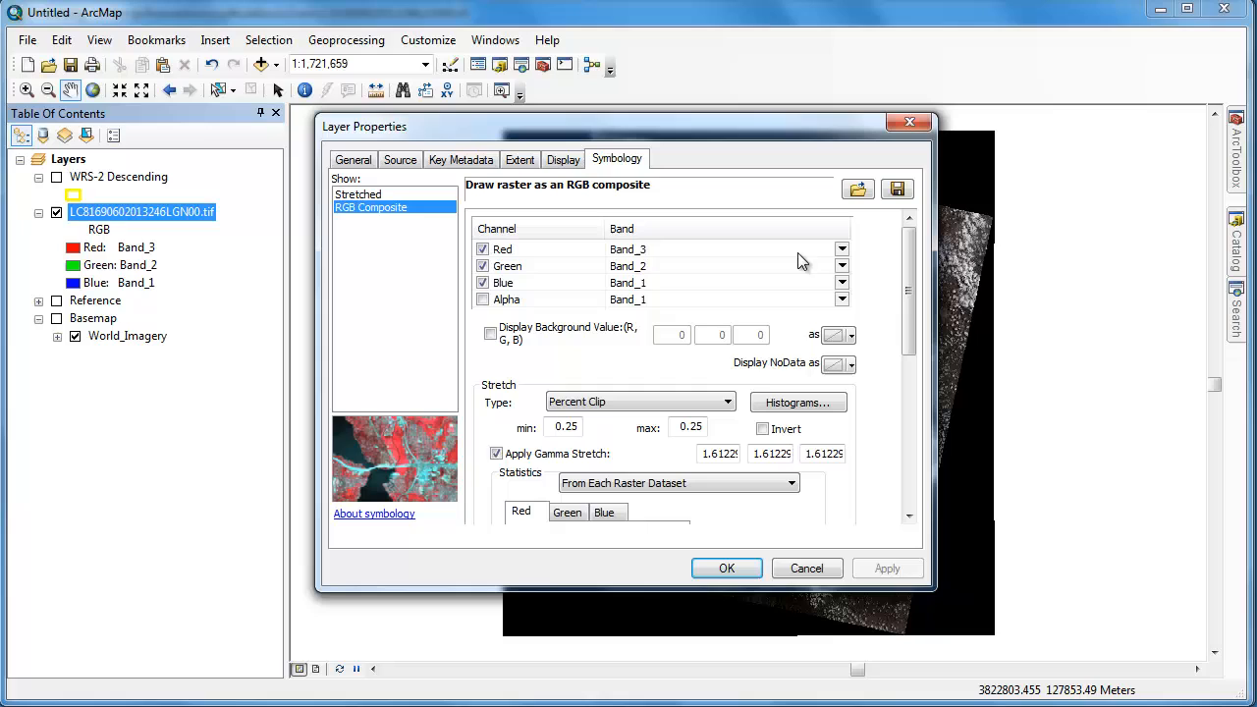
pyautogui.click(841, 248)
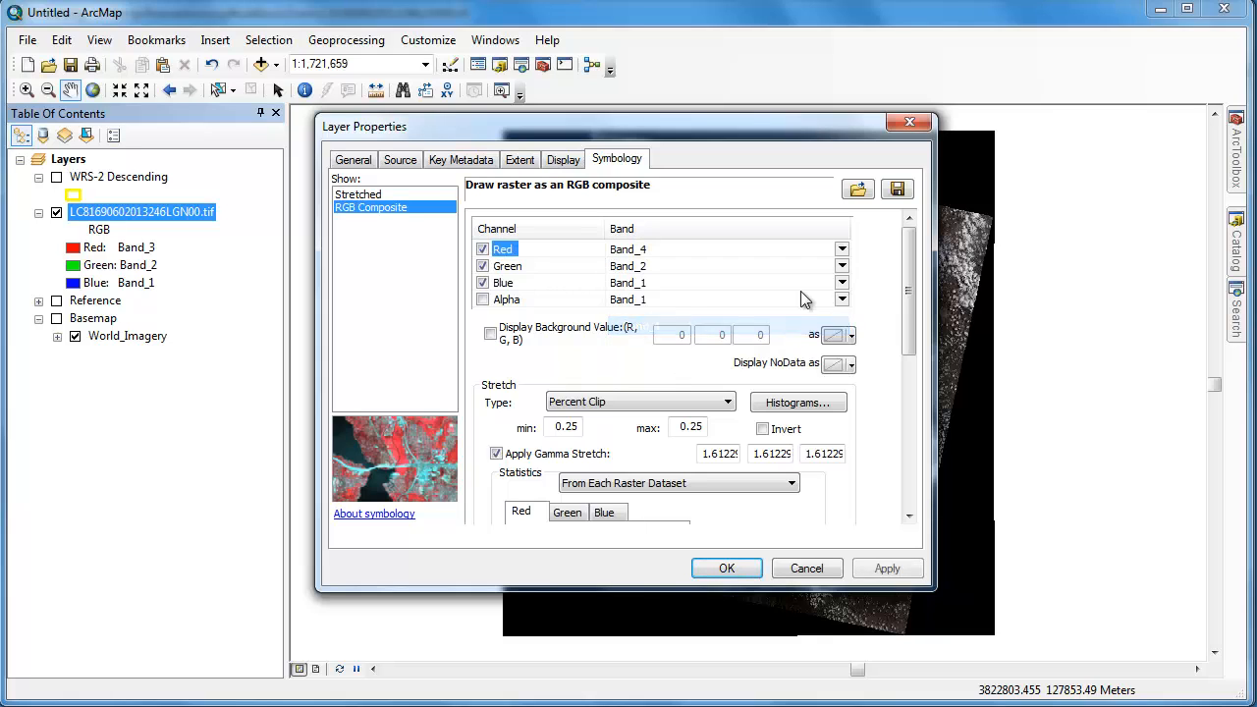
pyautogui.click(840, 265)
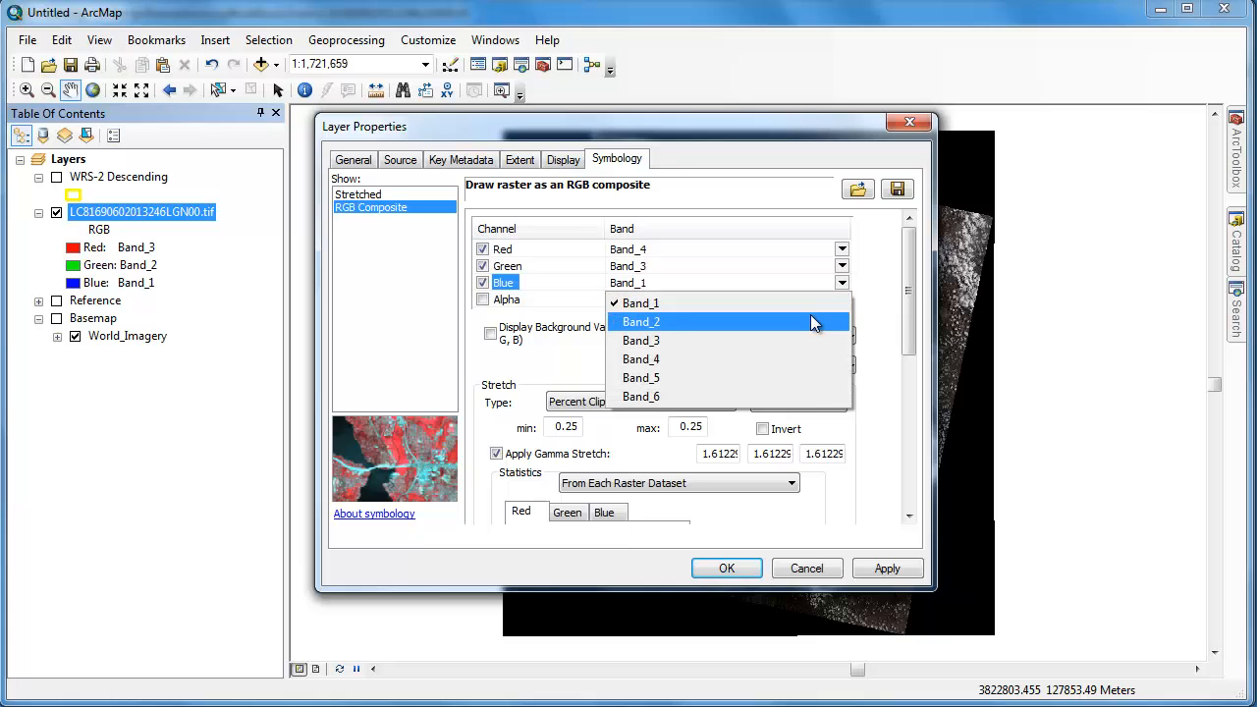
pyautogui.click(640, 322)
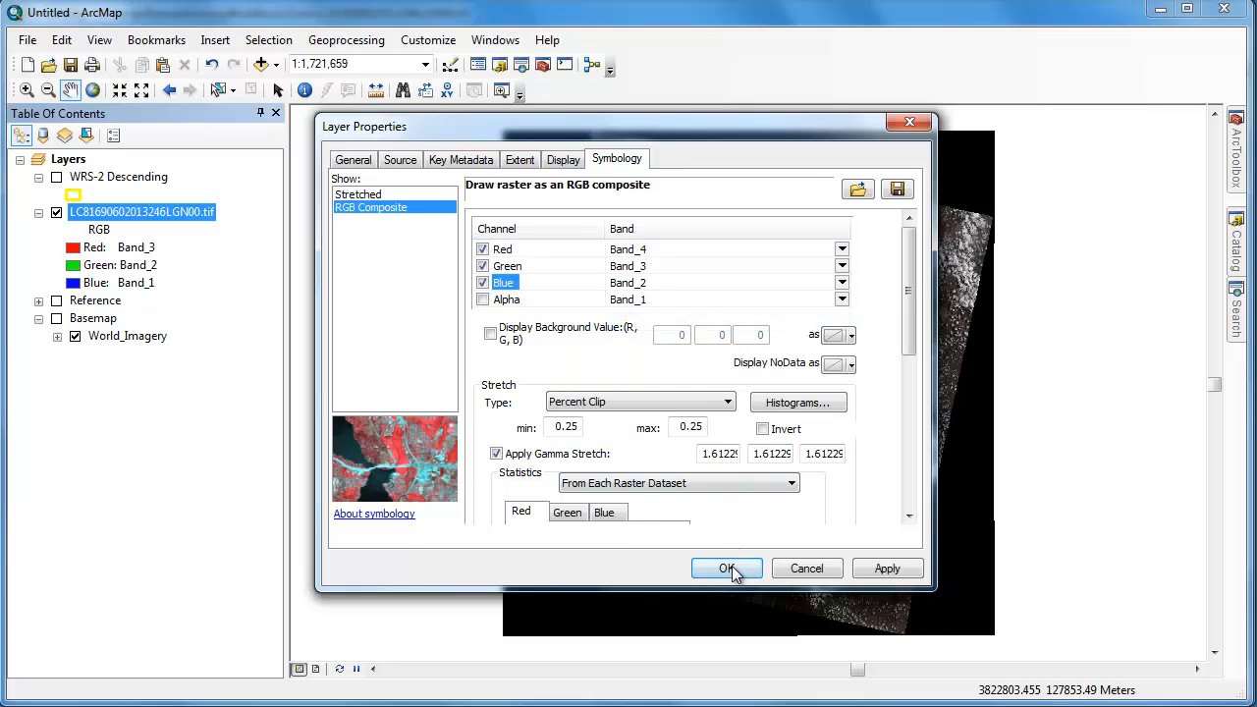
pyautogui.click(727, 568)
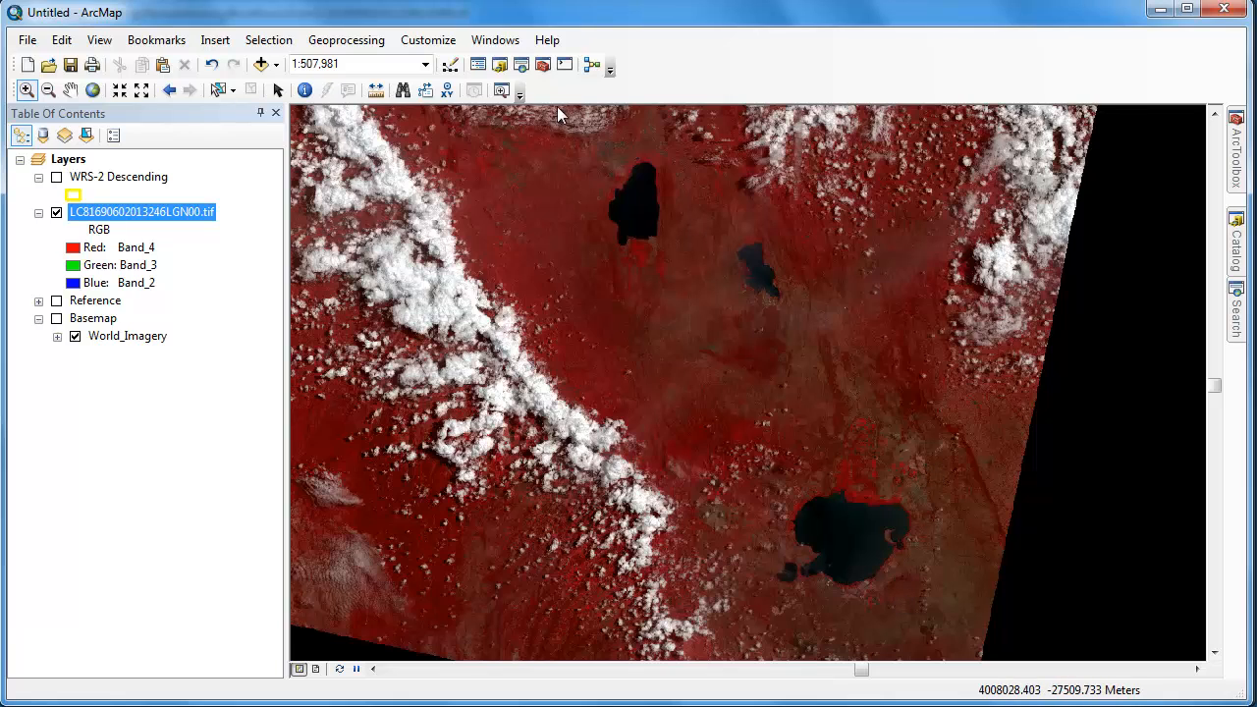
# Bring up the Image Analysis window and try dynamic range adjustment on and off
pyautogui.click(495, 39)
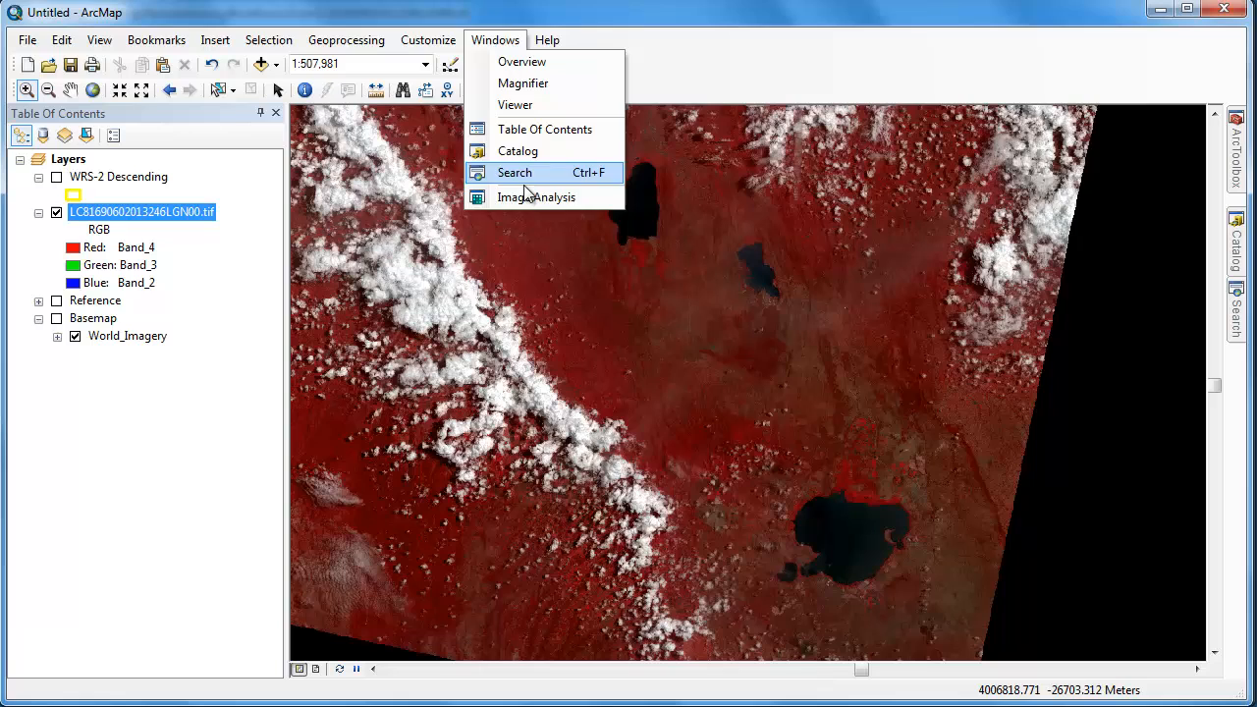
pyautogui.click(536, 196)
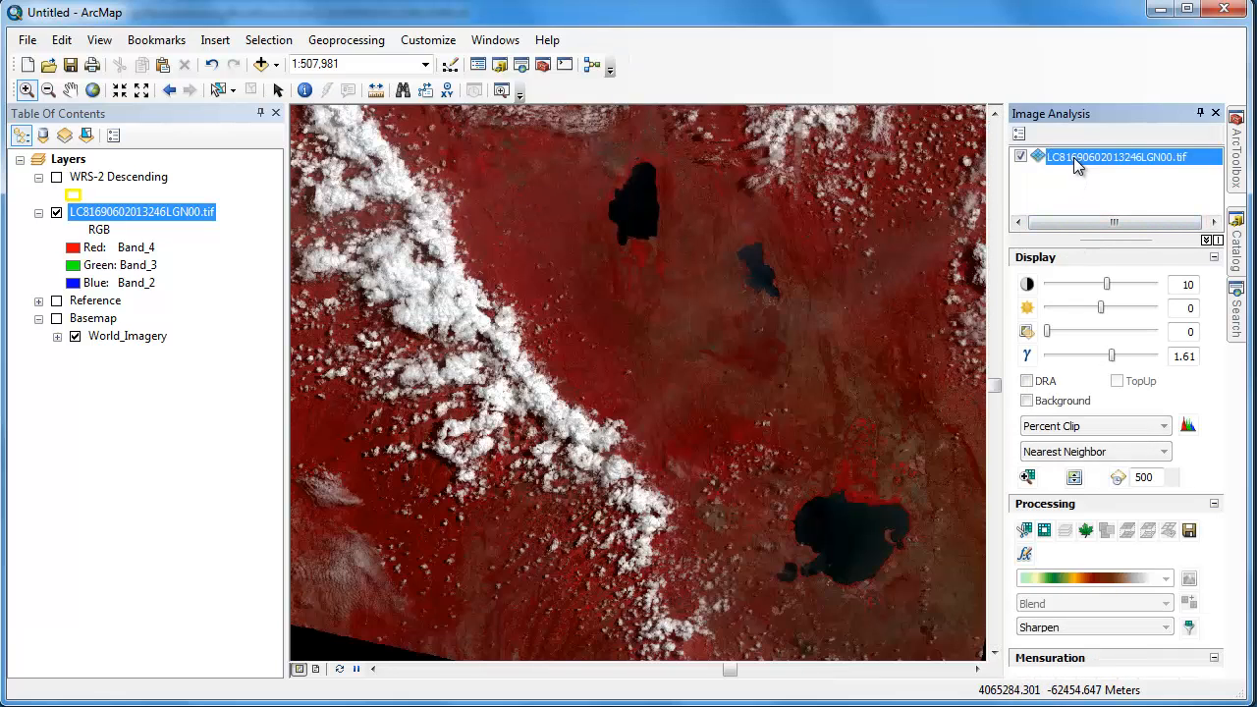
pyautogui.click(1028, 382)
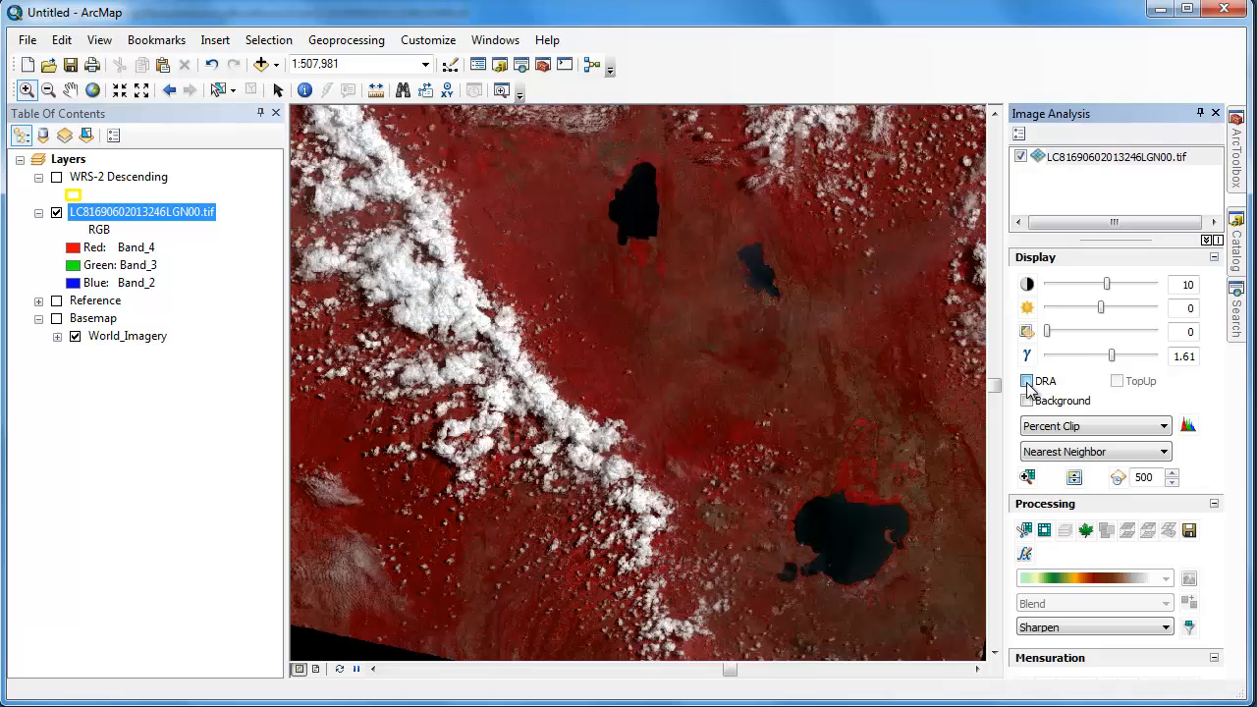
pyautogui.click(1028, 381)
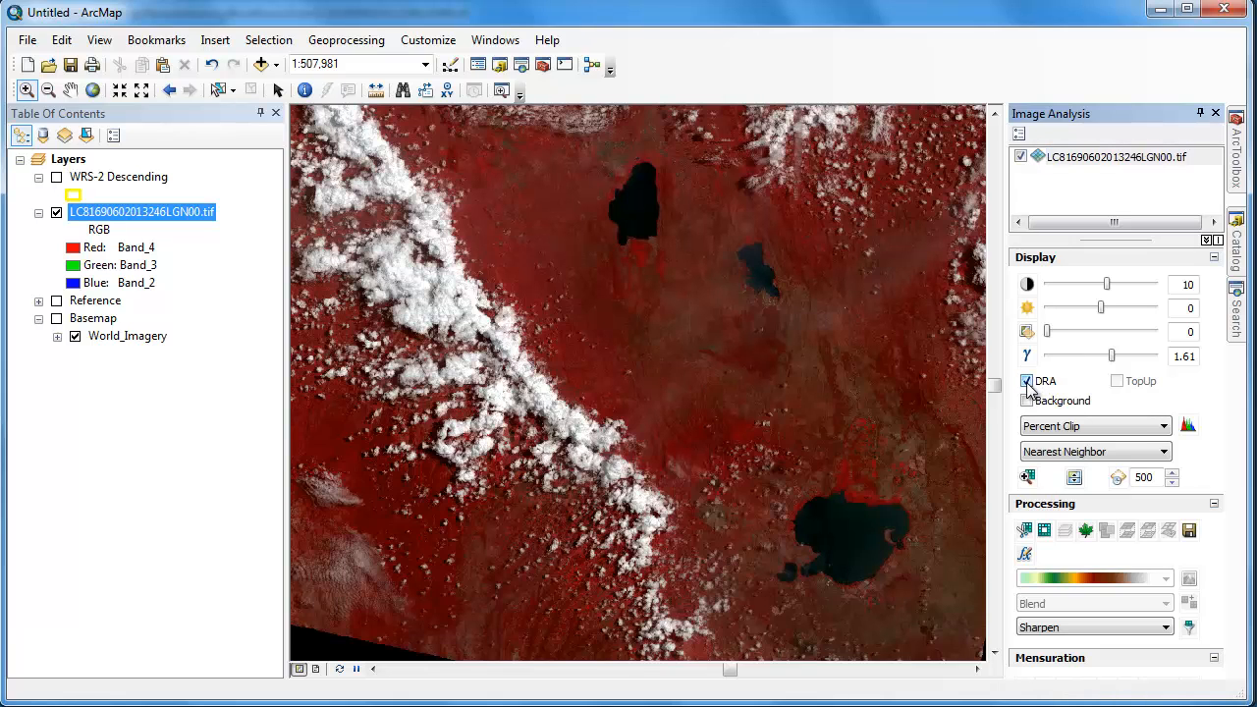
pyautogui.click(1028, 381)
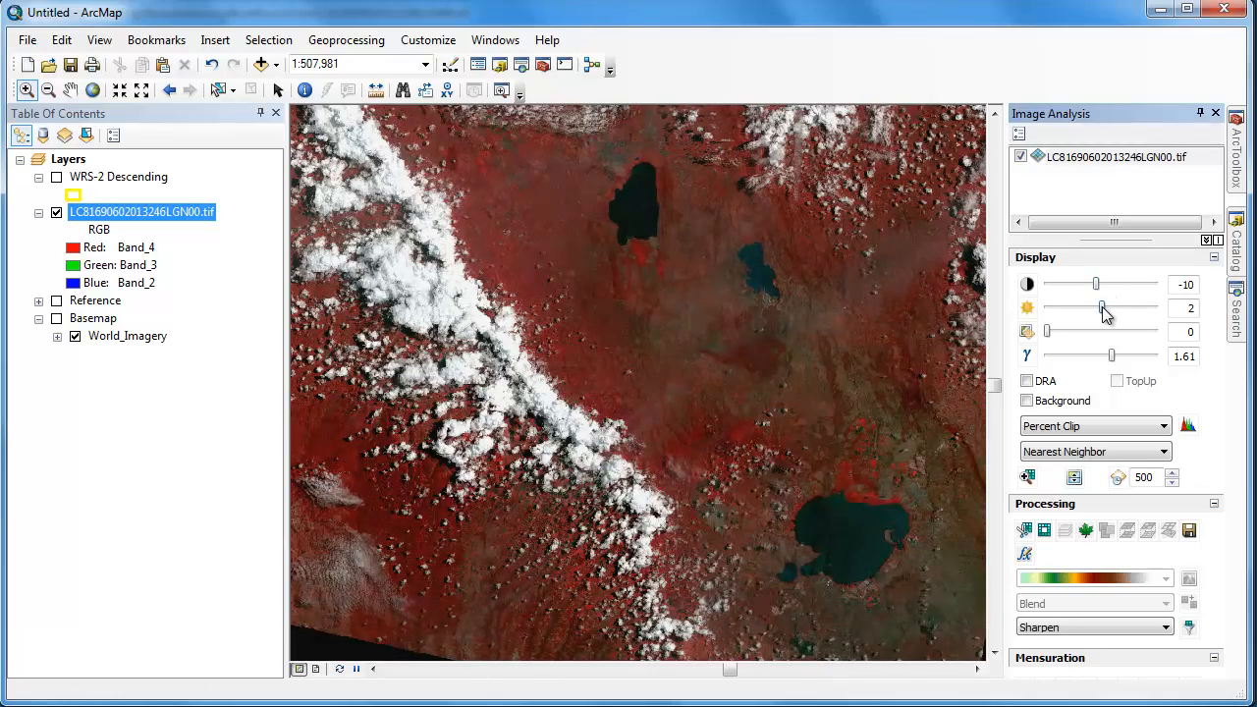
# Raise the Landsat image's brightness and contrast with the Display sliders
pyautogui.moveTo(1104, 308); pyautogui.dragTo(1096, 308)
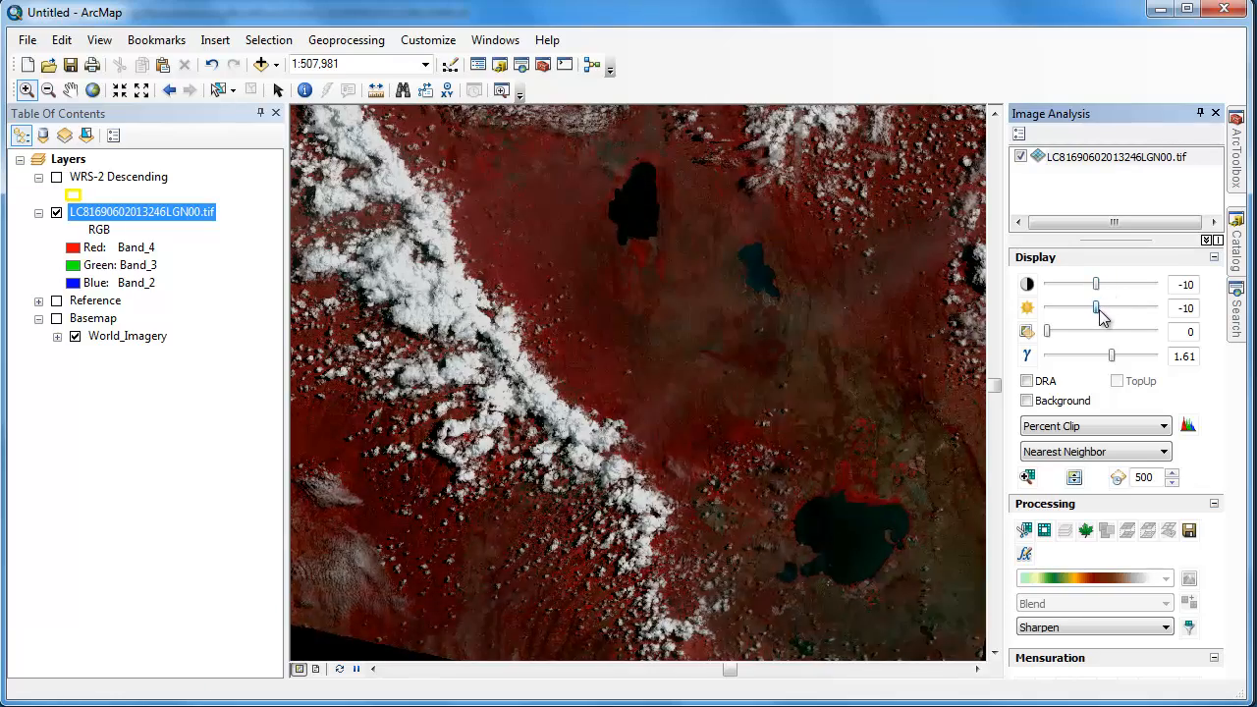
pyautogui.moveTo(1096, 307); pyautogui.dragTo(1112, 306)
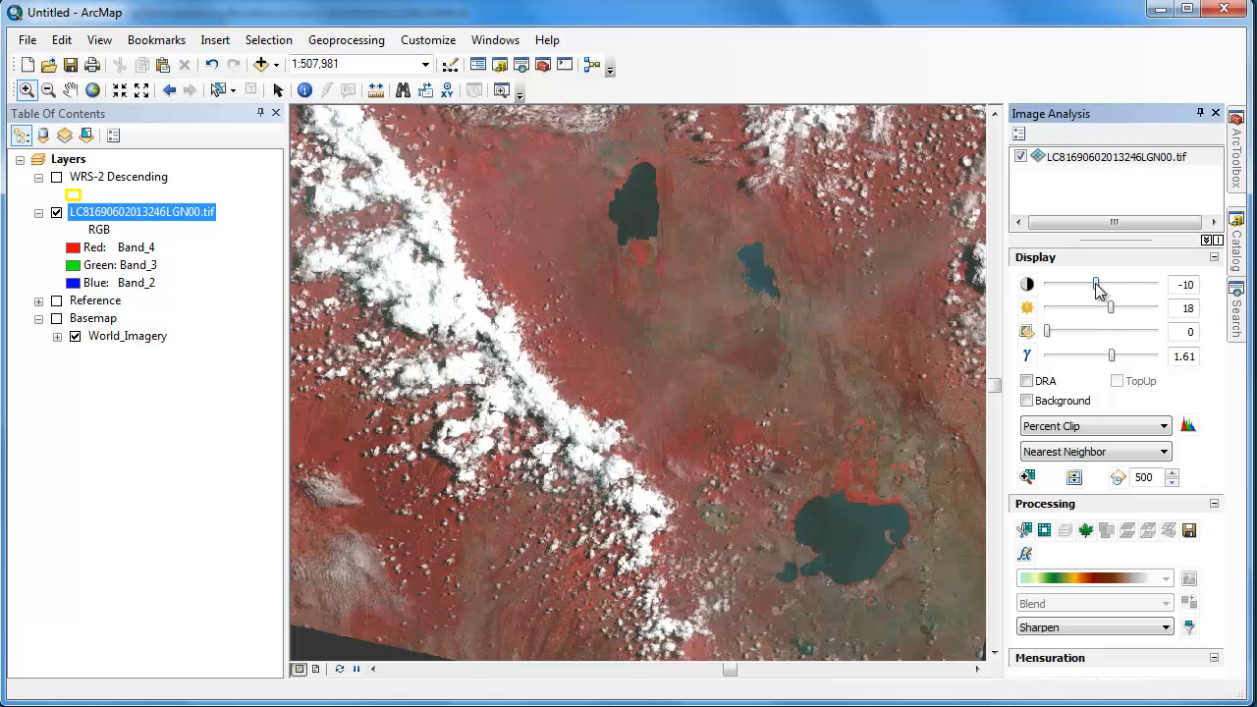
pyautogui.moveTo(1097, 285); pyautogui.dragTo(1112, 285)
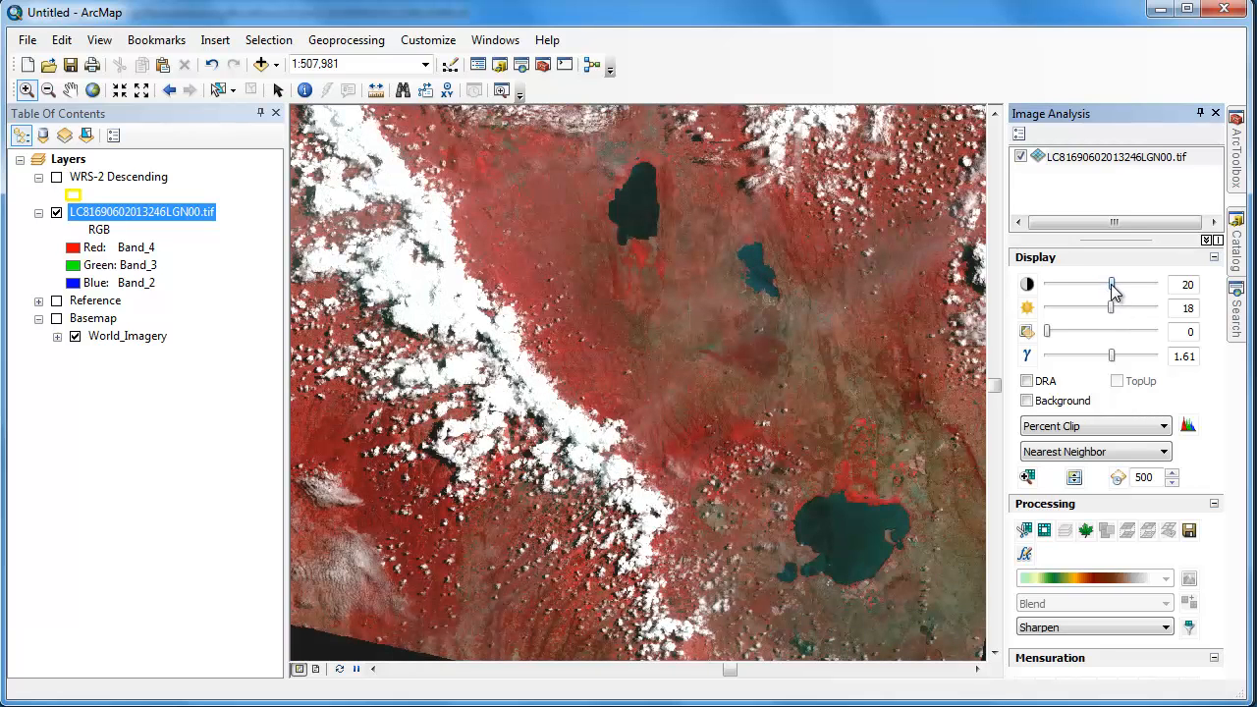
pyautogui.moveTo(1112, 283); pyautogui.dragTo(1120, 283)
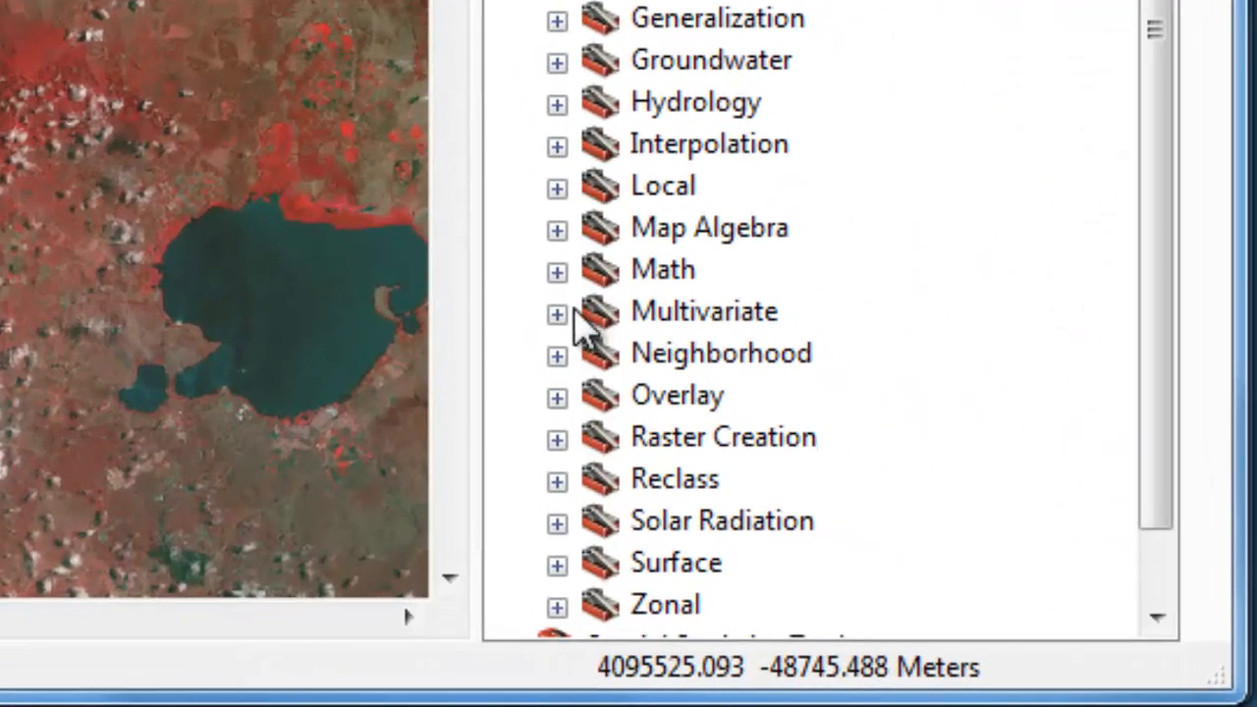
# Start Iso Cluster Unsupervised Classification from the Multivariate tools with 20 classes
pyautogui.click(558, 313)
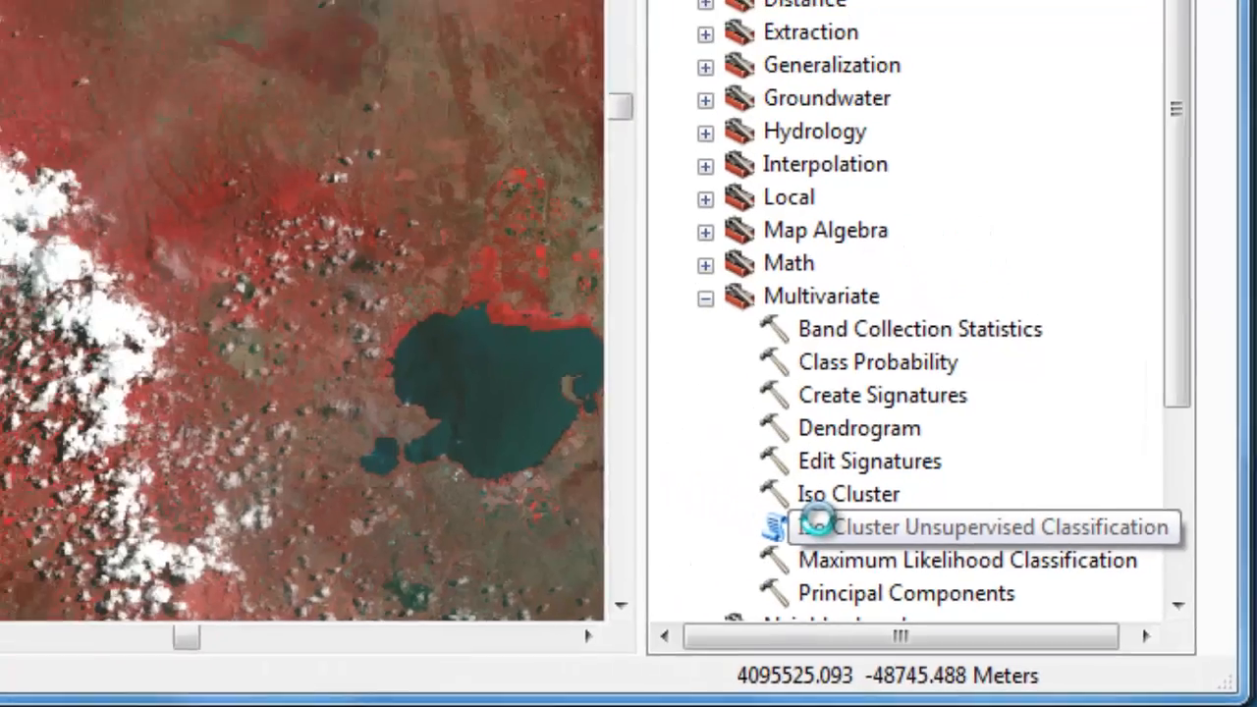
pyautogui.doubleClick(972, 527)
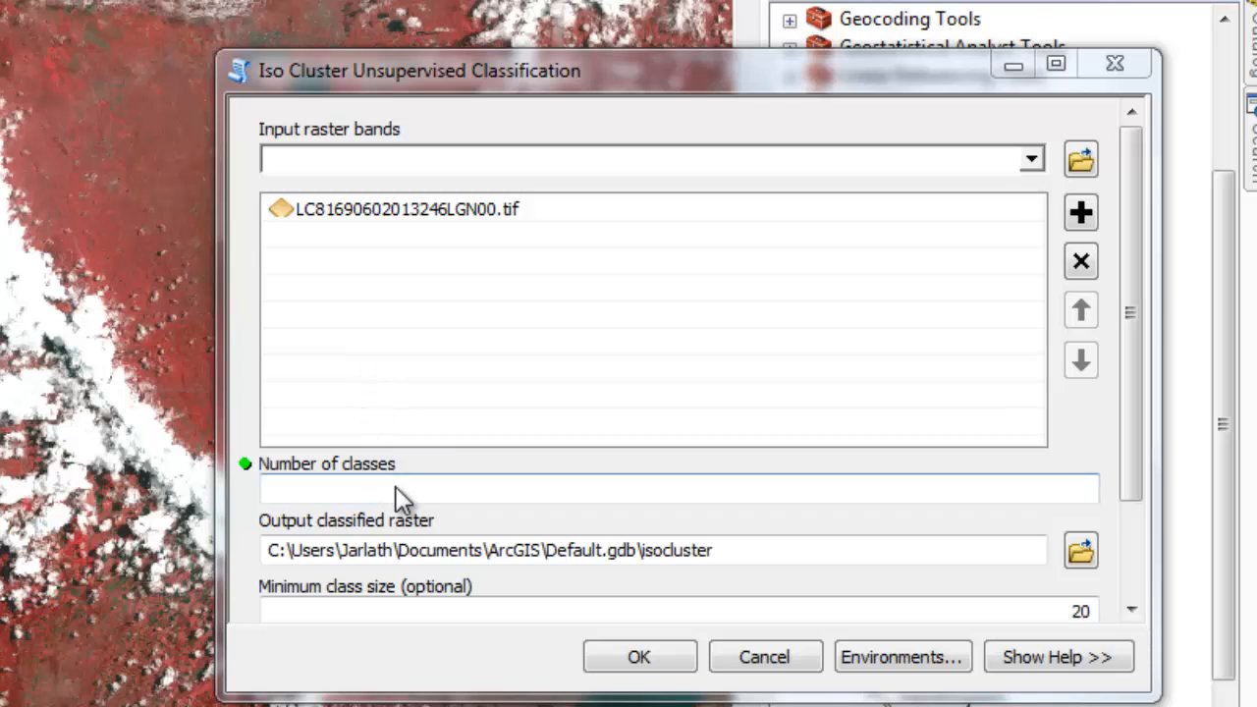
pyautogui.write('20')
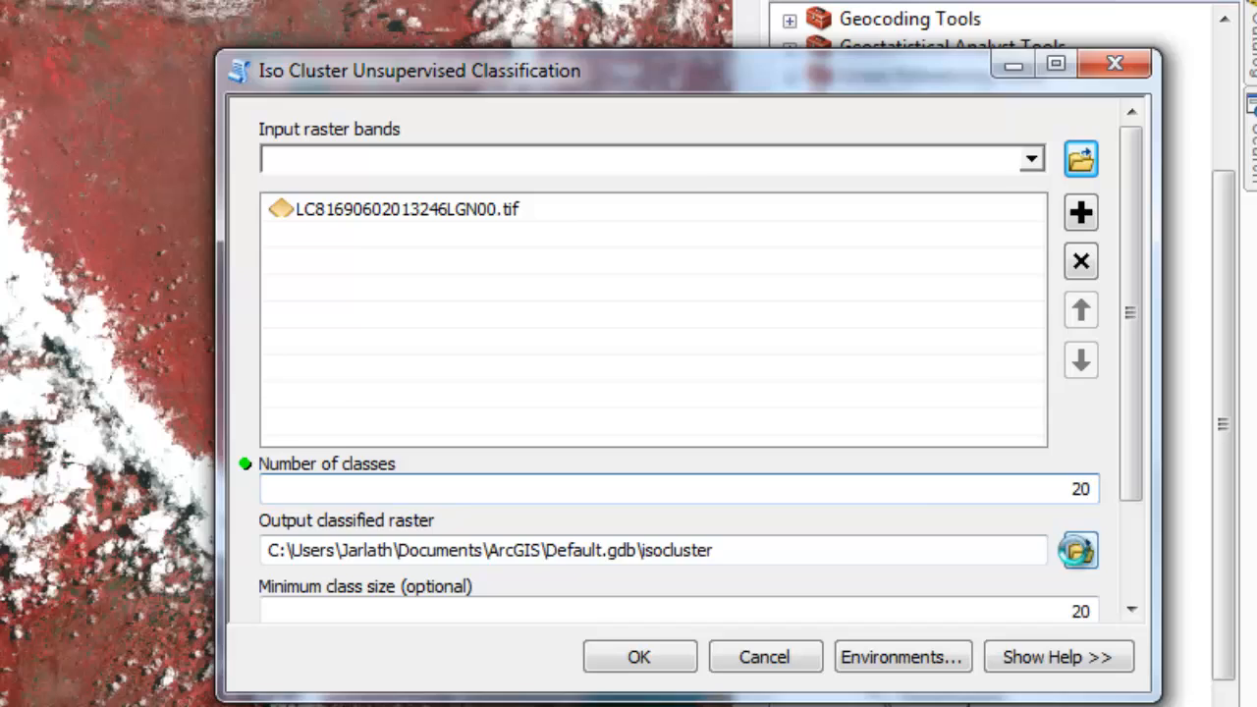
# Save the output as the ..._iso20.tif raster in the Data folder and run the classification
pyautogui.click(1092, 552)
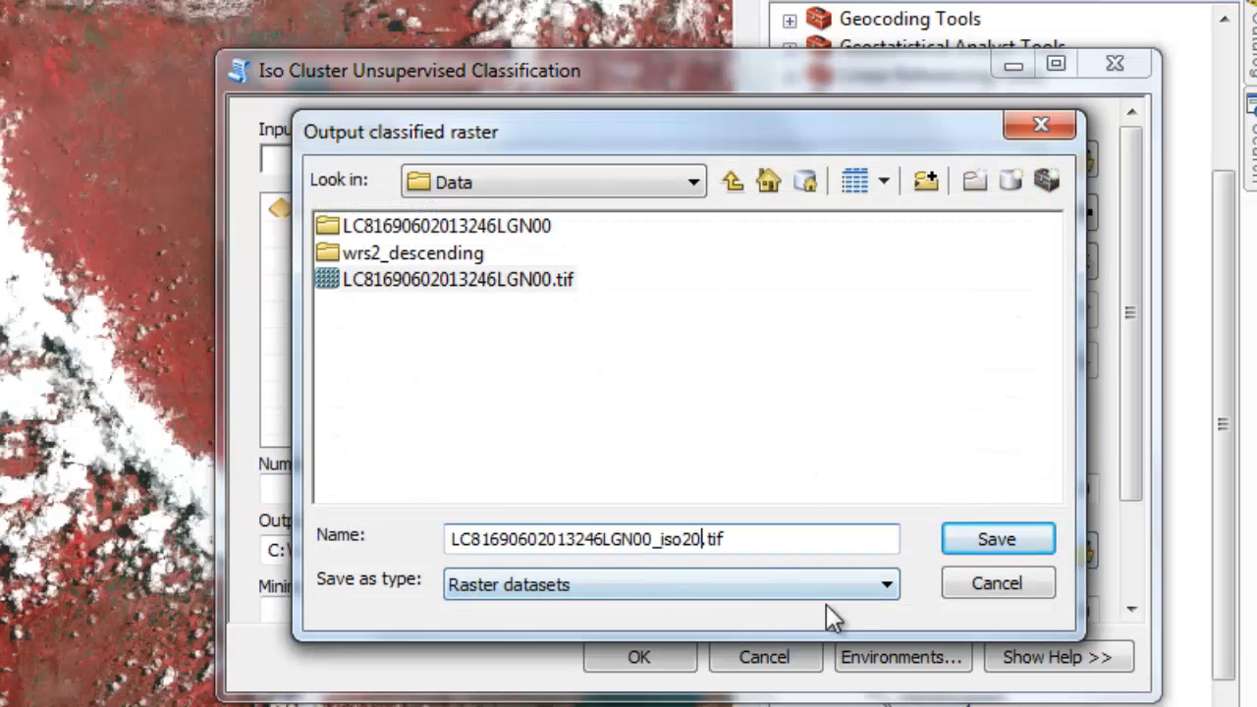
pyautogui.moveTo(967, 542)
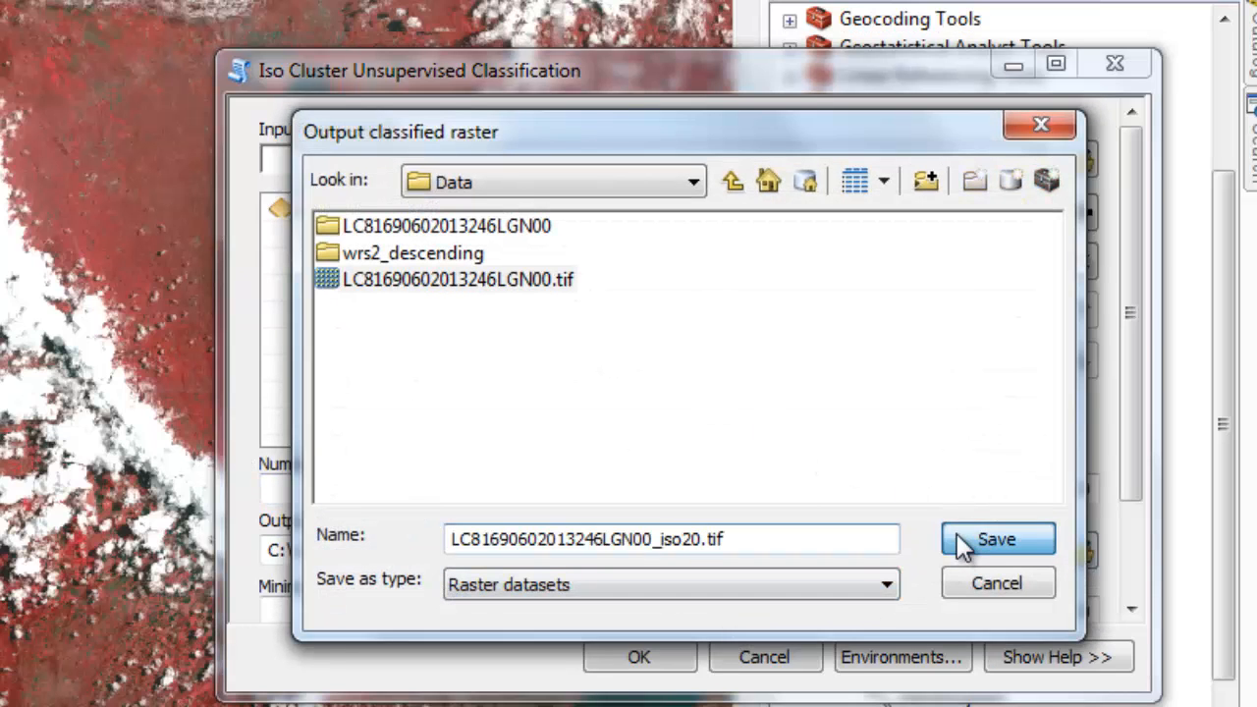
pyautogui.click(998, 538)
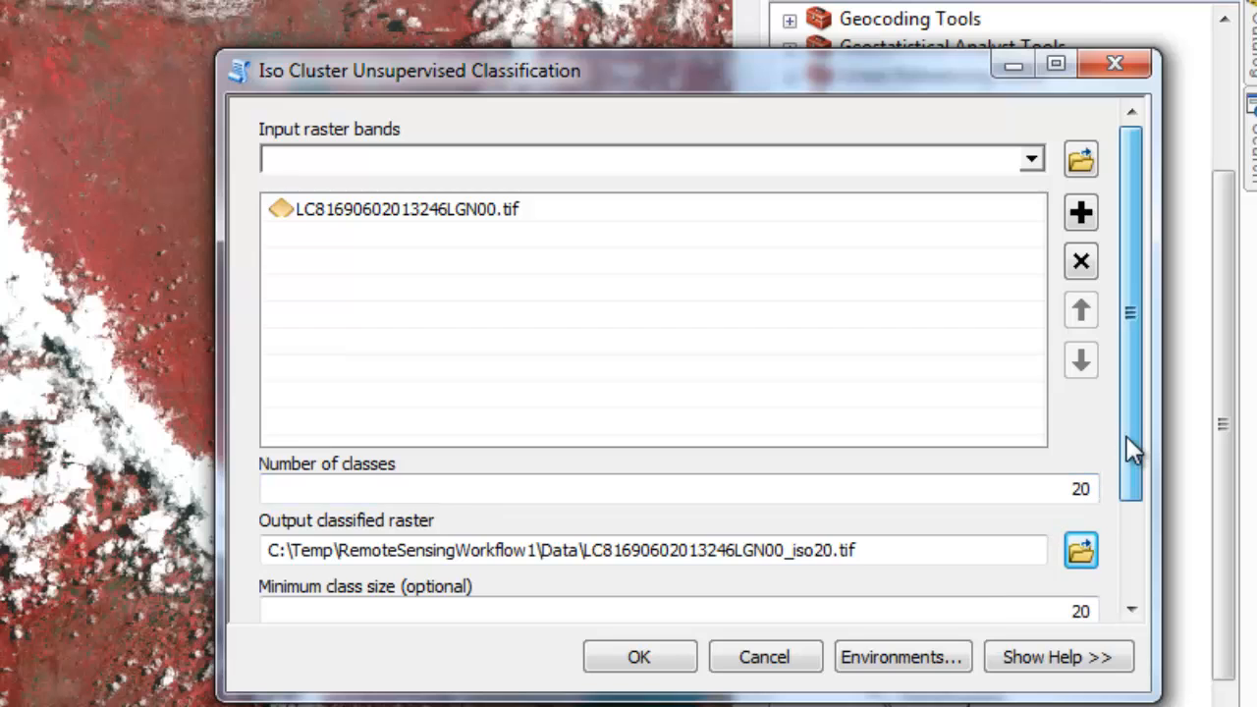
pyautogui.scroll(-3)
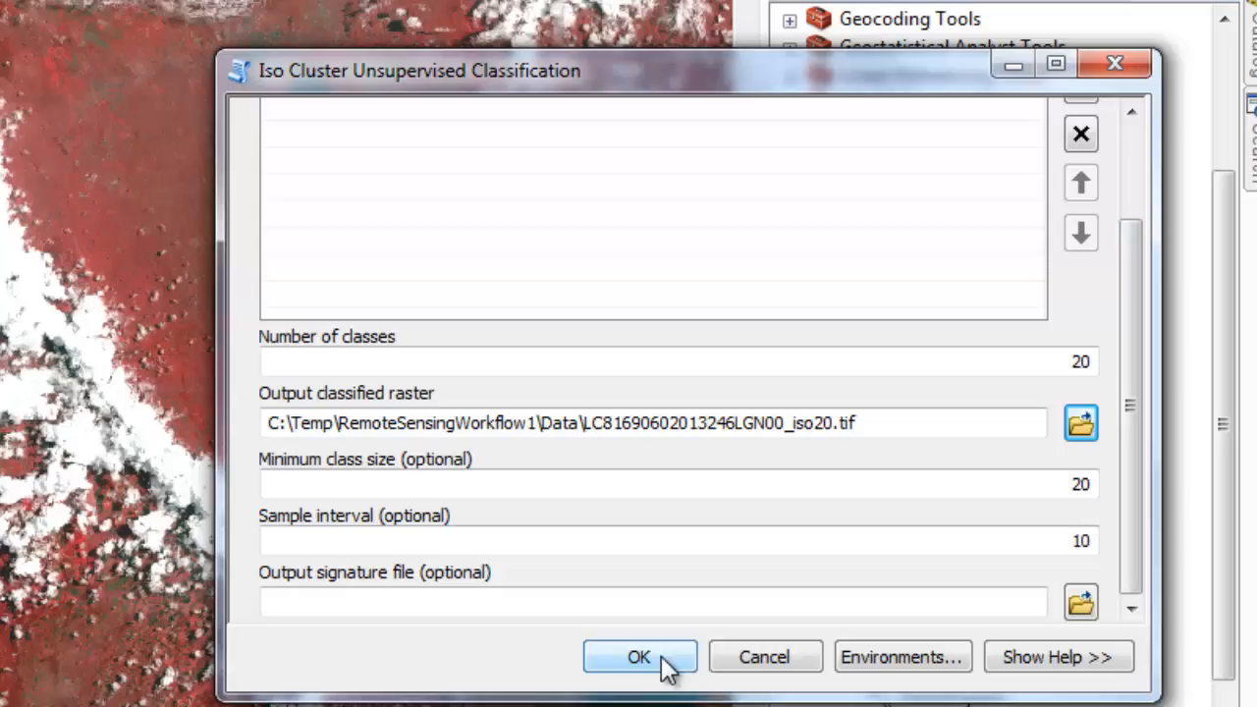
pyautogui.click(636, 656)
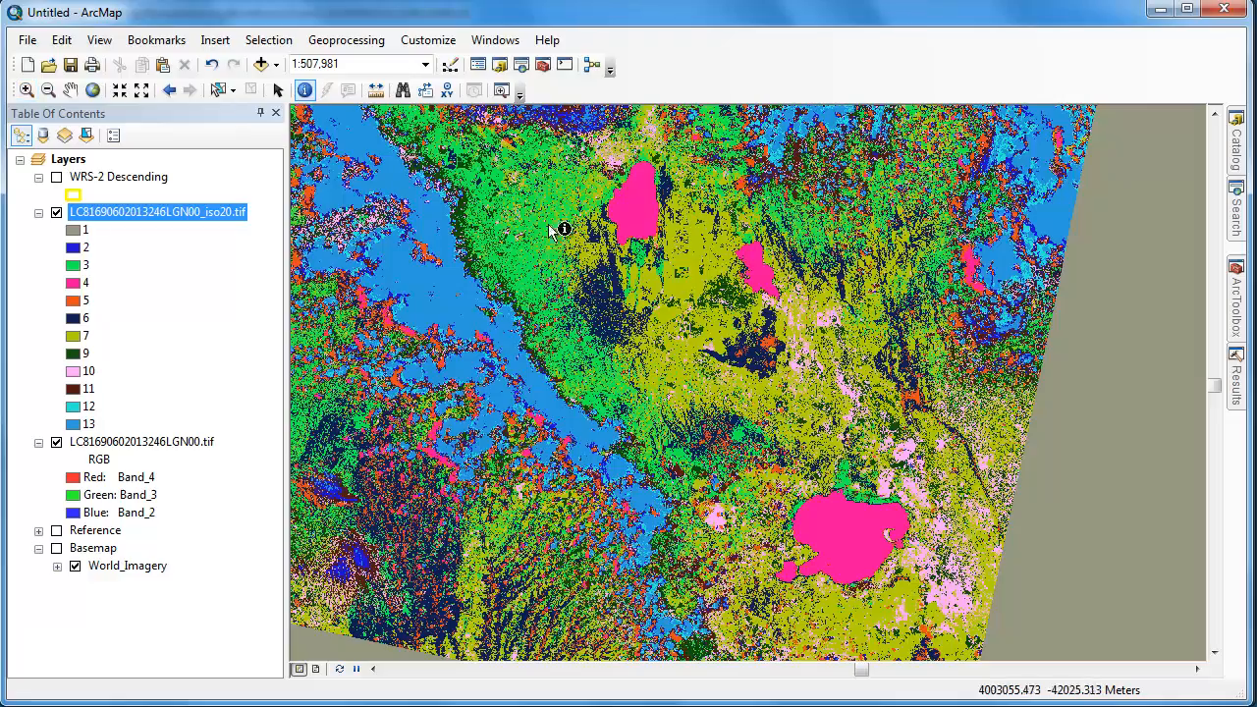
# Toggle the iso20 layer against the imagery beneath, then bring up its Layer Properties
pyautogui.click(552, 228)
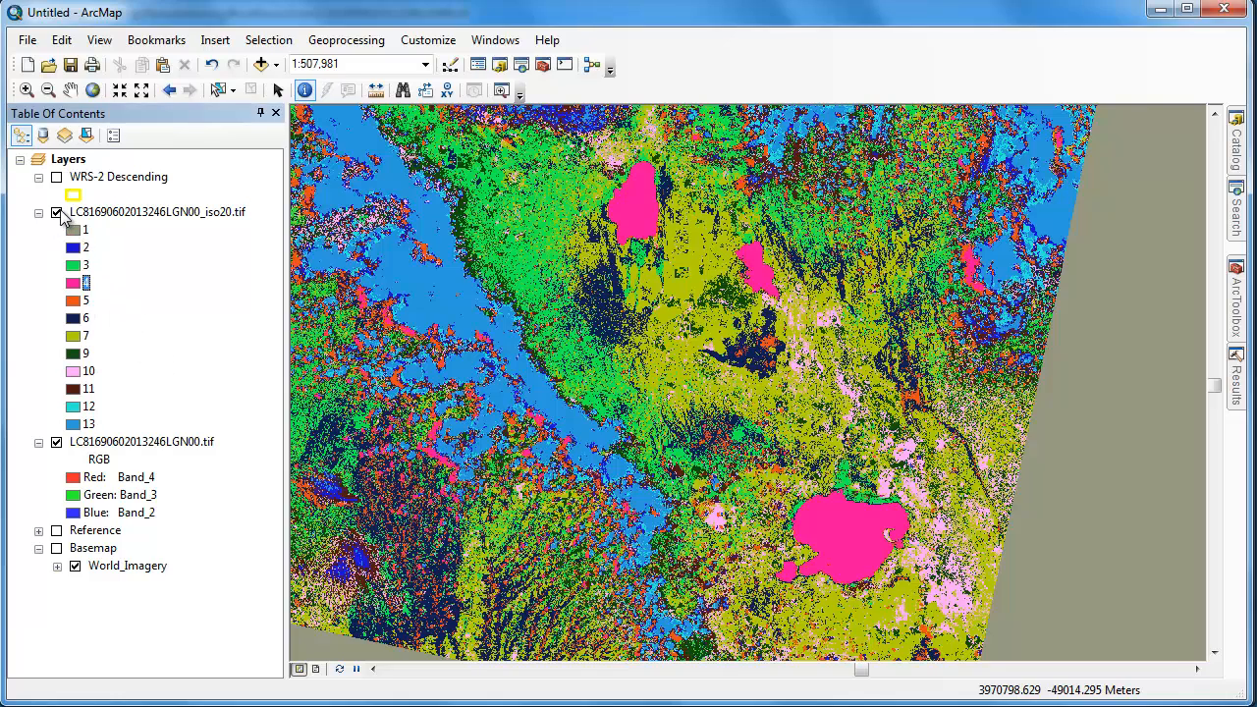
pyautogui.click(57, 212)
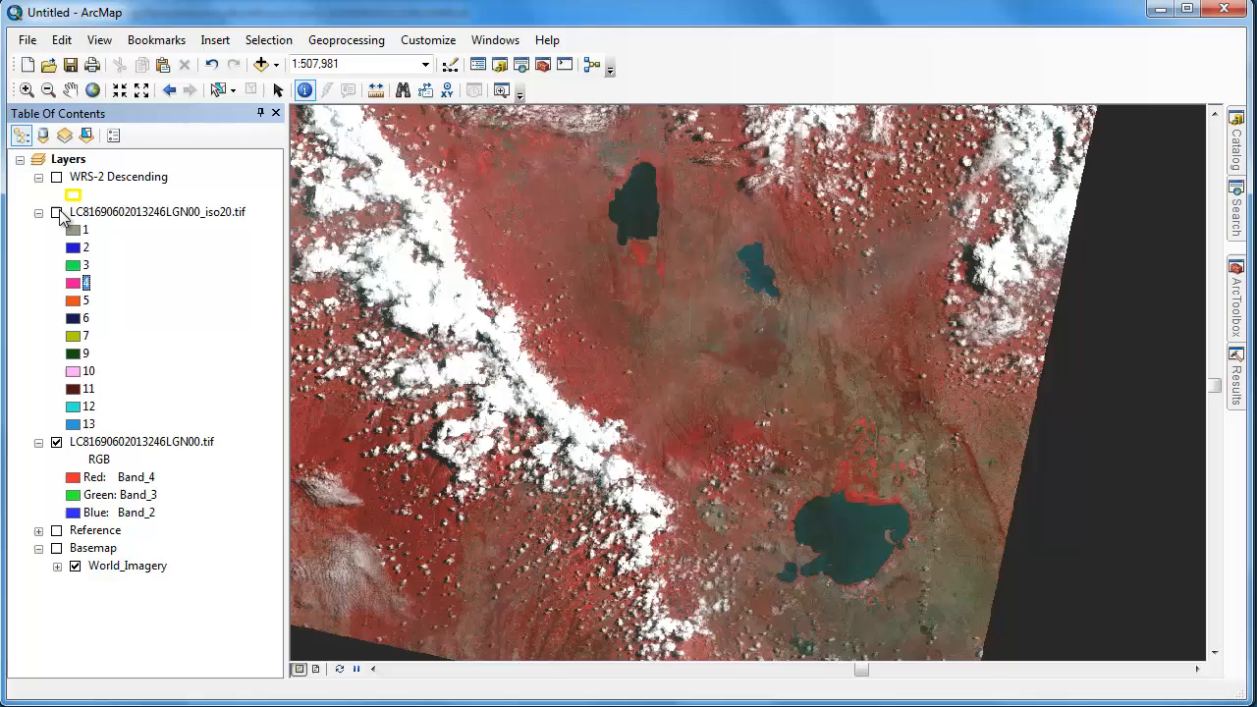
pyautogui.click(55, 212)
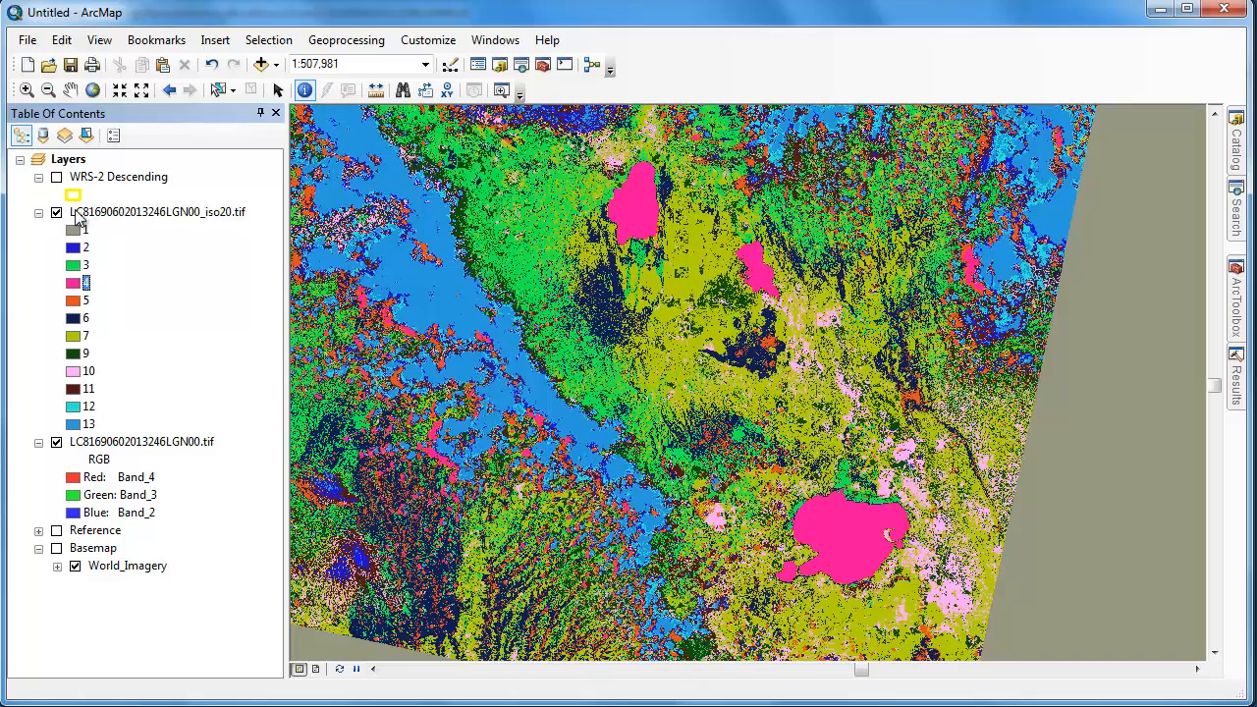
pyautogui.doubleClick(157, 213)
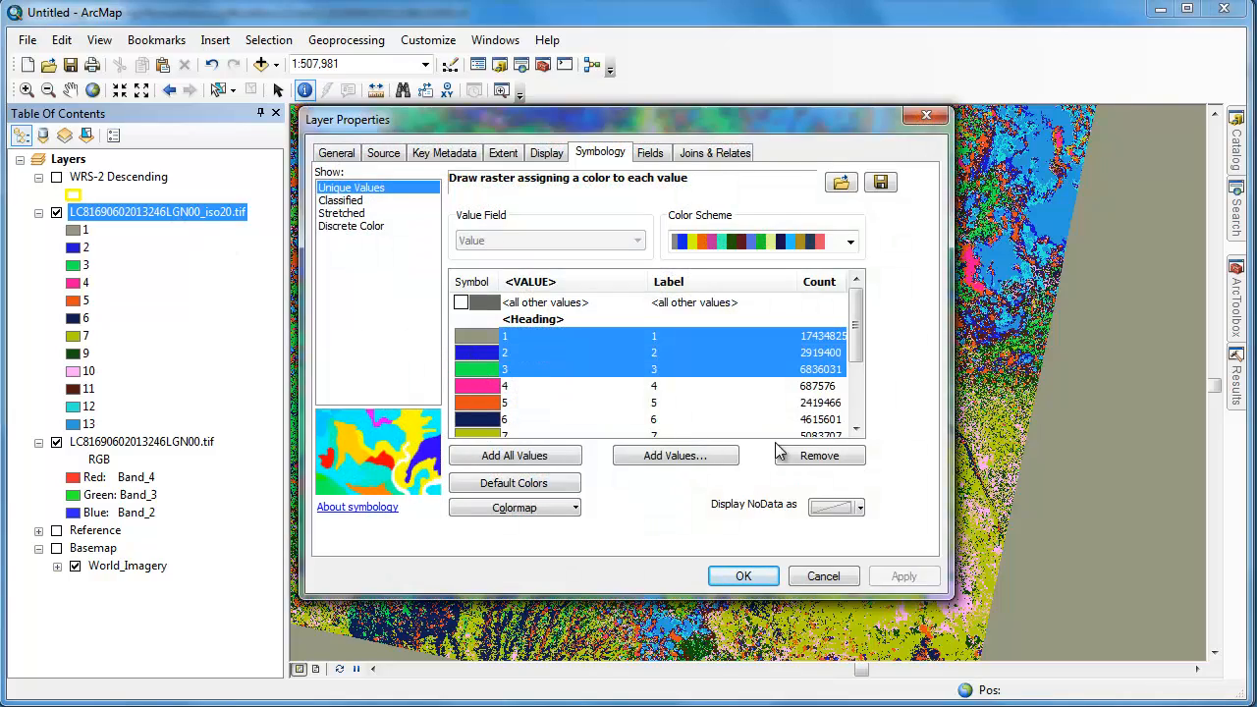
# Remove classes 1–3 and 5–13 from the symbology so only class 4 water displays
pyautogui.click(820, 456)
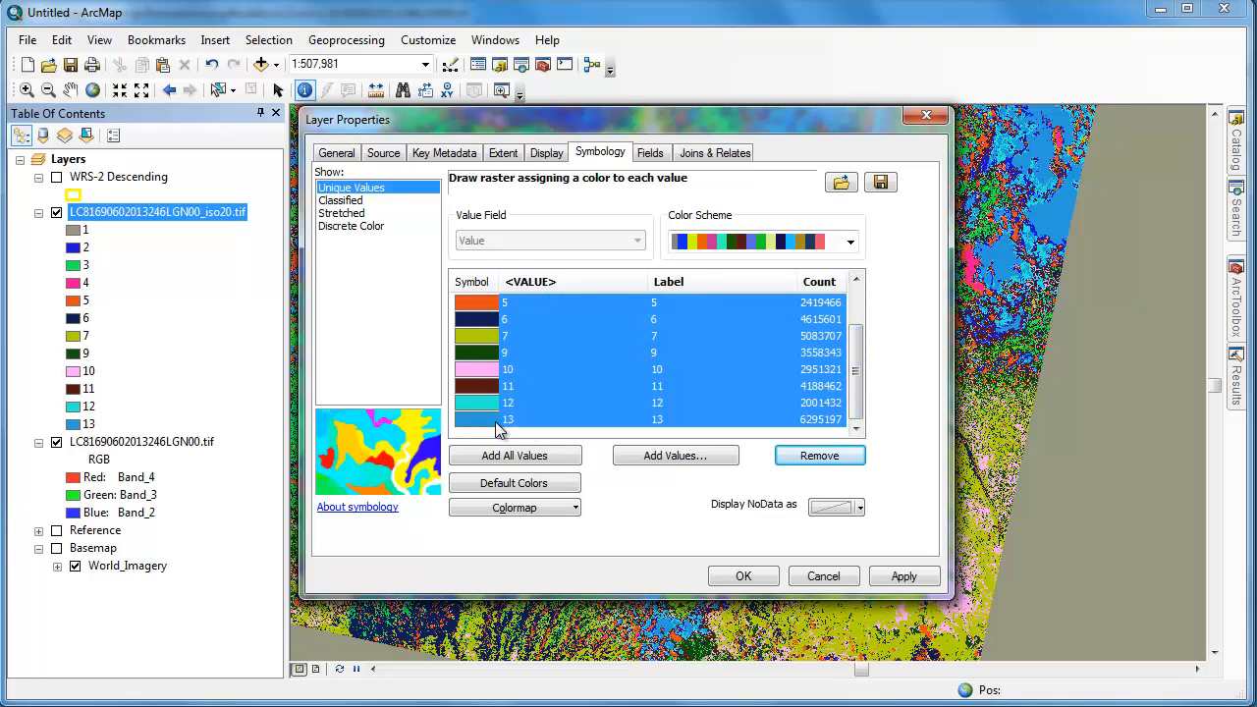
pyautogui.click(821, 456)
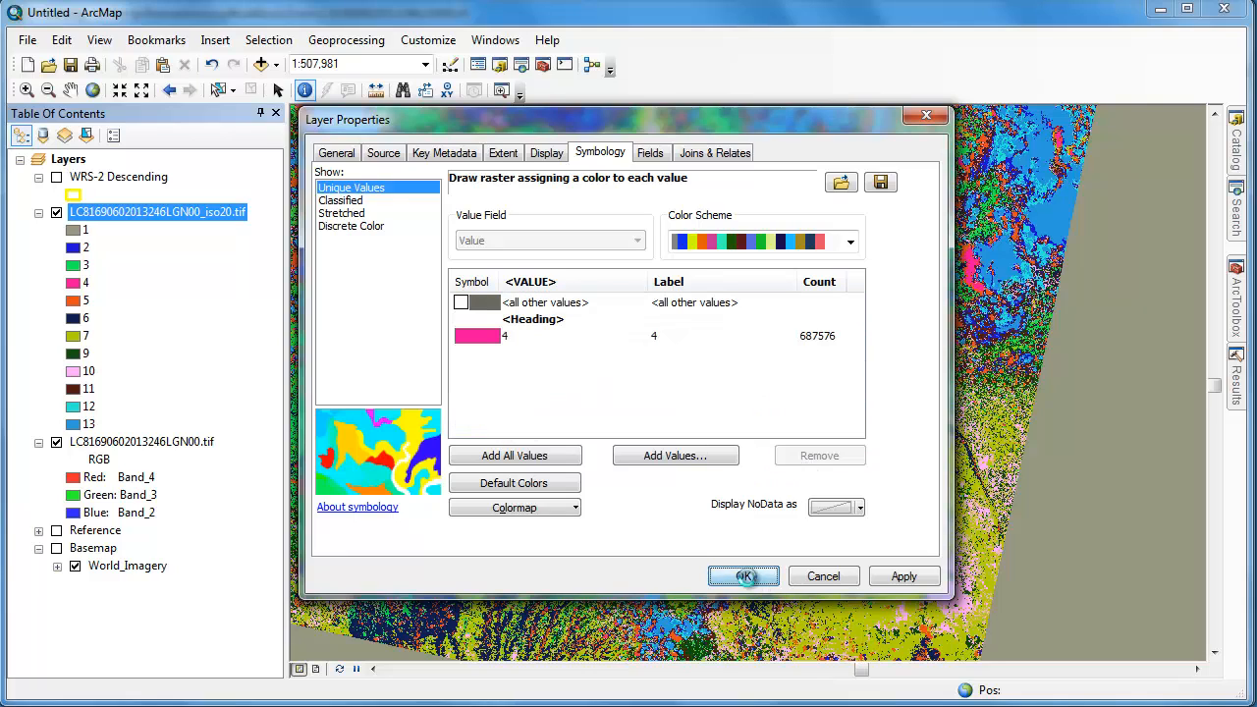
pyautogui.click(743, 575)
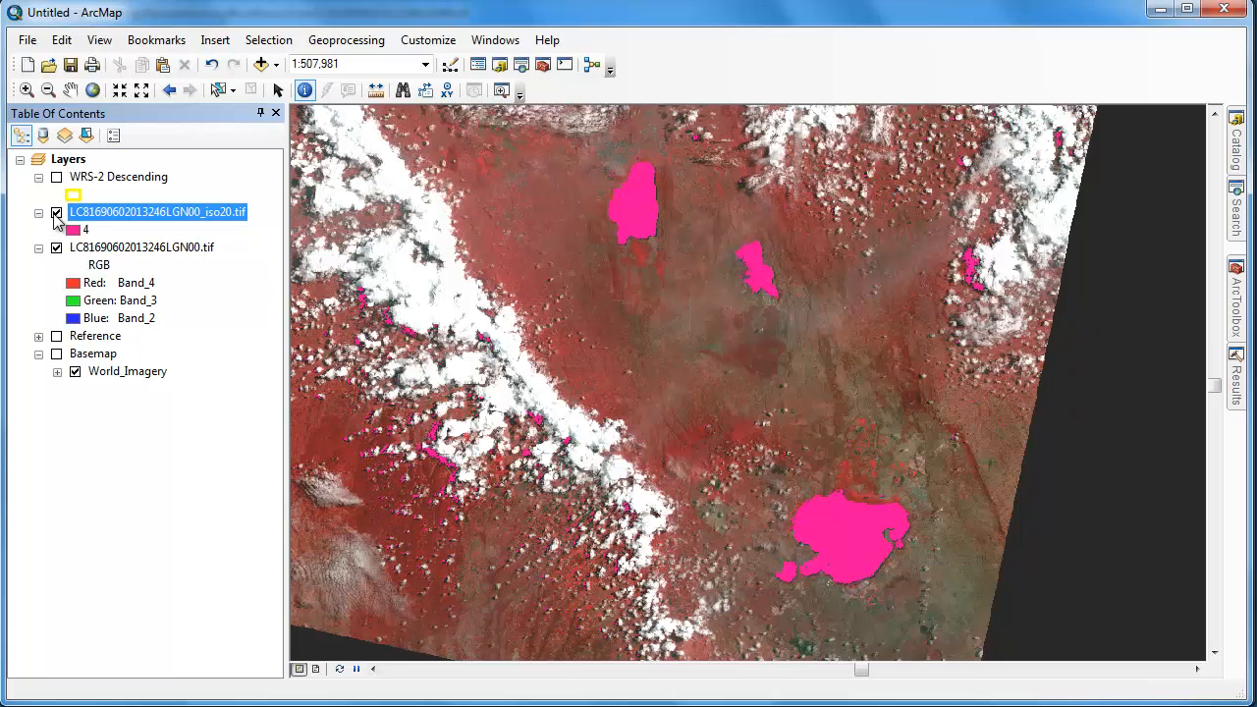
# Toggle the class-4 water layer on and off to compare it with the lakes in the imagery
pyautogui.click(55, 212)
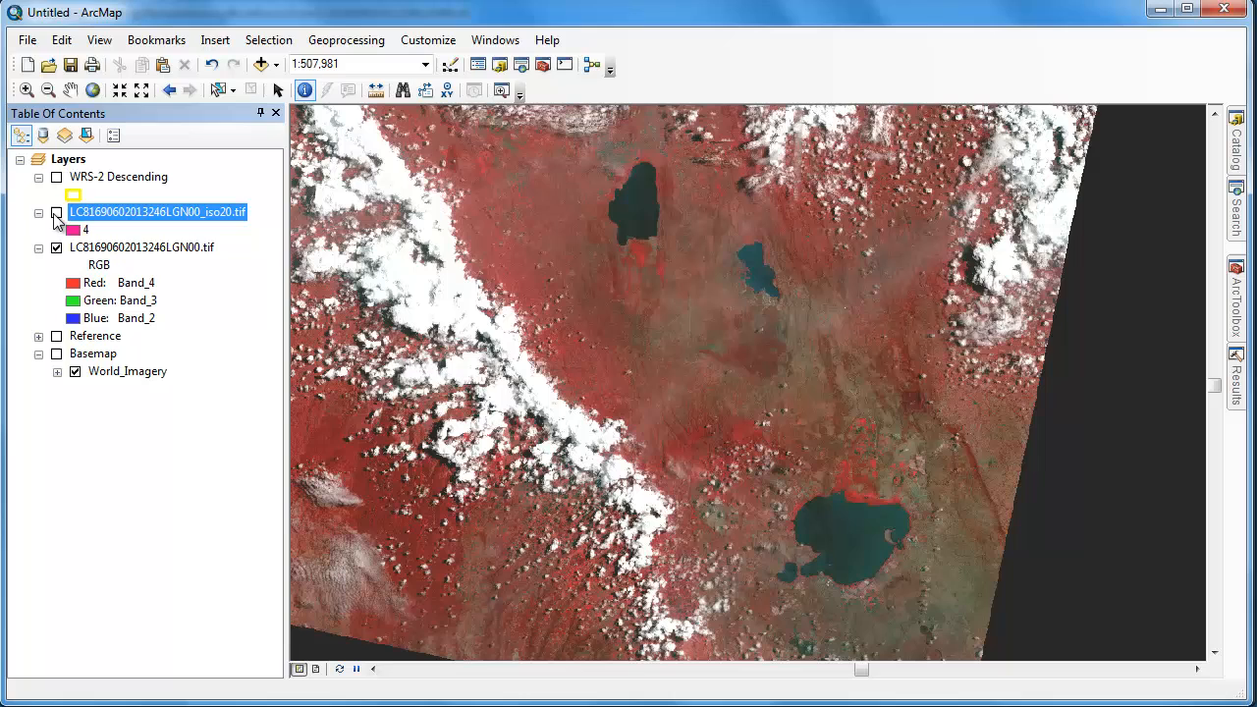
pyautogui.click(55, 212)
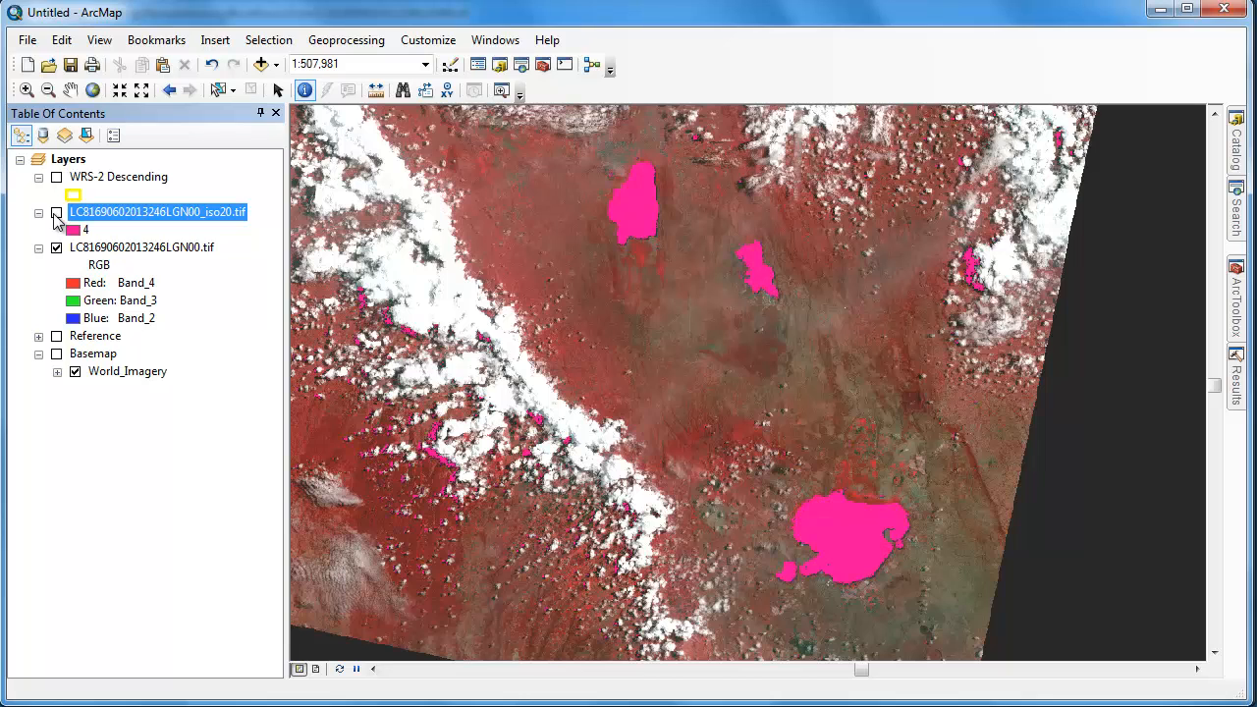
pyautogui.click(55, 212)
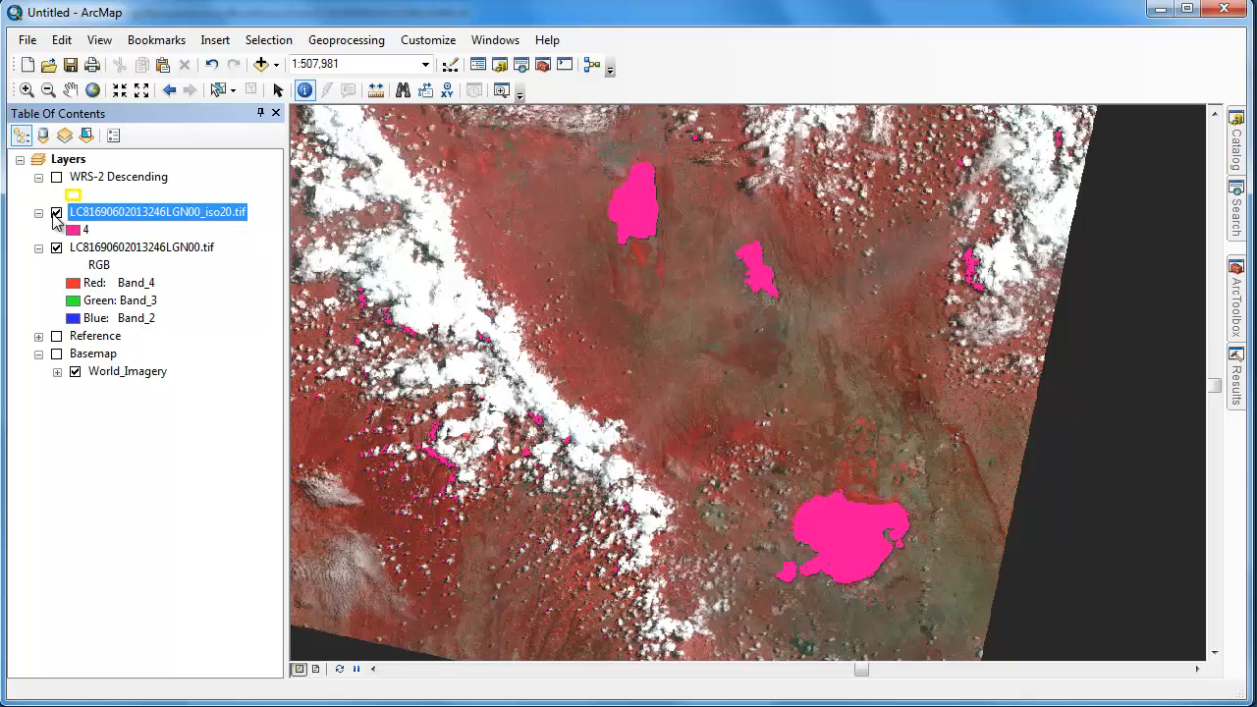
pyautogui.click(1234, 298)
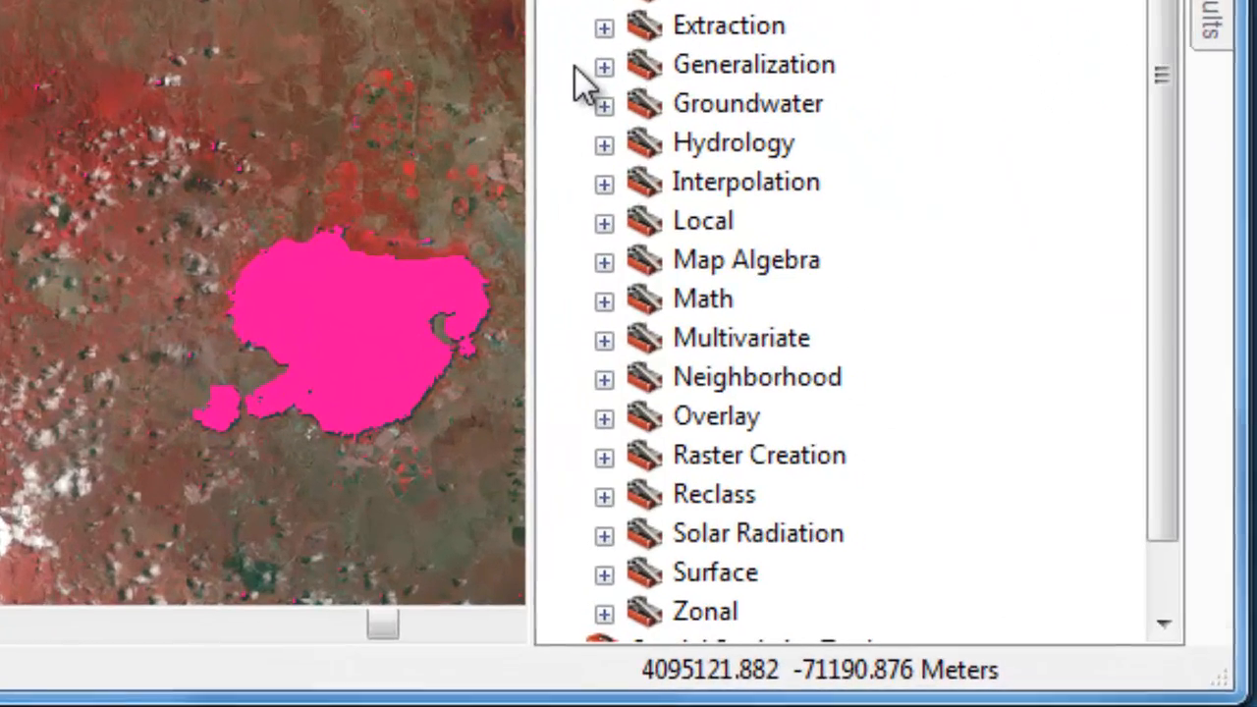
# Open Reclassify from the Spatial Analyst Reclass toolset on the iso20 raster
pyautogui.click(603, 495)
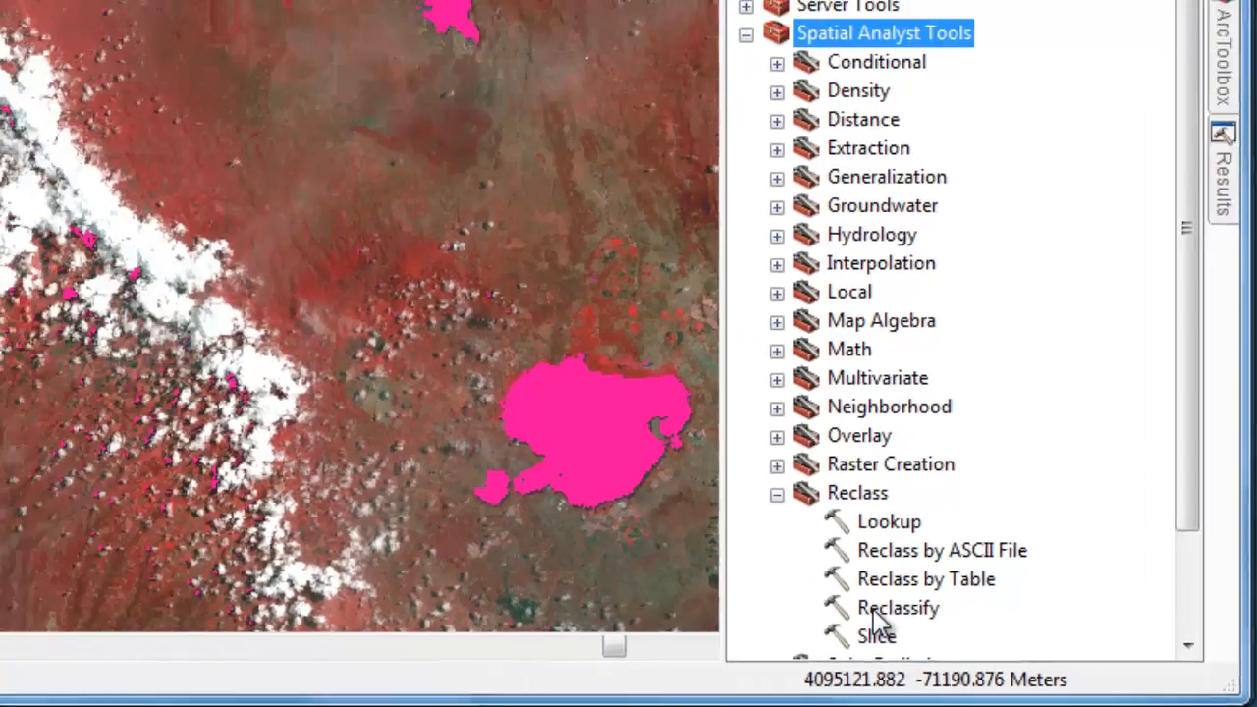
pyautogui.doubleClick(898, 609)
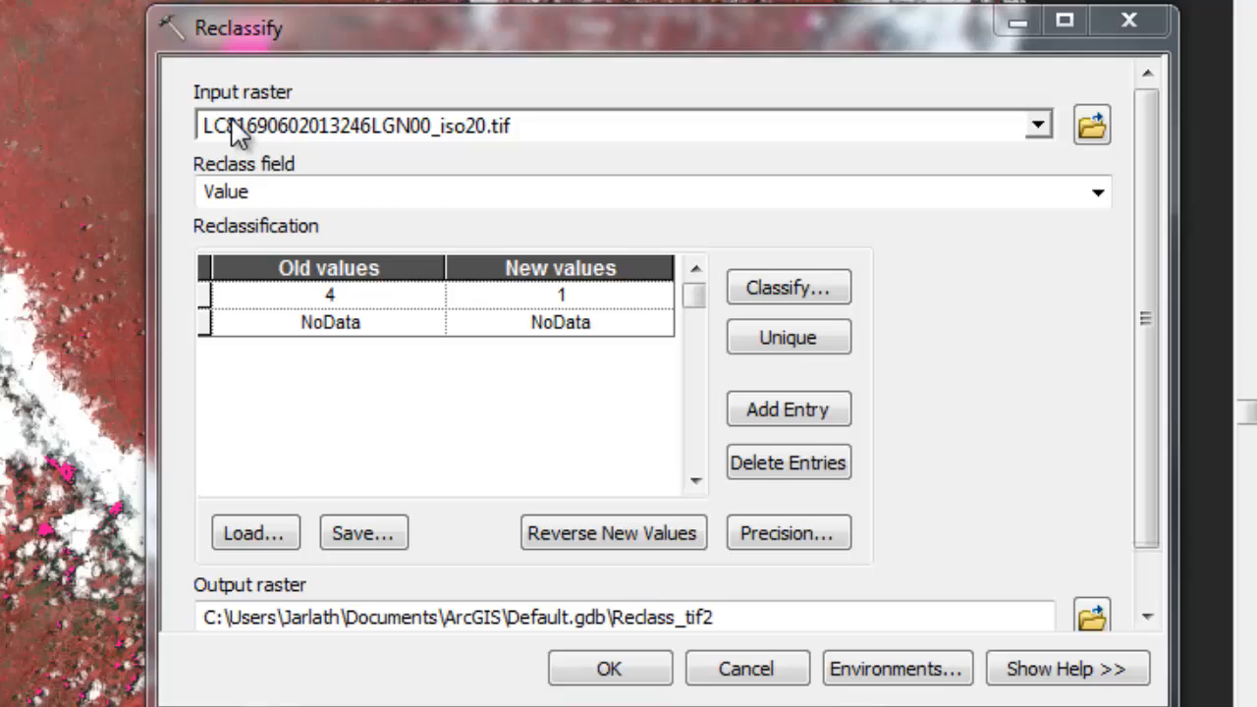
pyautogui.moveTo(556, 334)
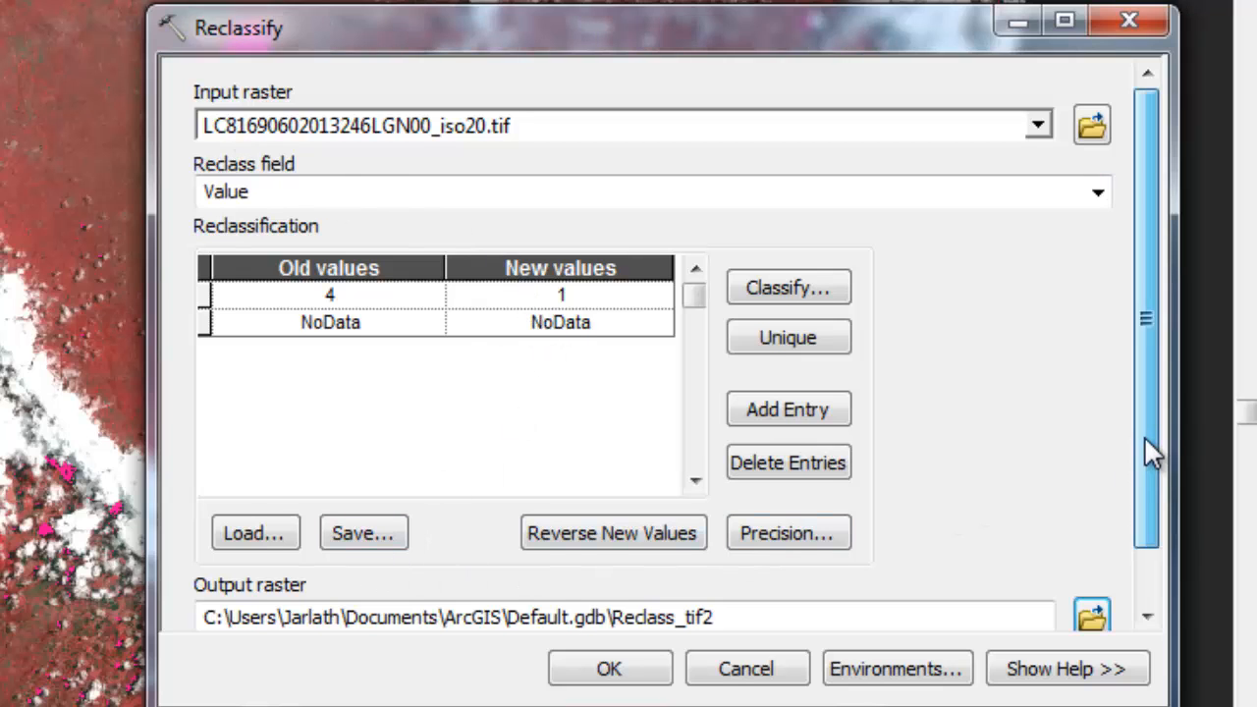
# Keep 4→1, change missing values to NoData, save as ..._iso20_water.tif in Data and run it
pyautogui.scroll(-3)
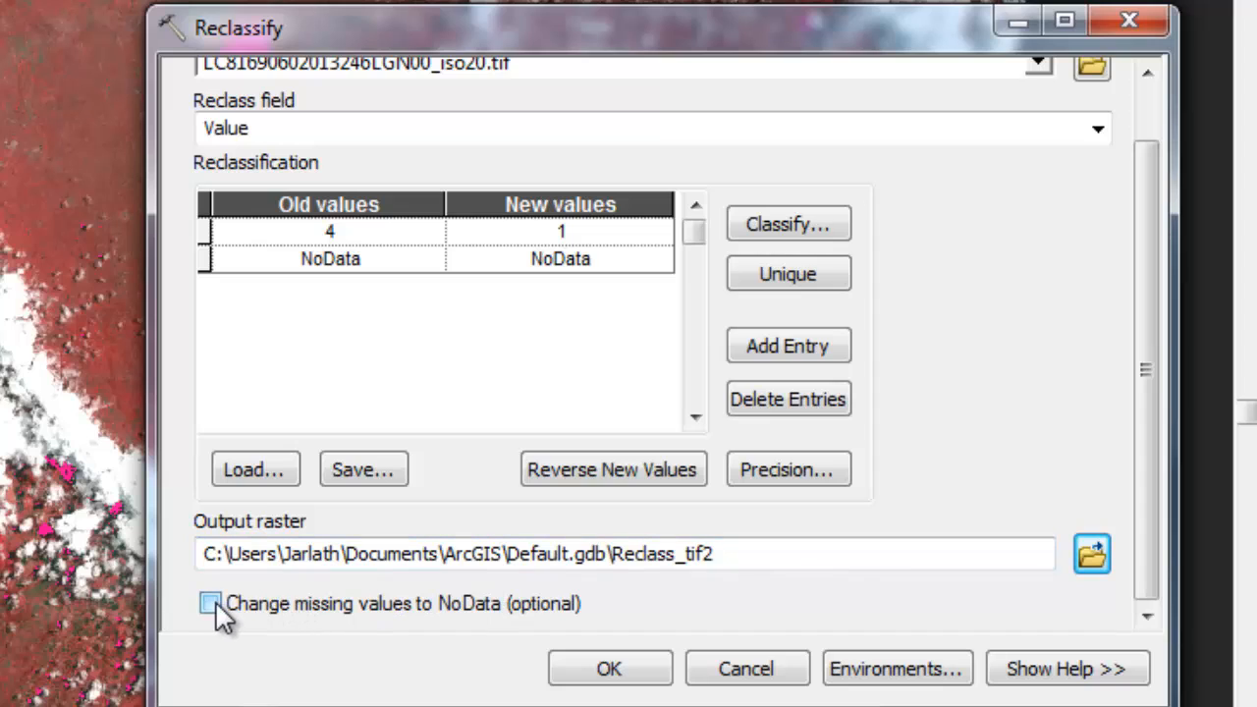
pyautogui.click(208, 606)
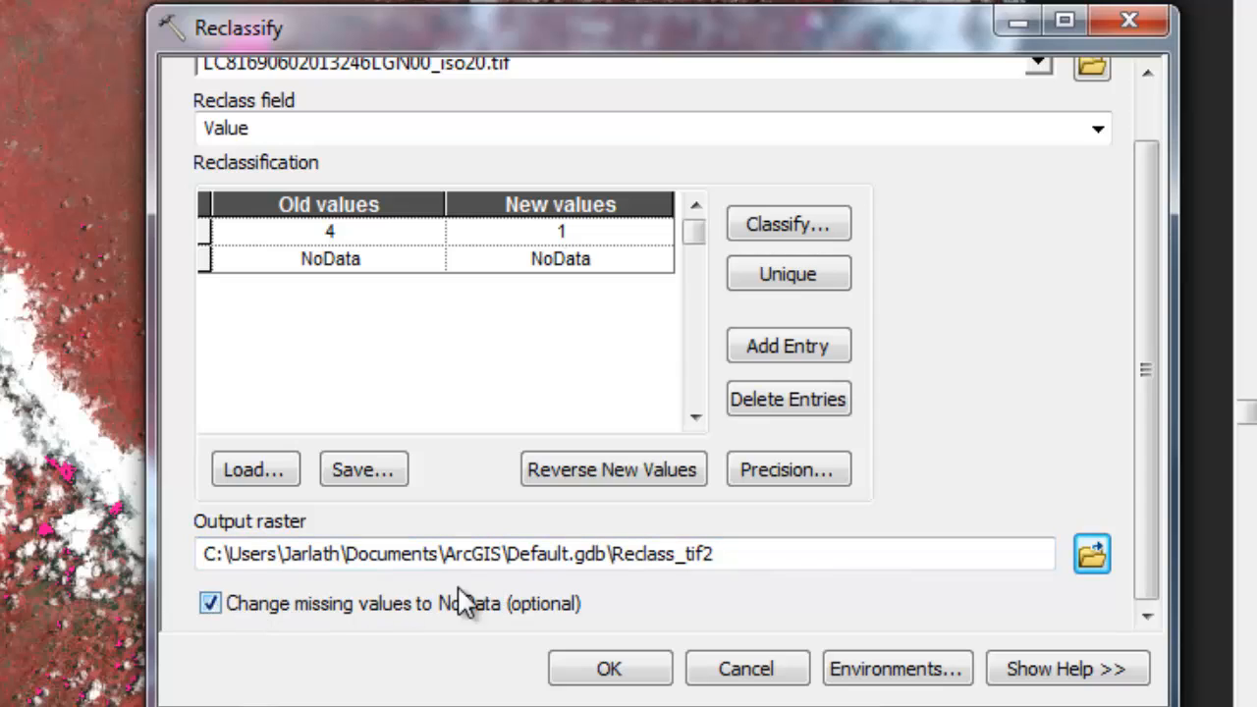
pyautogui.moveTo(1092, 558)
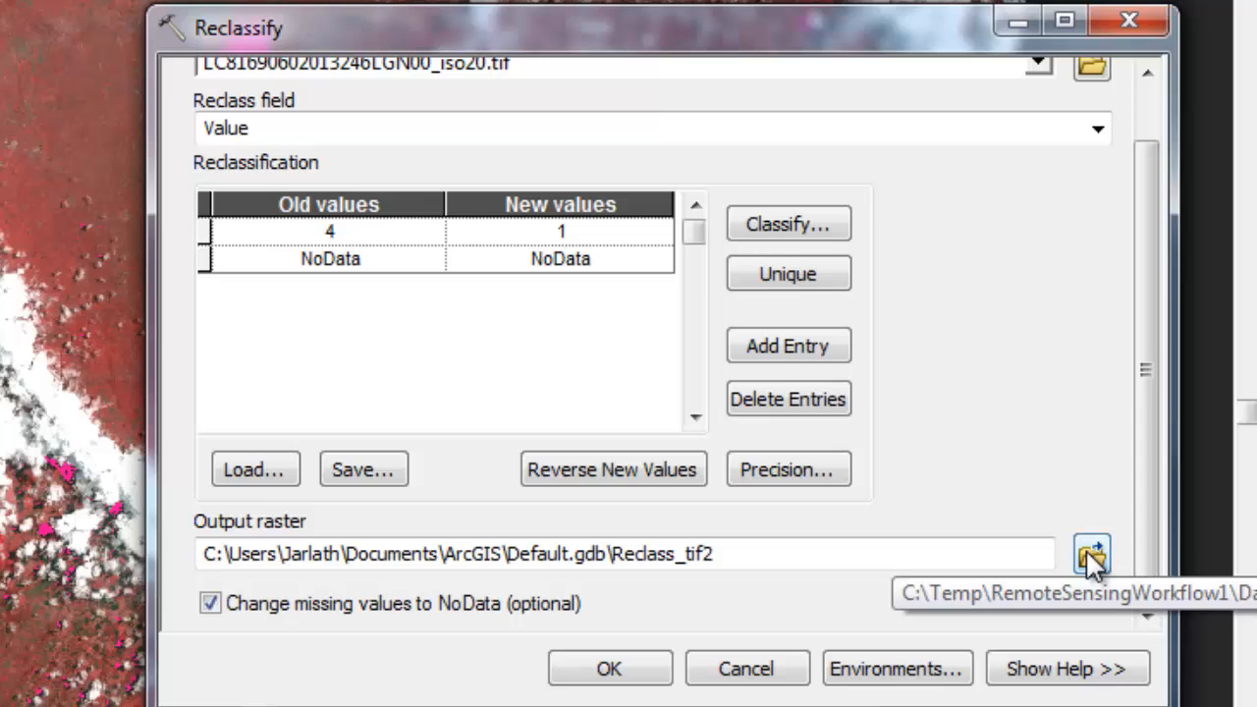
pyautogui.click(1093, 554)
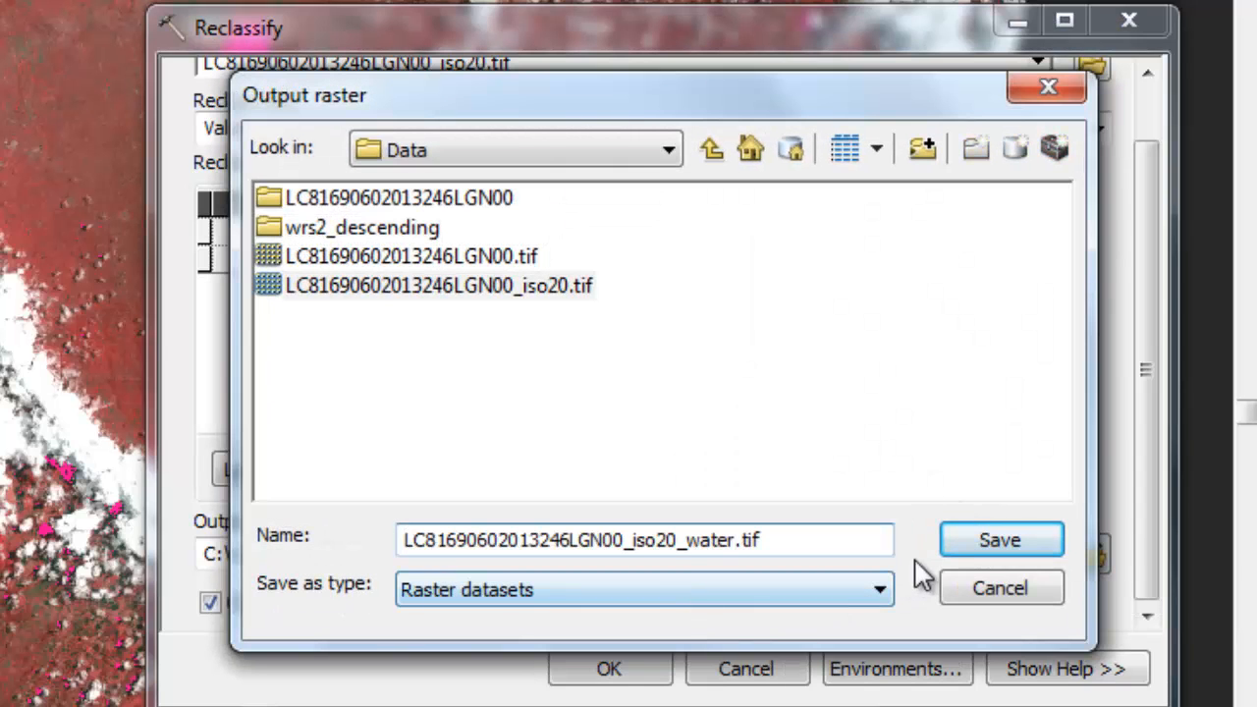
pyautogui.click(1002, 539)
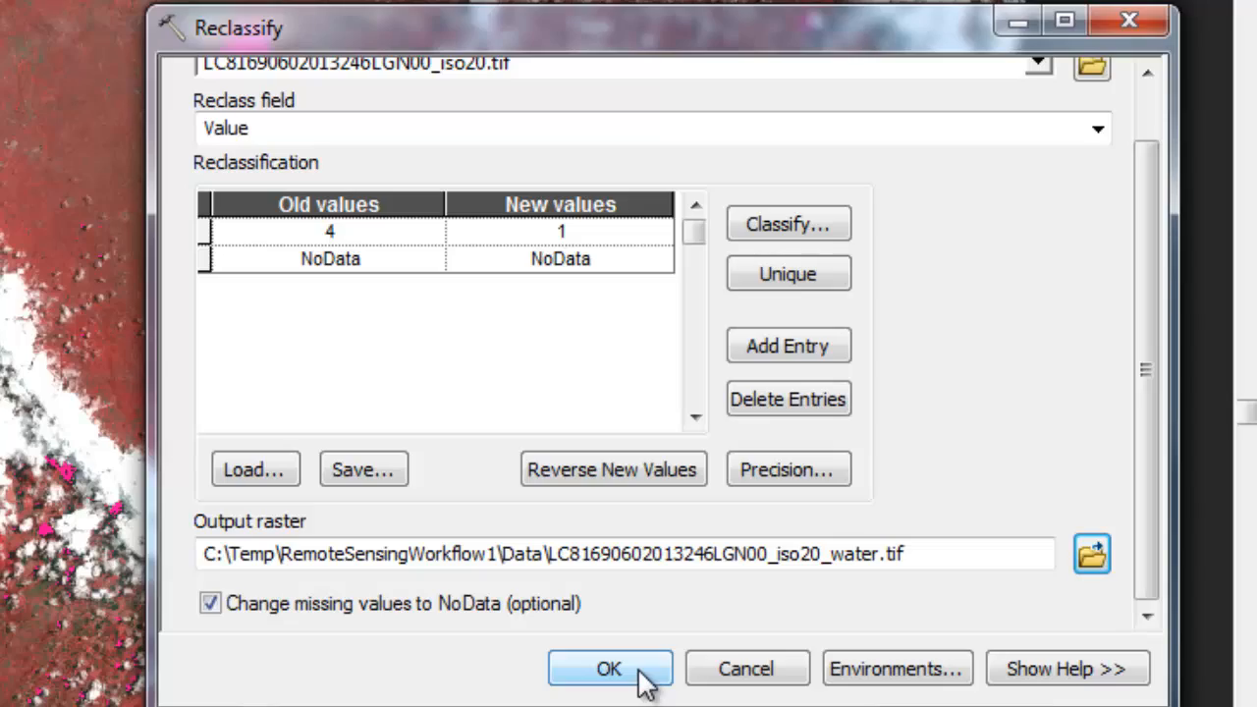
pyautogui.click(613, 668)
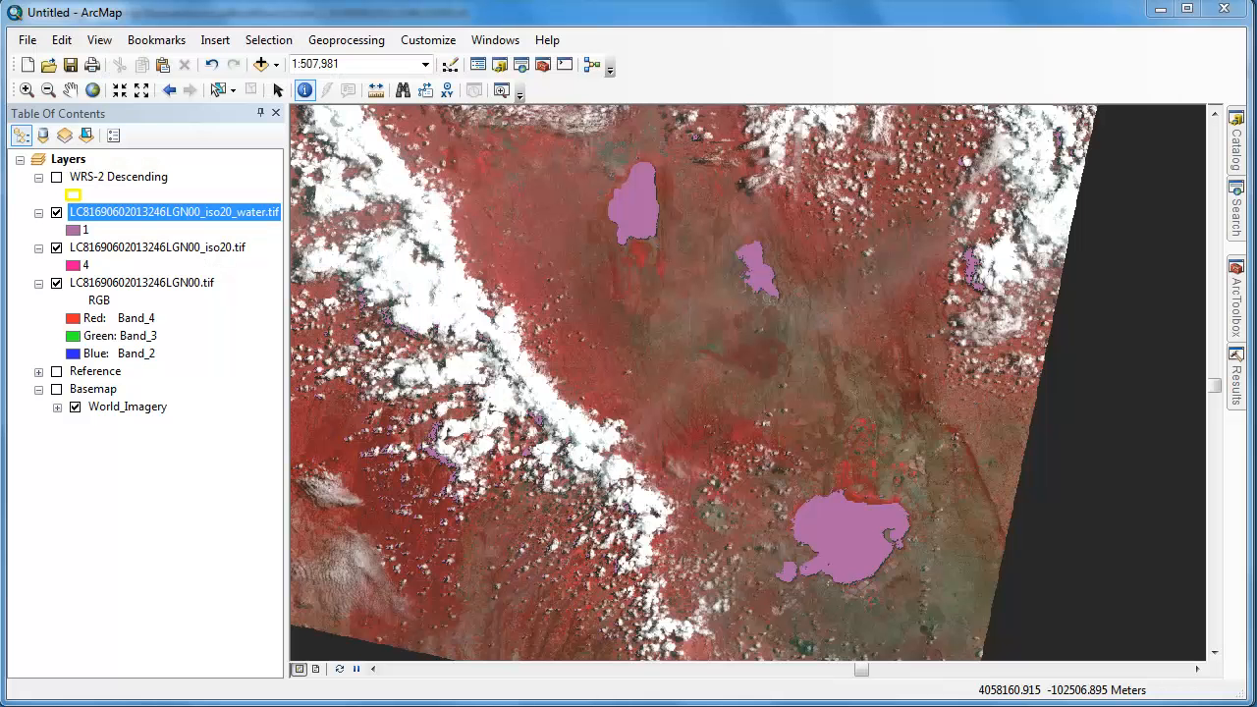
pyautogui.moveTo(1235, 169)
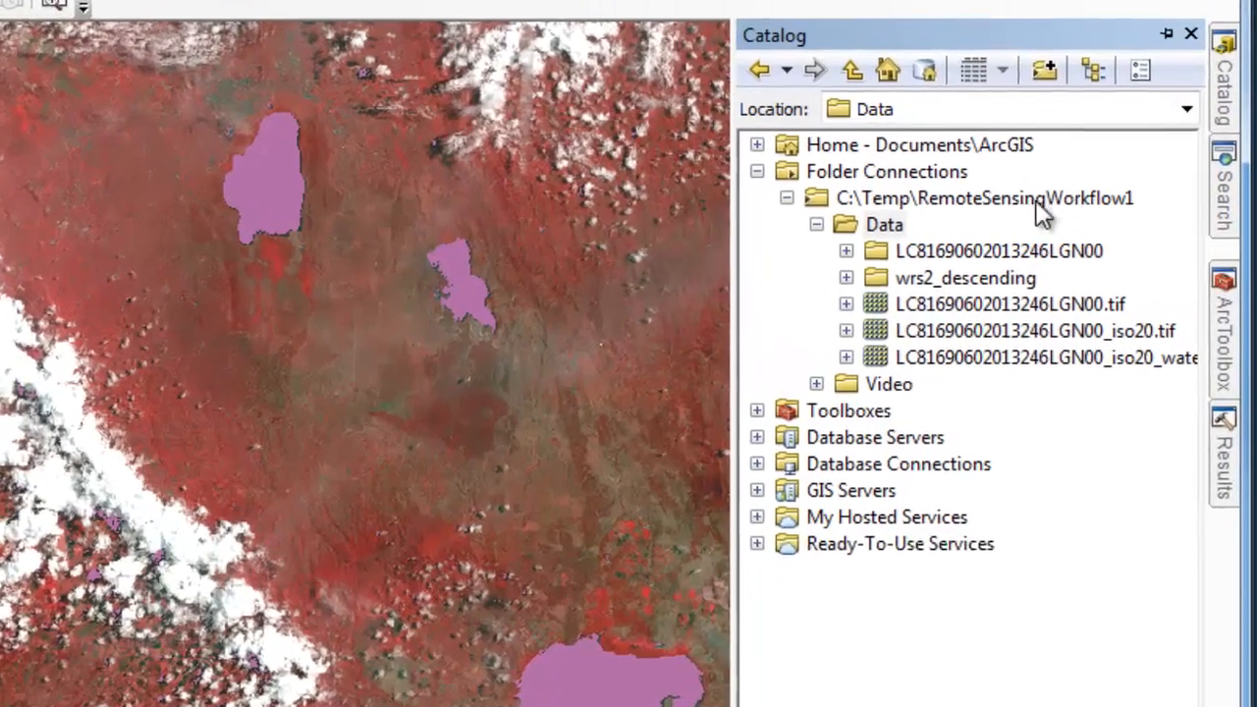
# Create a new file geodatabase in the Data folder from the Catalog window
pyautogui.rightClick(863, 224)
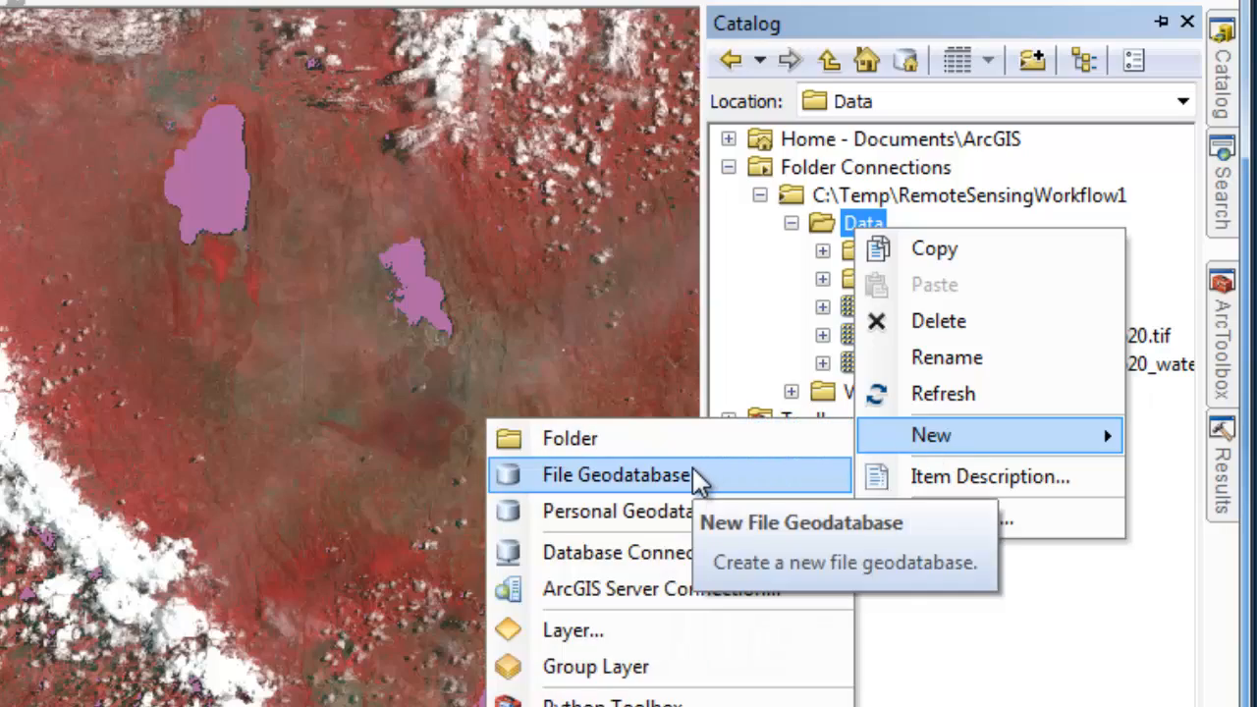
pyautogui.click(602, 473)
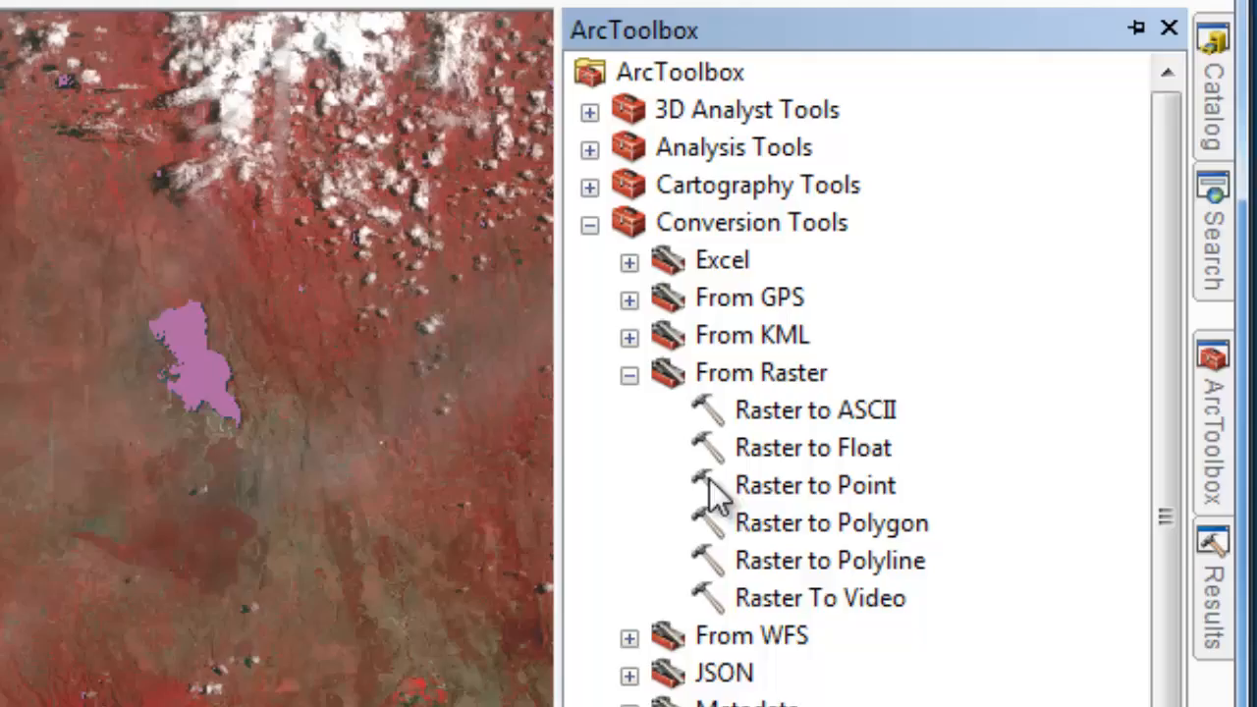
# Run Raster to Polygon on the water raster, saving the polygons as Water in KenyaWater.gdb
pyautogui.doubleClick(831, 523)
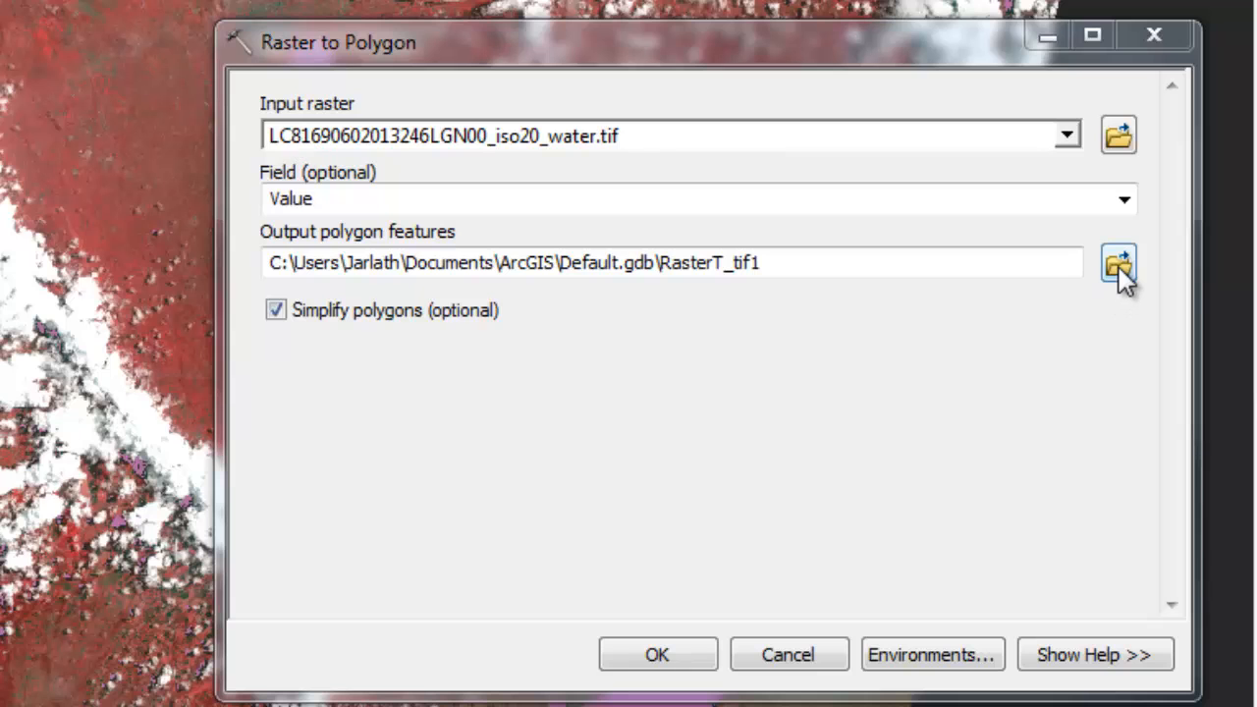
pyautogui.click(1120, 263)
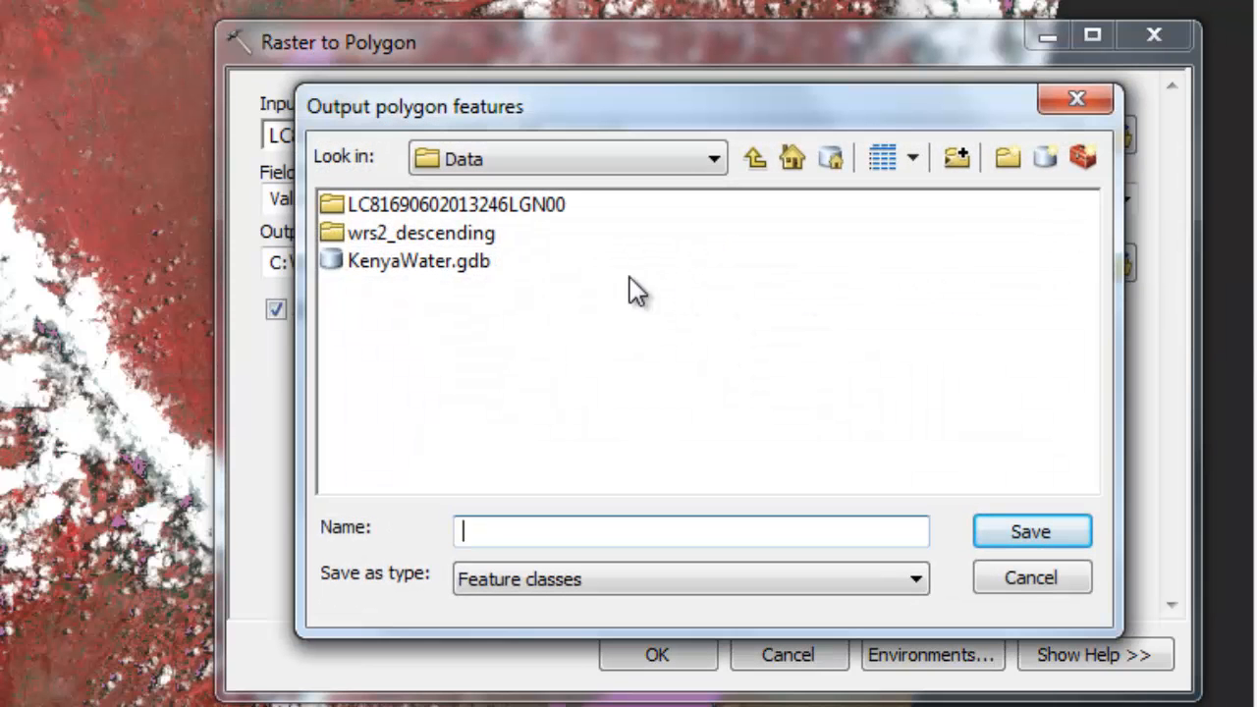
pyautogui.doubleClick(415, 260)
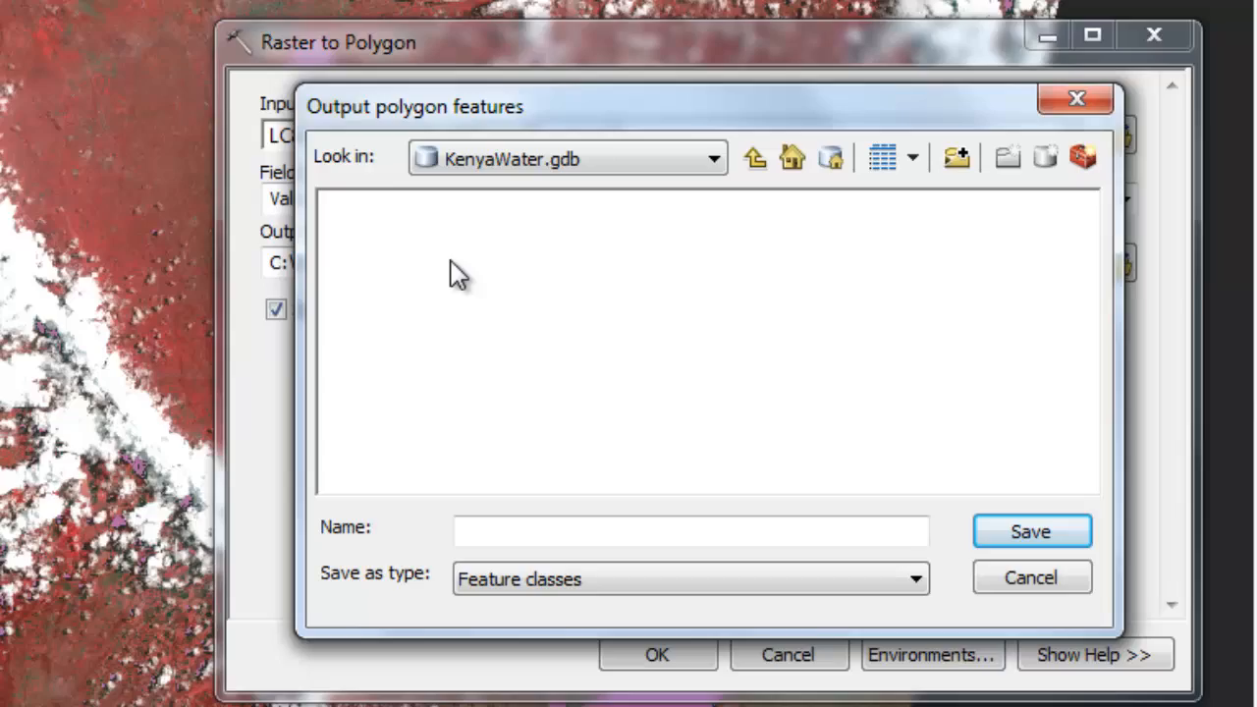
pyautogui.click(1034, 531)
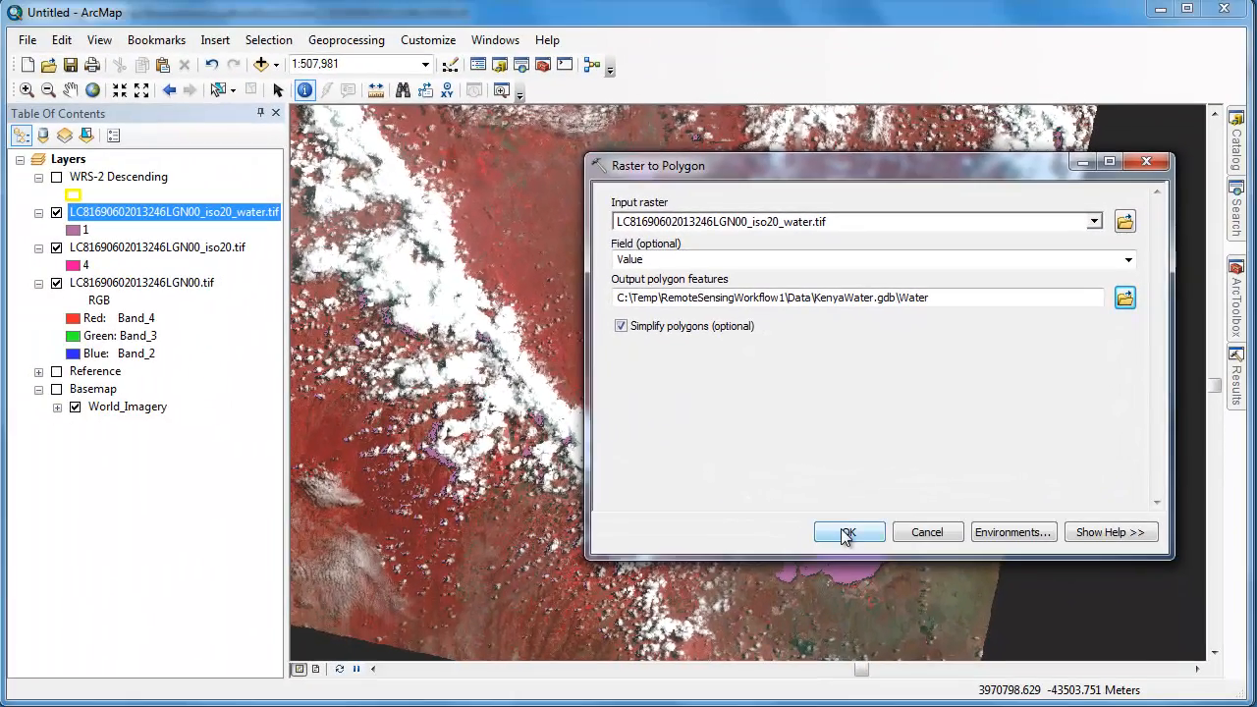
pyautogui.click(848, 532)
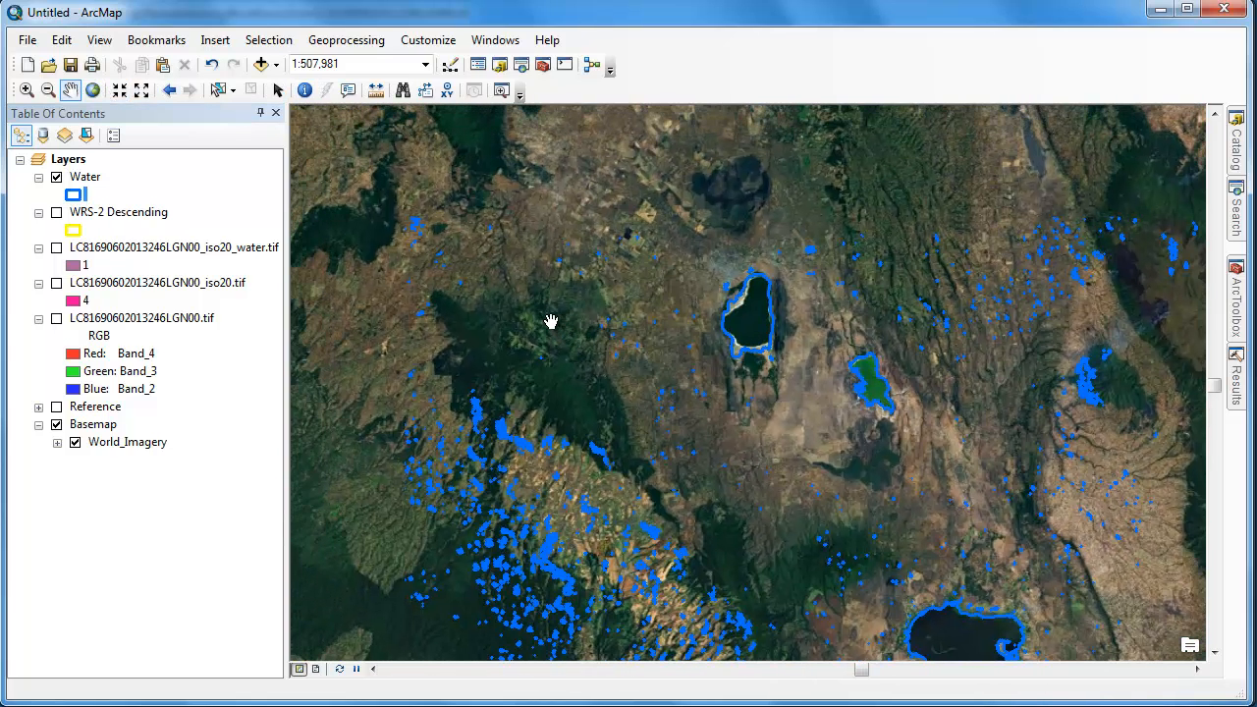
pyautogui.moveTo(552, 322); pyautogui.dragTo(739, 503)
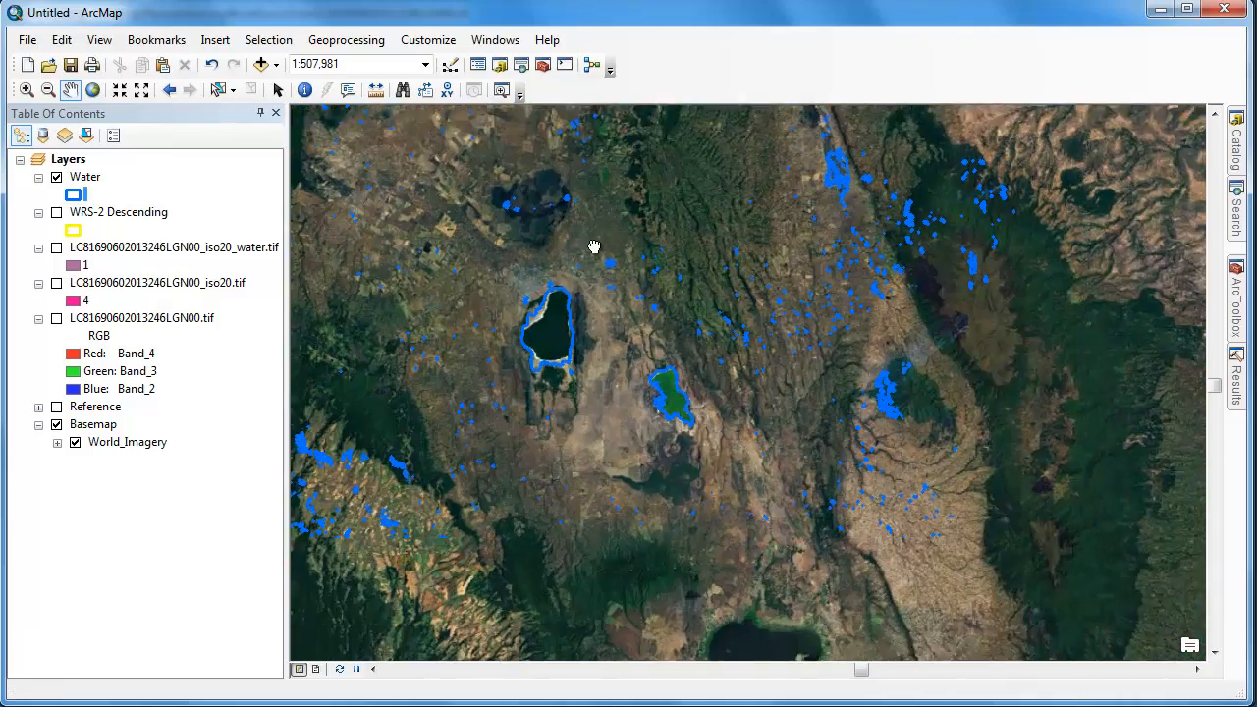
pyautogui.moveTo(589, 246); pyautogui.dragTo(688, 189)
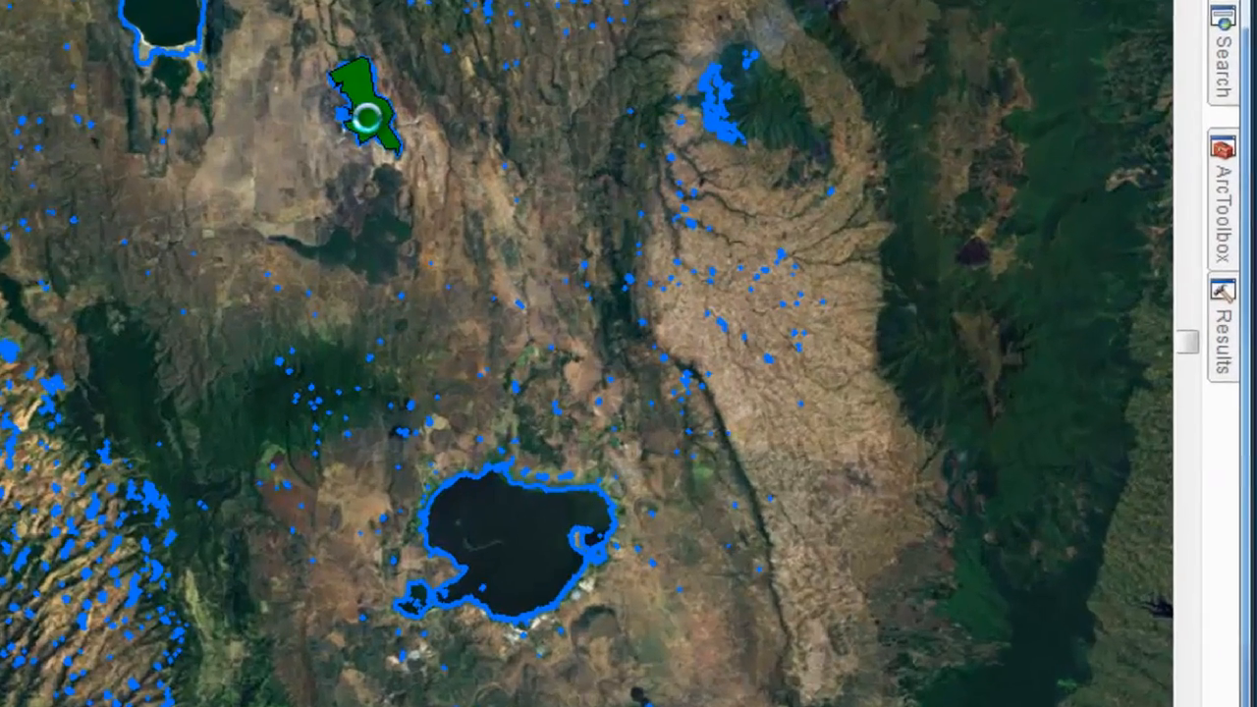
pyautogui.click(369, 116)
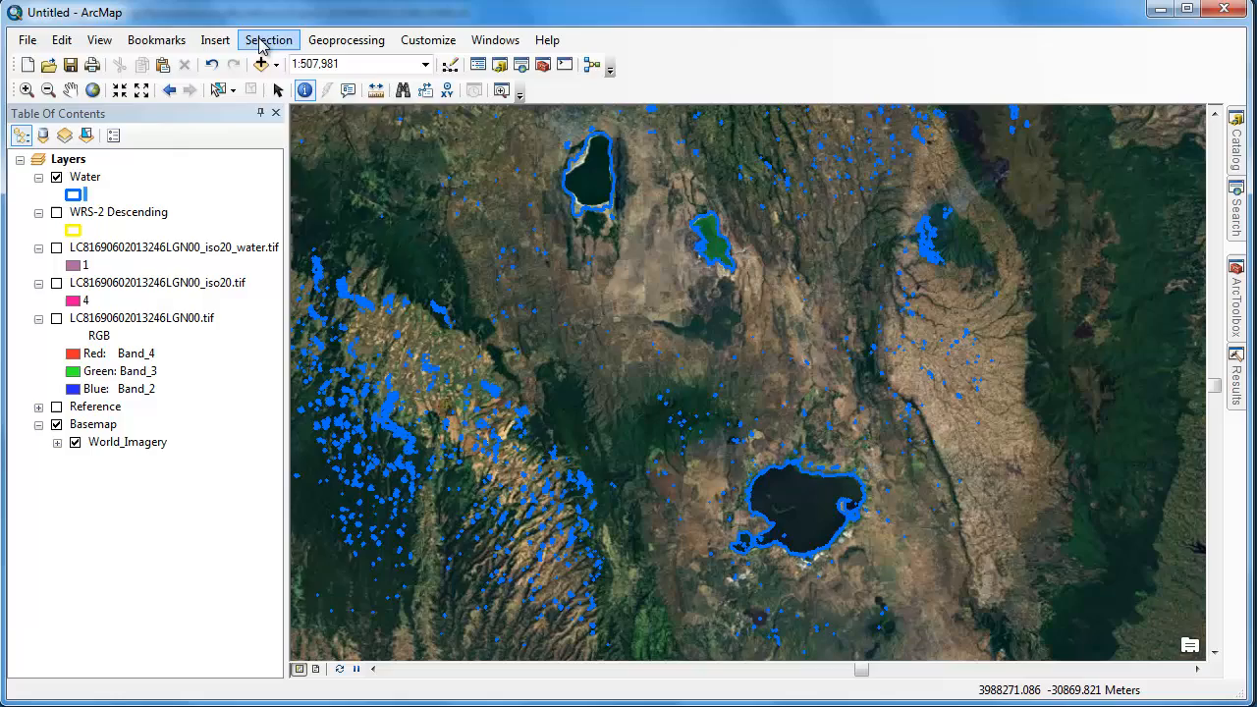
# Select By Attributes on the Water layer with Shape_Area > 20000000, selecting the four large lakes
pyautogui.click(267, 39)
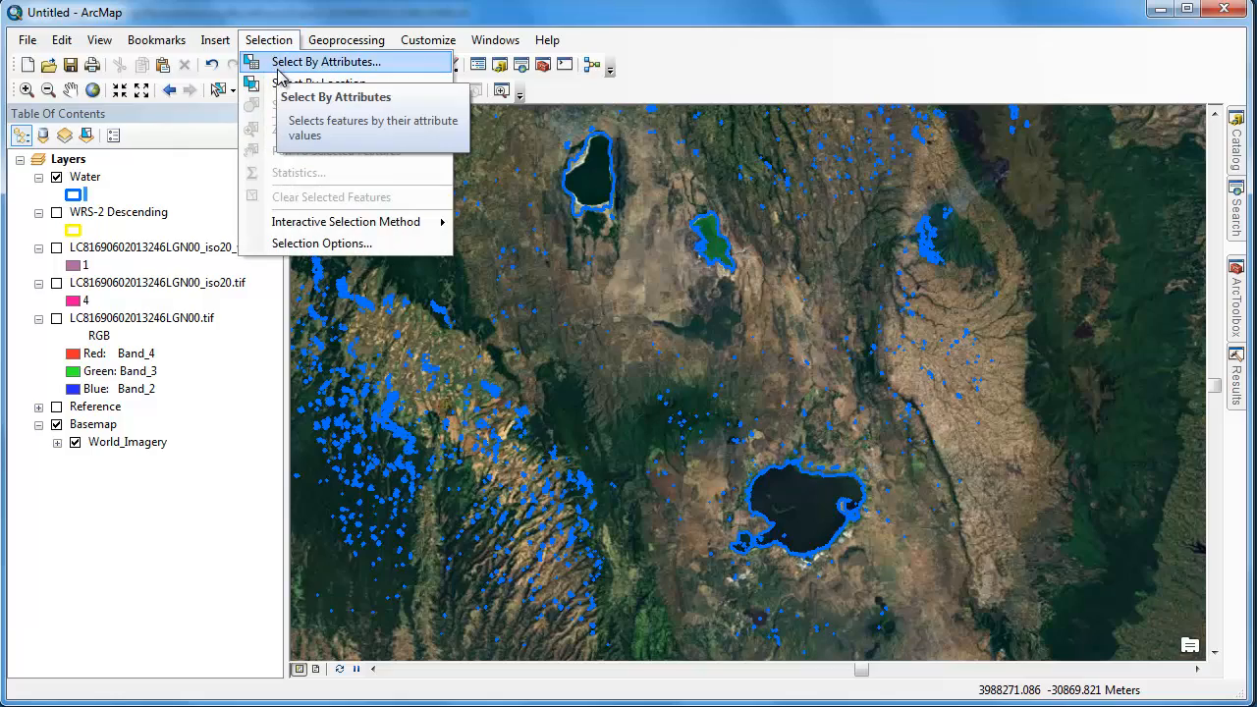
pyautogui.click(319, 60)
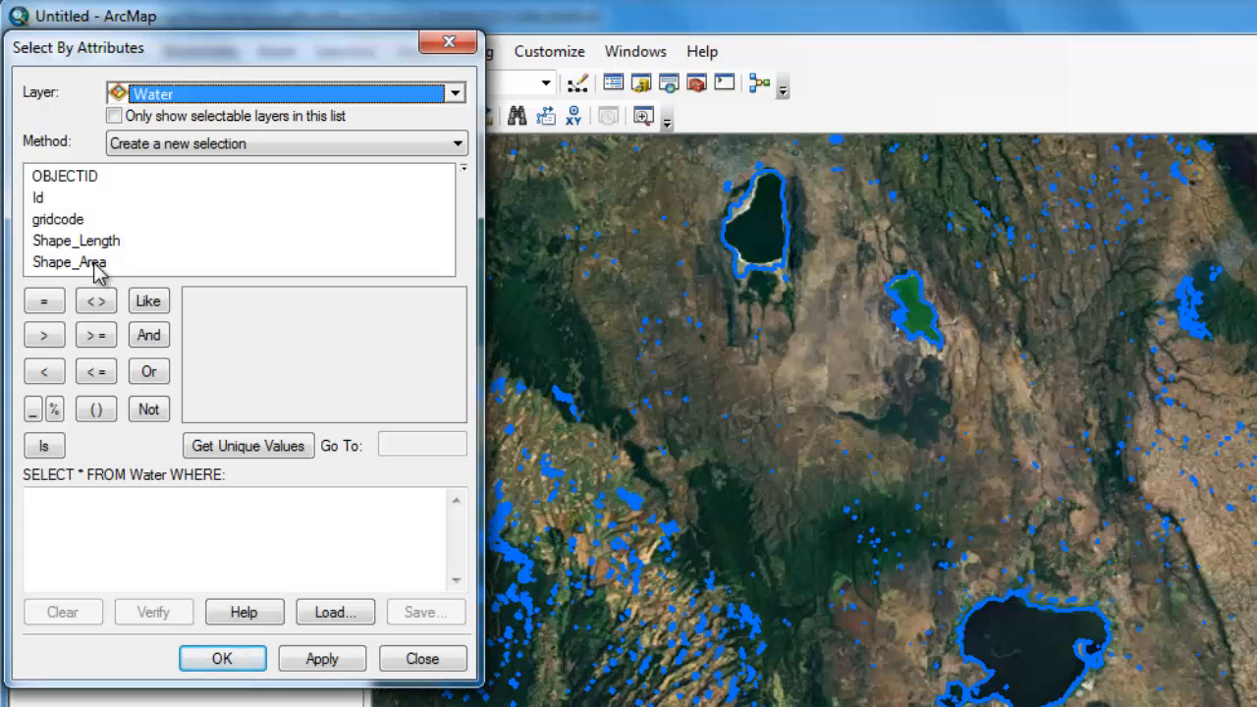
pyautogui.doubleClick(69, 264)
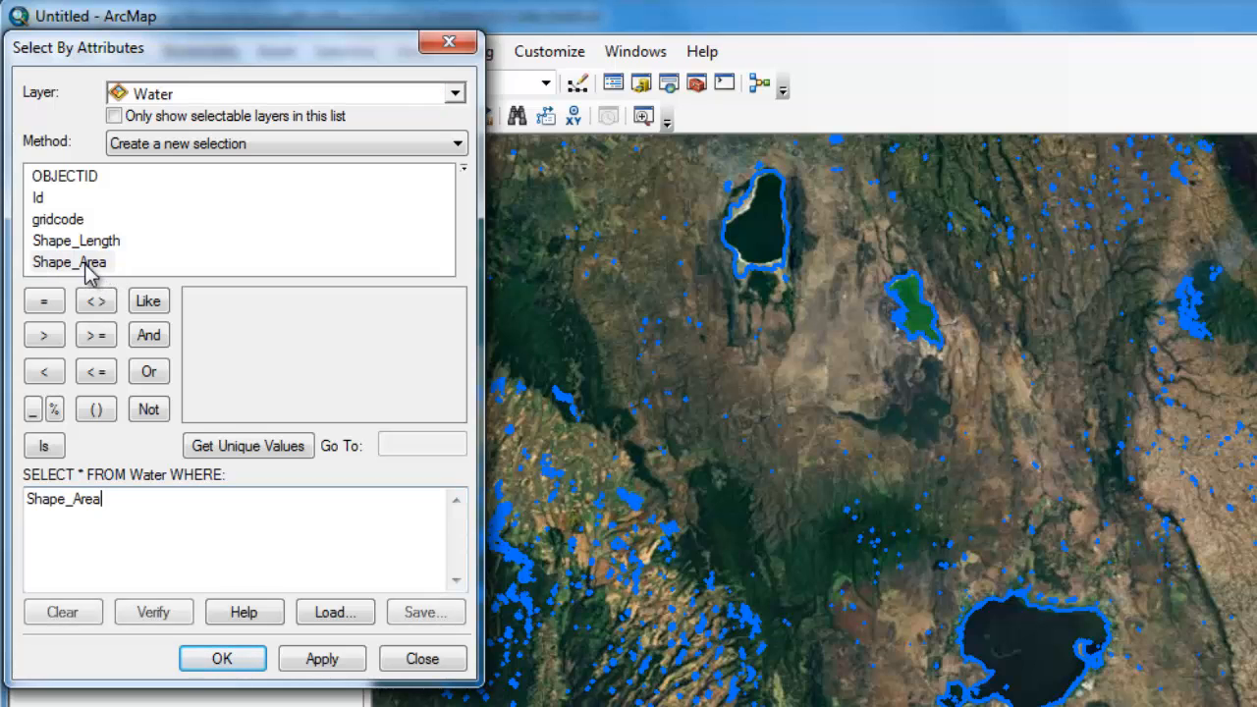
pyautogui.click(43, 334)
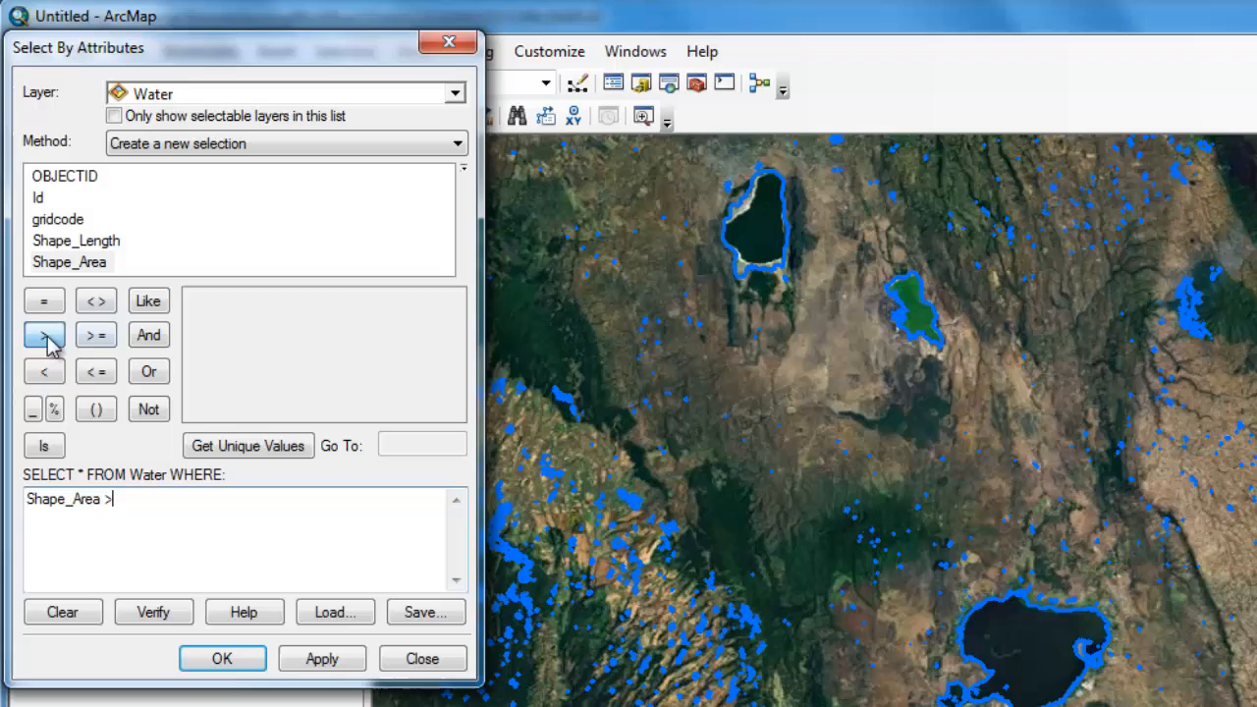
pyautogui.write('20000000')
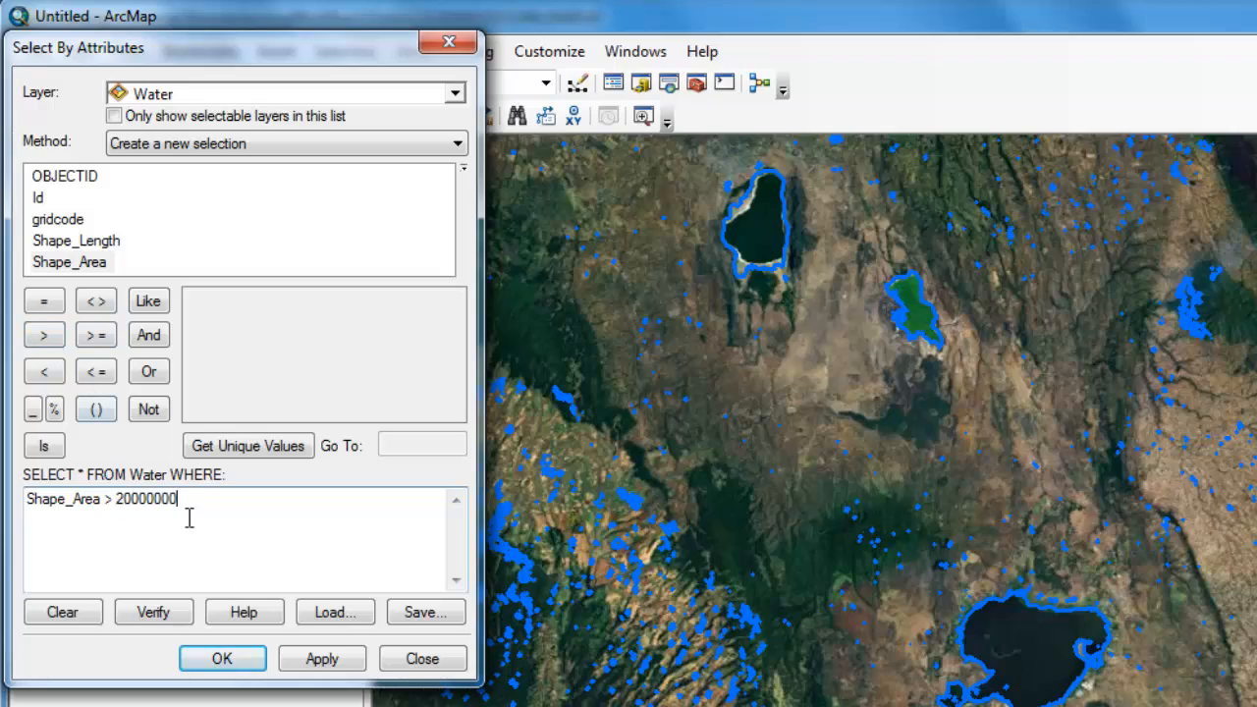
pyautogui.click(222, 658)
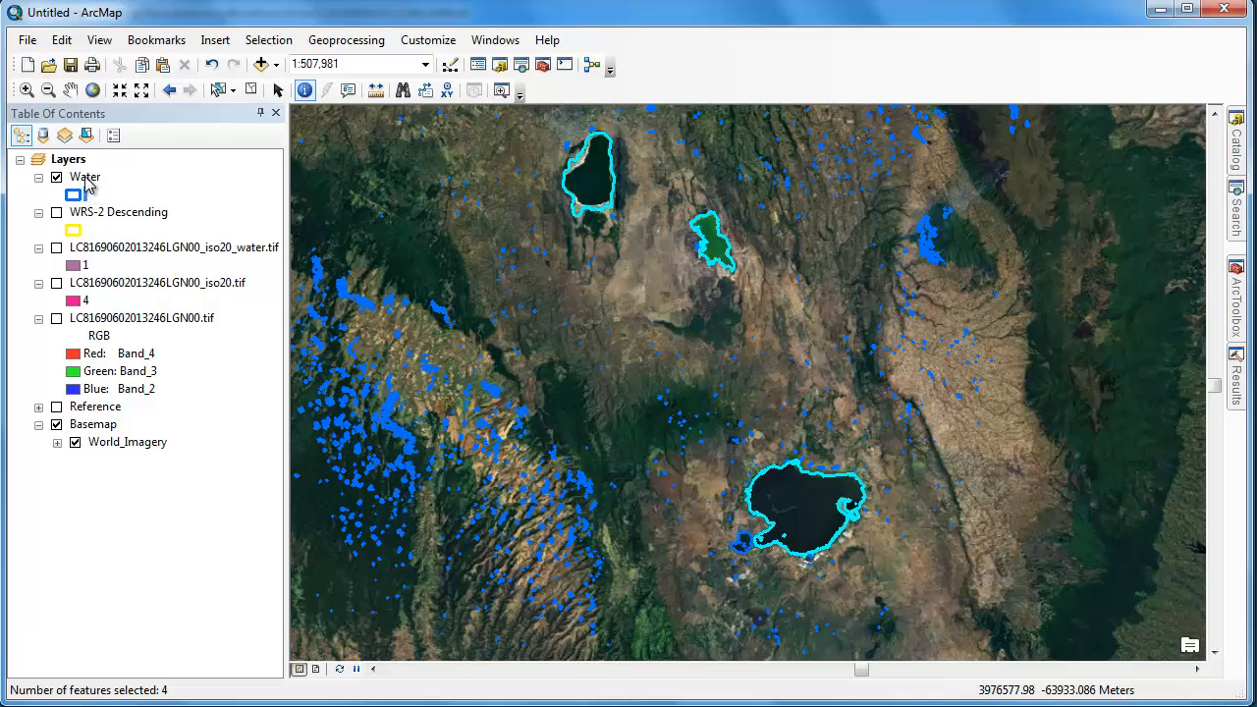
pyautogui.rightClick(87, 177)
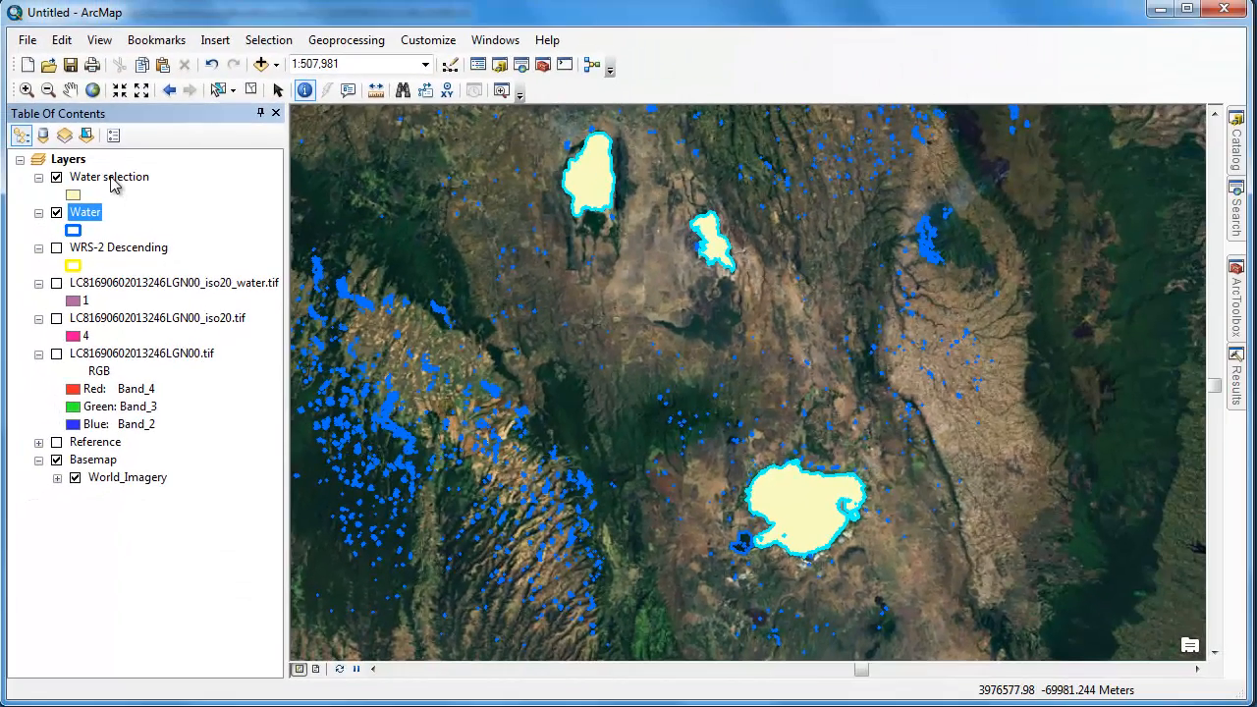
# Export the selected lakes as Lakes in KenyaWater.gdb and add the new layer to the map
pyautogui.rightClick(108, 177)
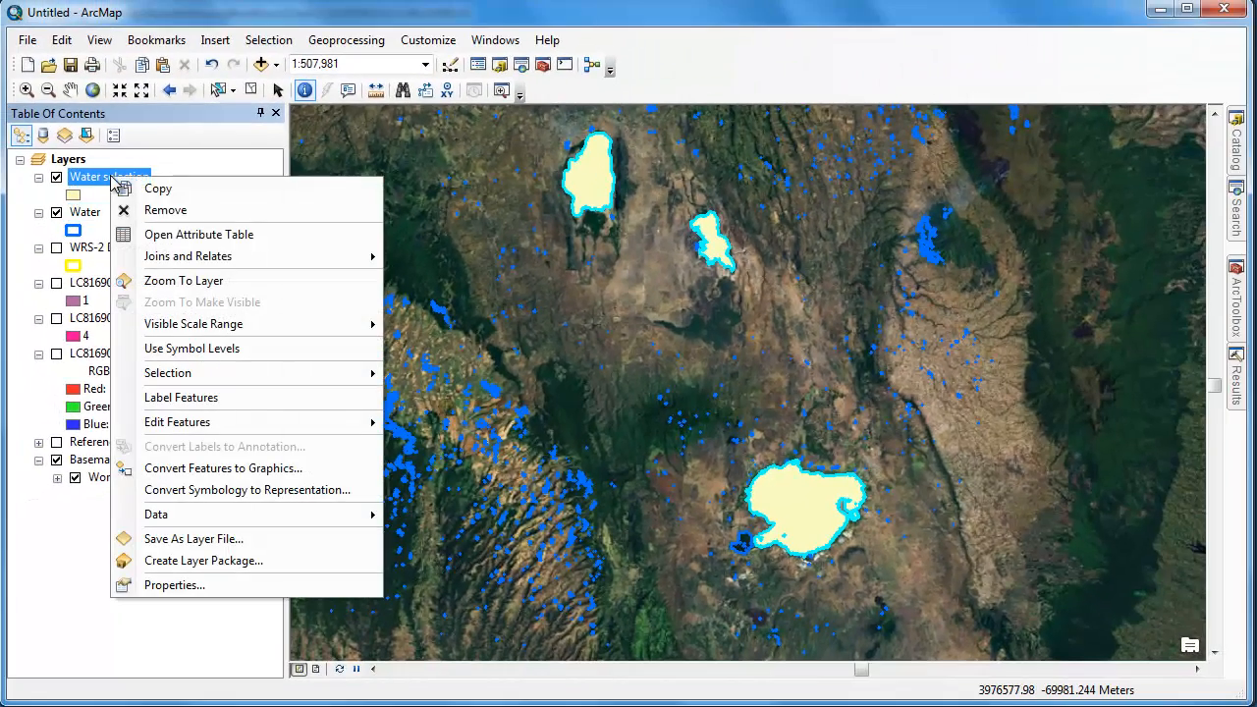
pyautogui.moveTo(157, 515)
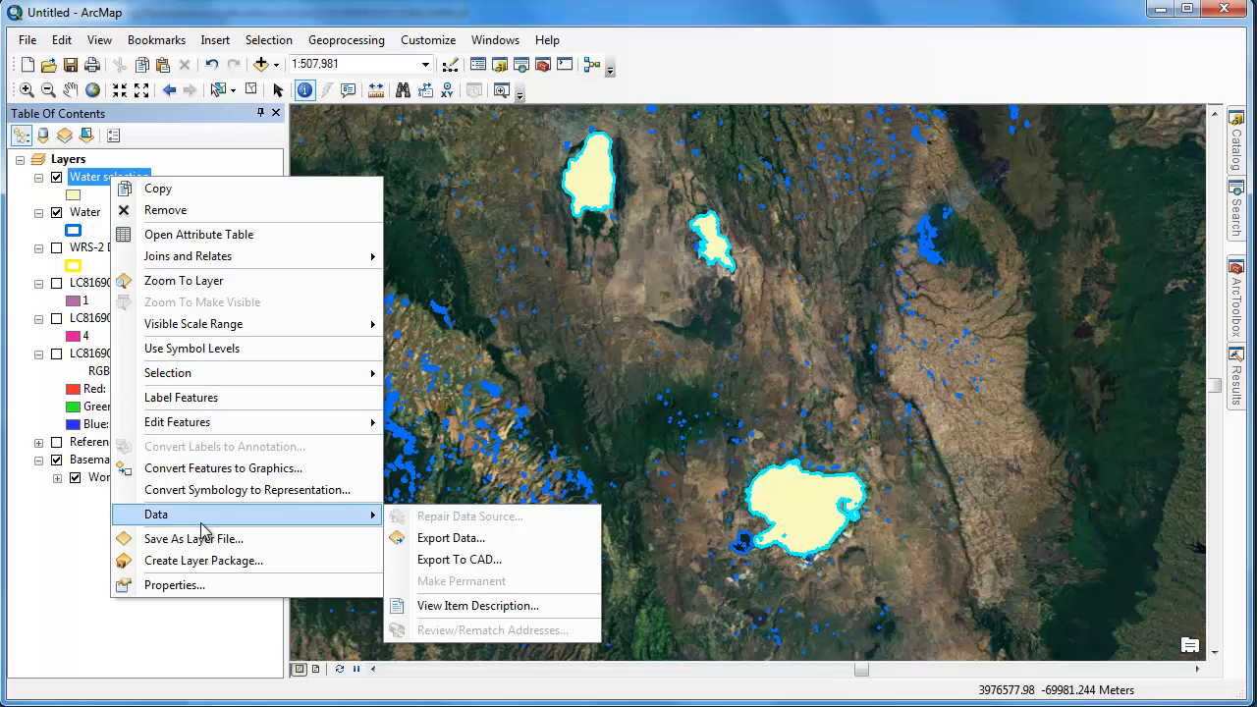
pyautogui.moveTo(452, 539)
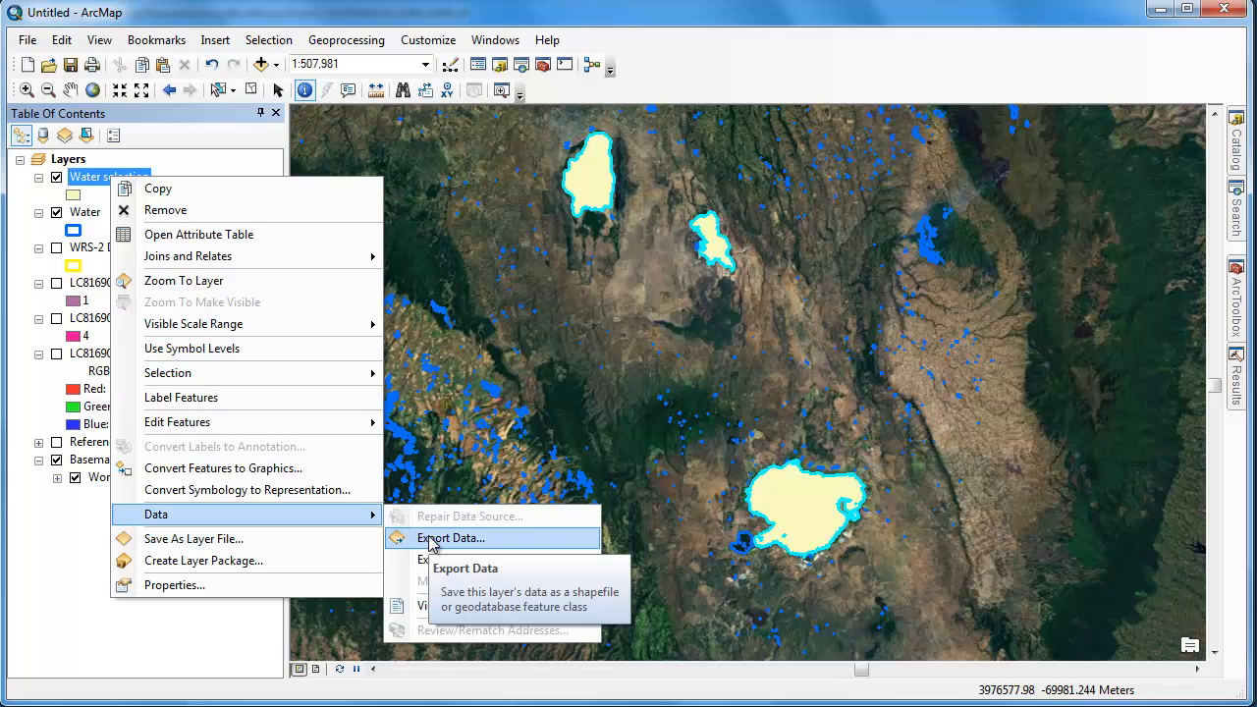
pyautogui.click(452, 538)
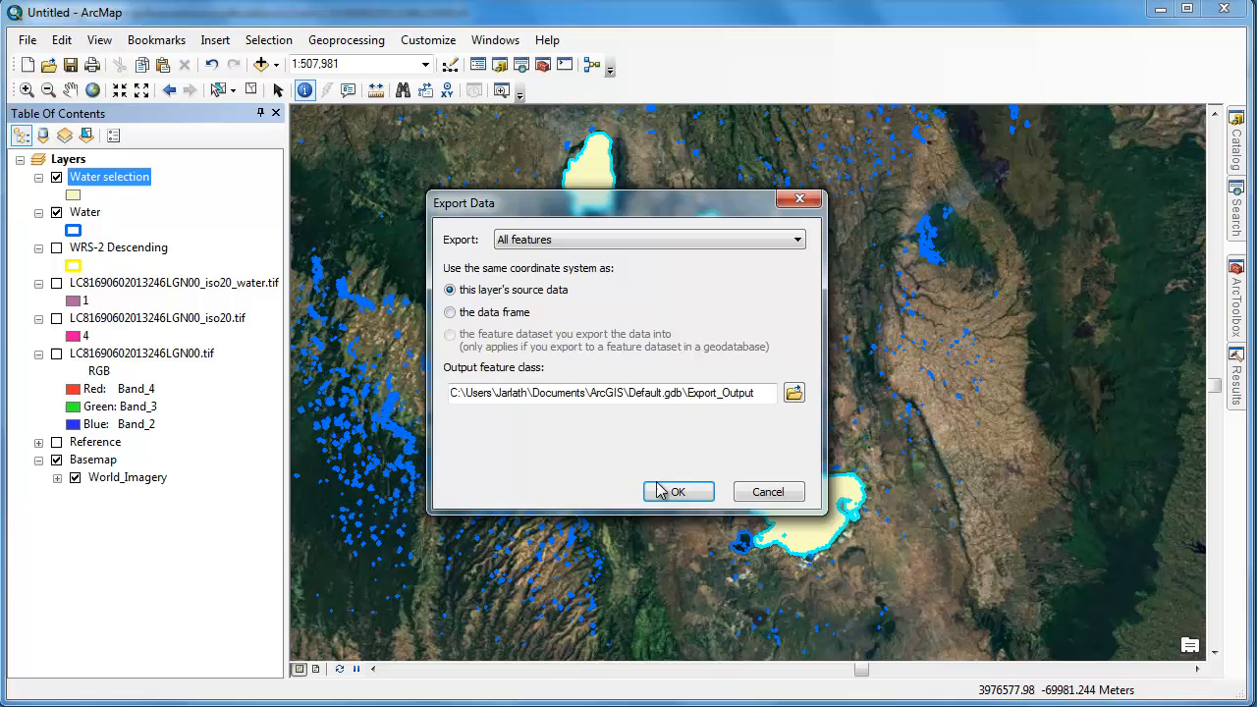
pyautogui.click(793, 392)
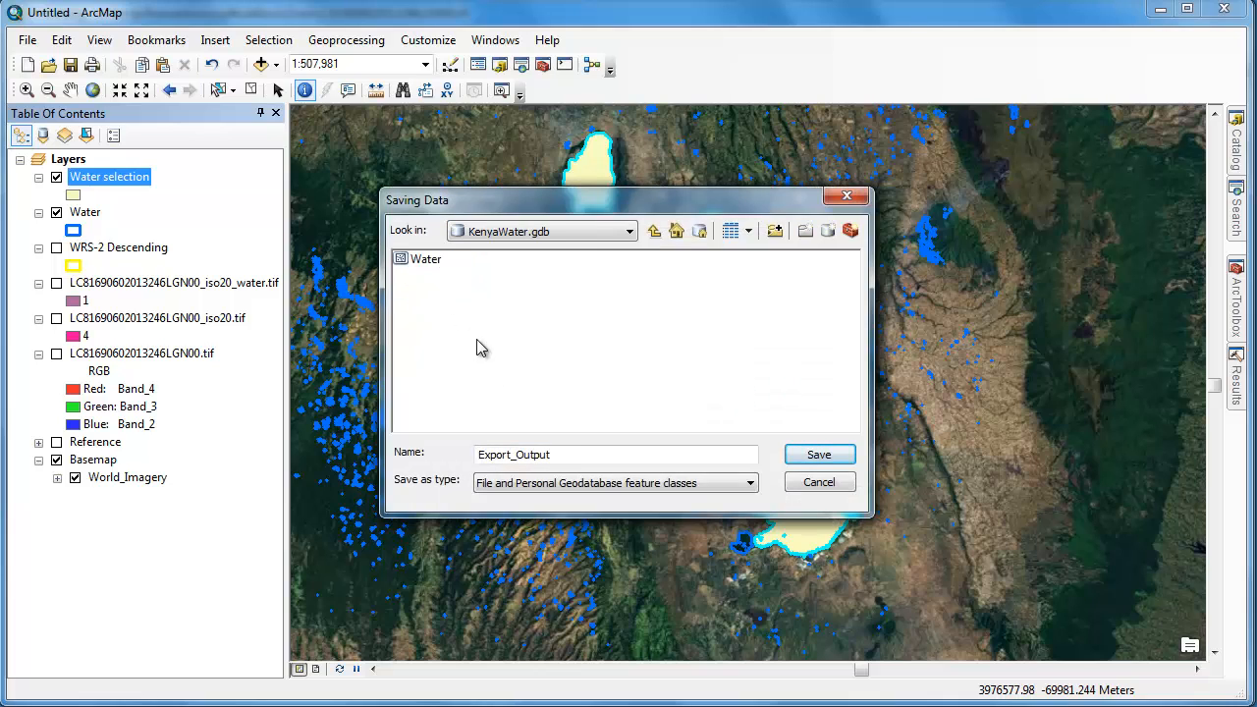
pyautogui.write('Lakes')
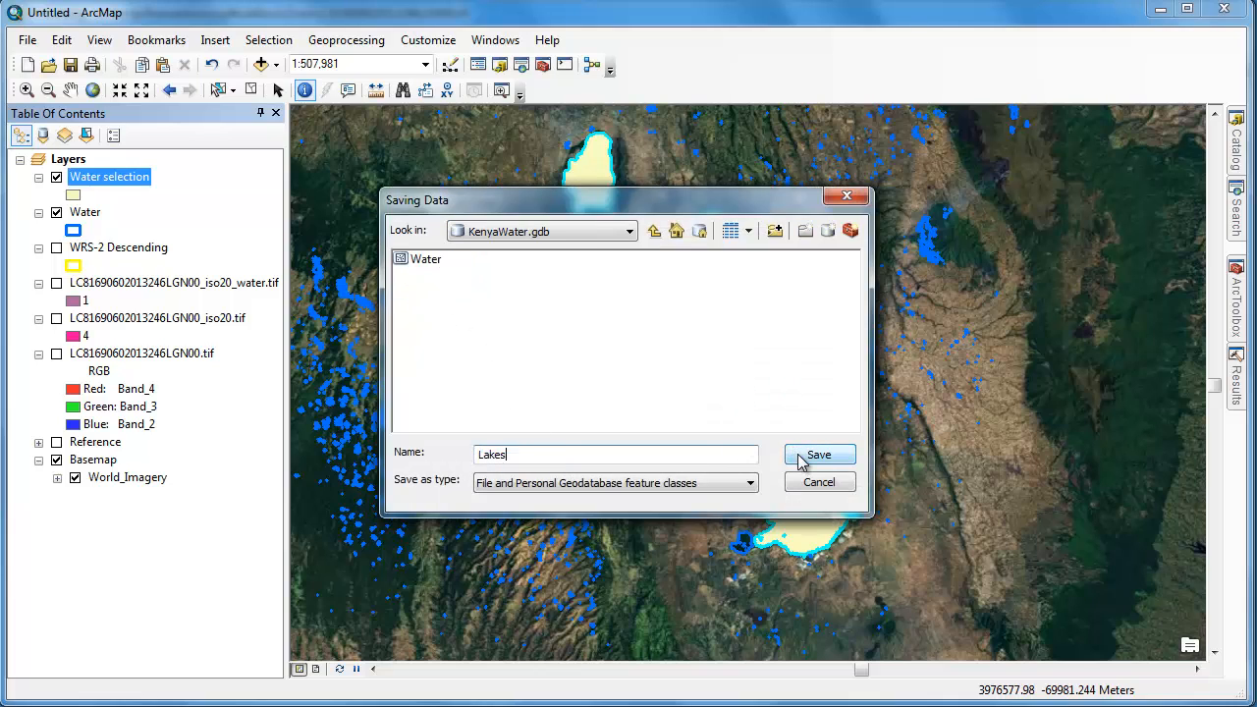
pyautogui.click(821, 456)
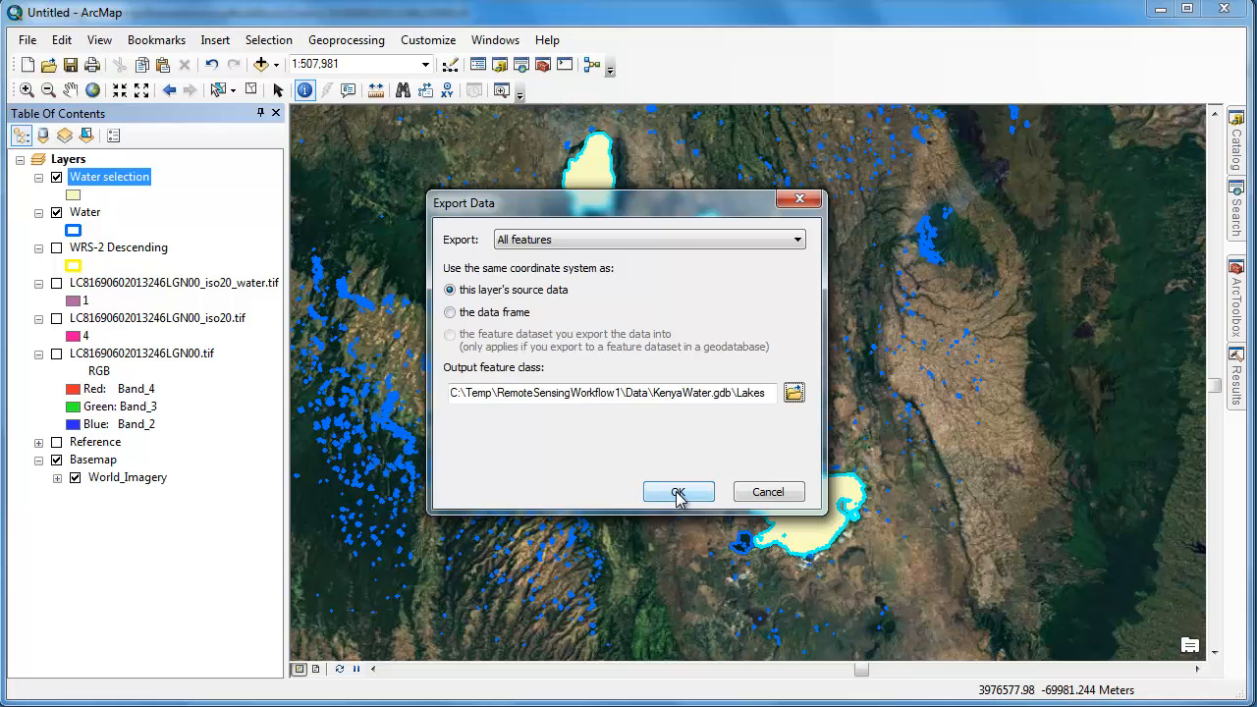
pyautogui.click(679, 491)
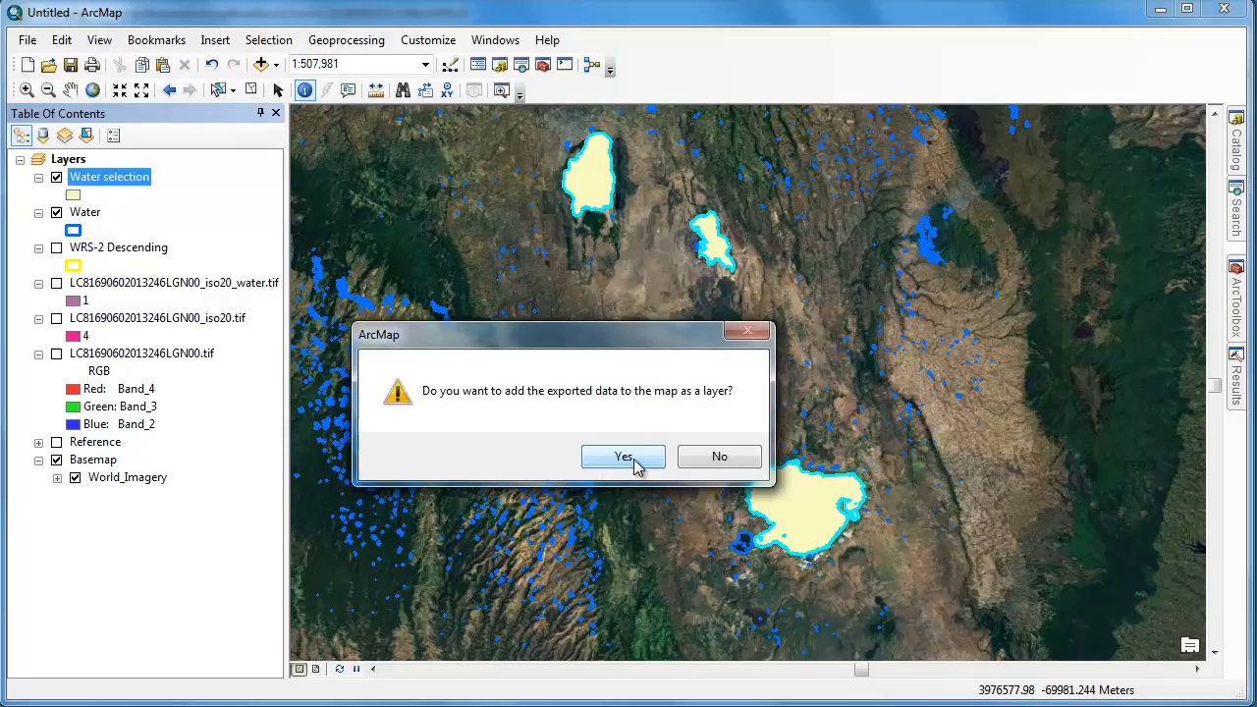
pyautogui.click(622, 455)
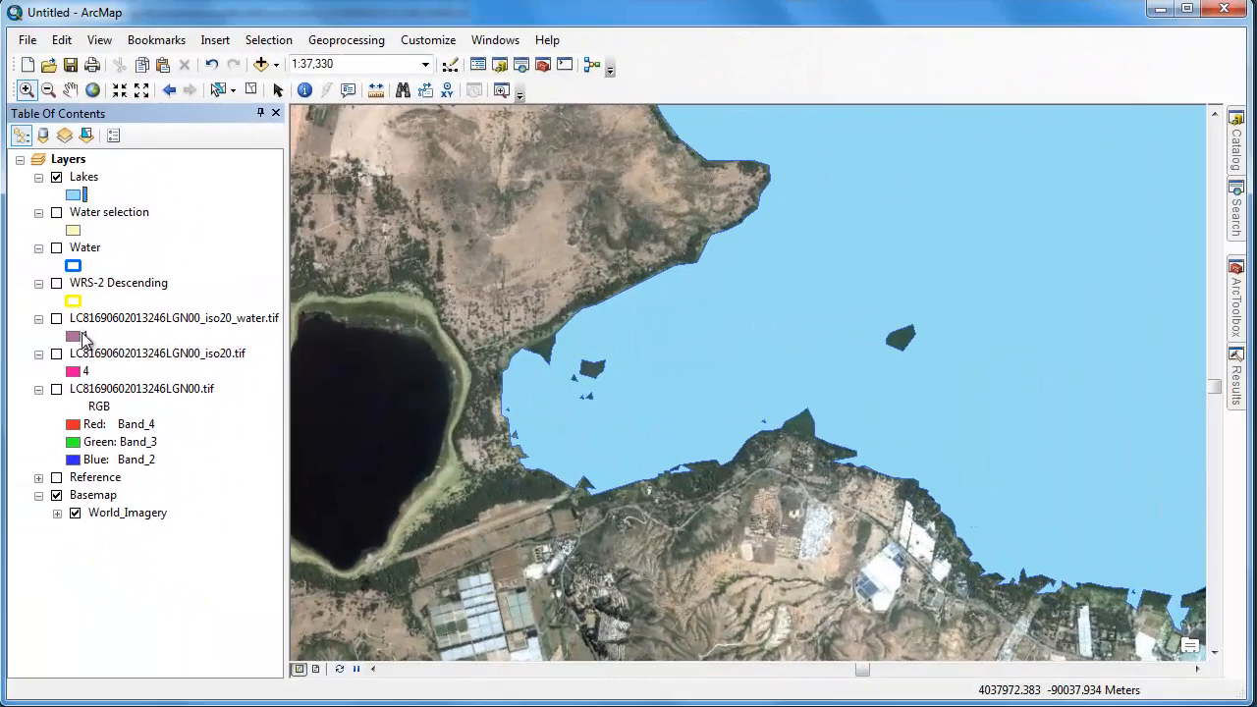
pyautogui.click(55, 389)
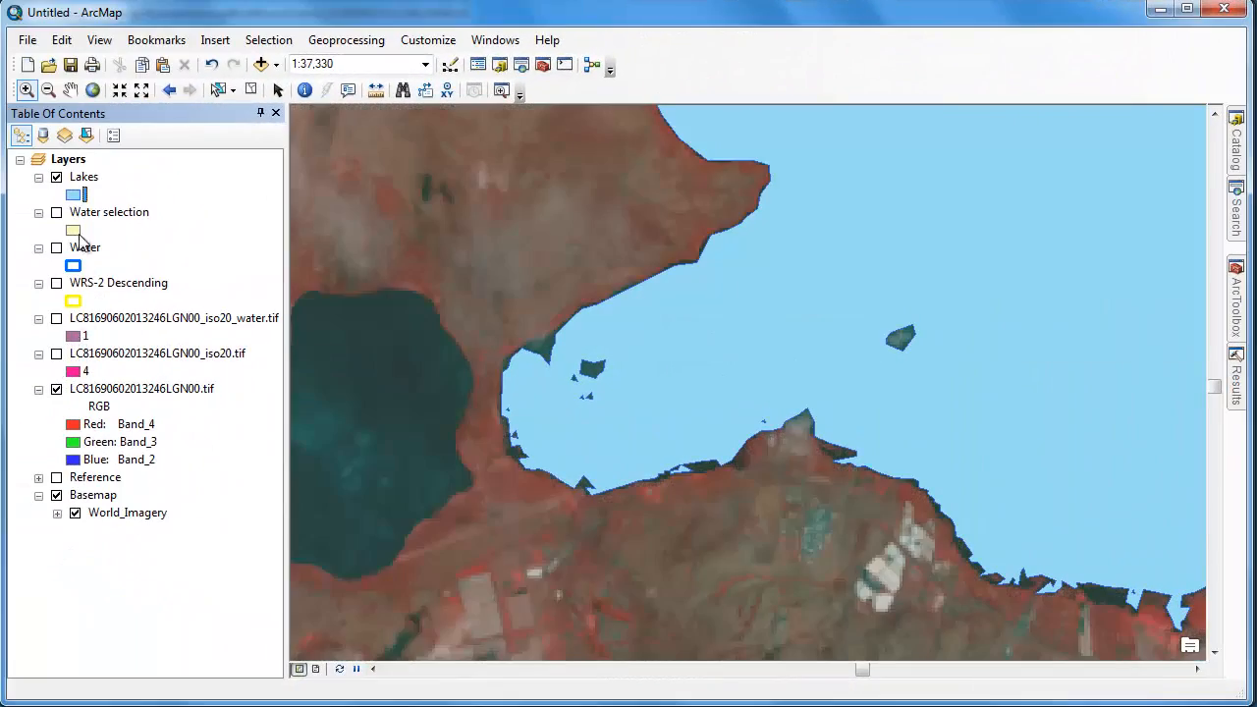
pyautogui.click(55, 177)
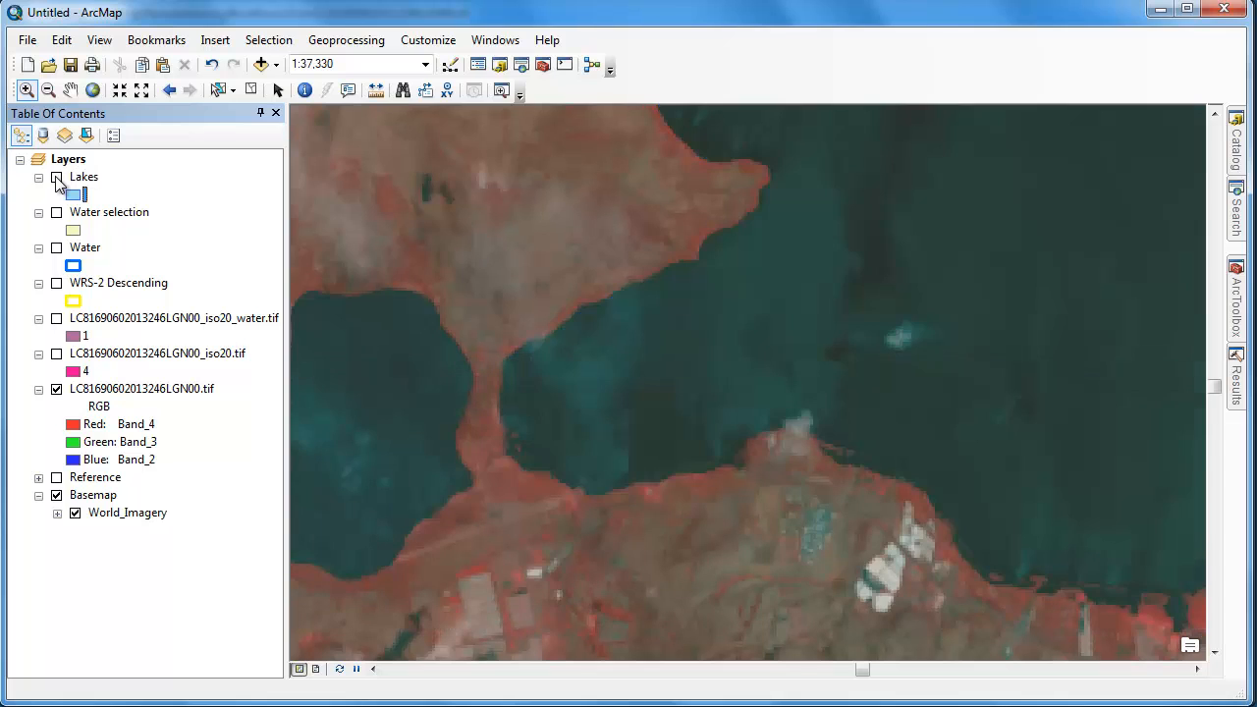
pyautogui.click(55, 177)
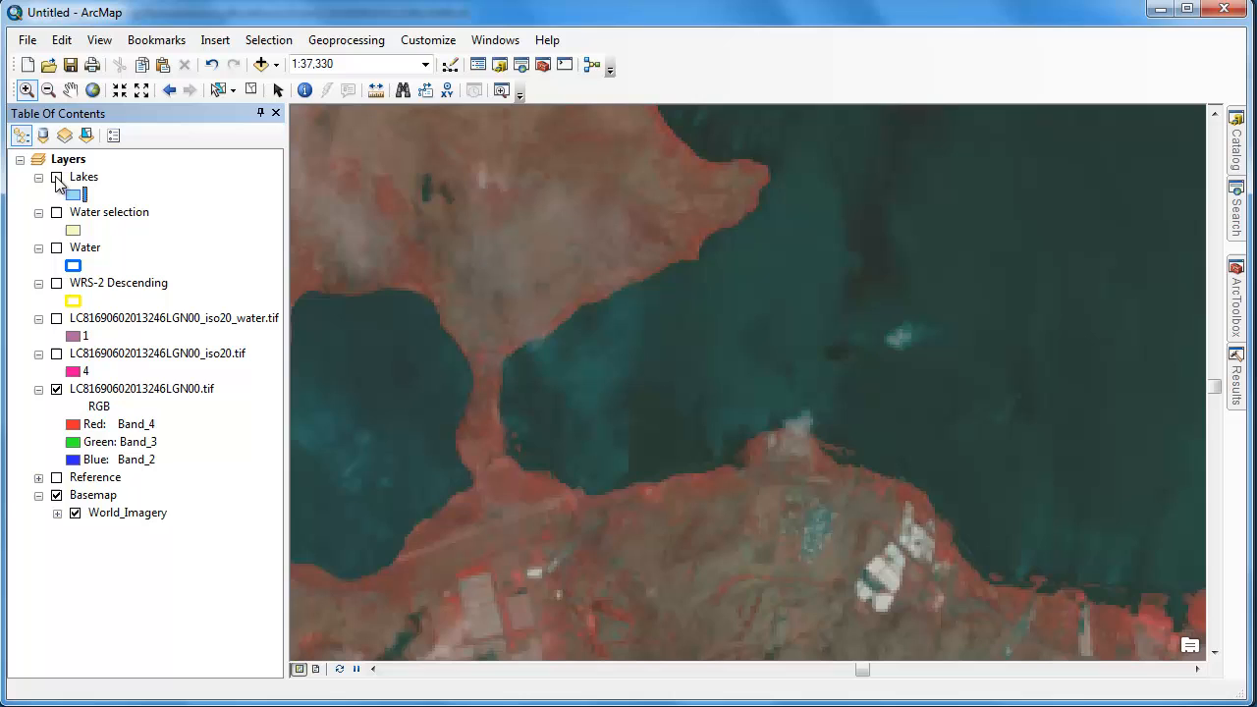
pyautogui.click(55, 177)
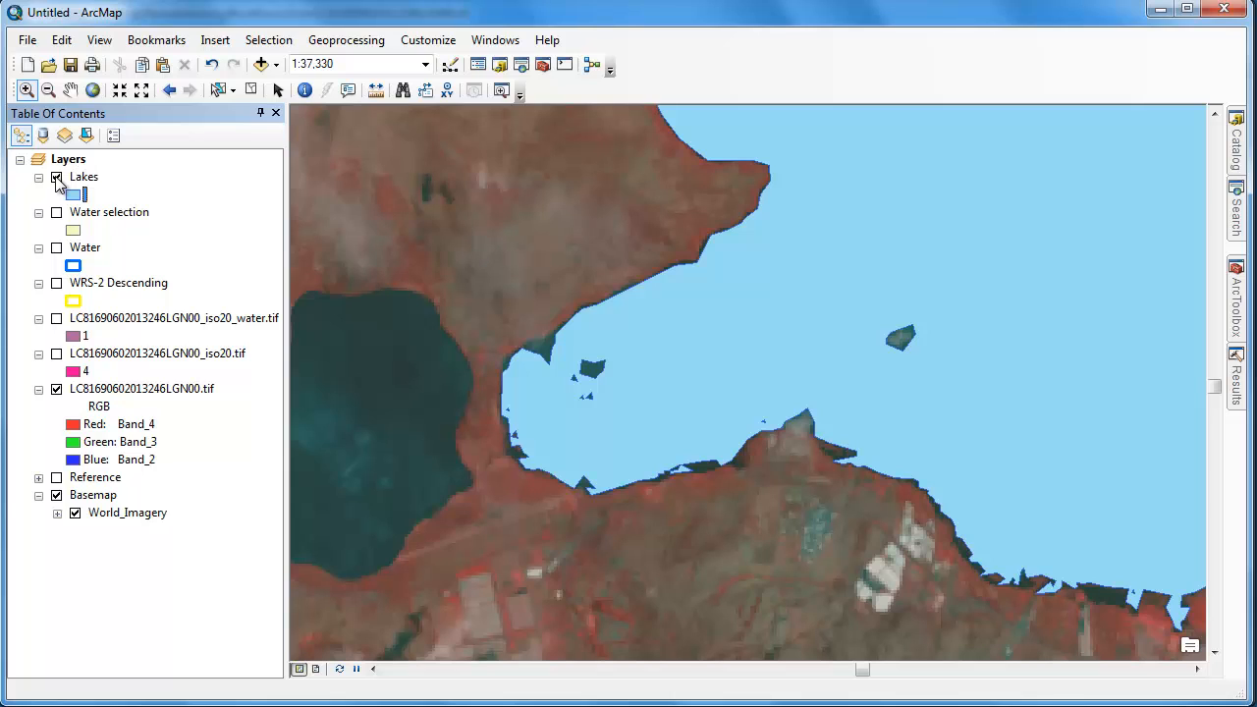
pyautogui.moveTo(452, 480)
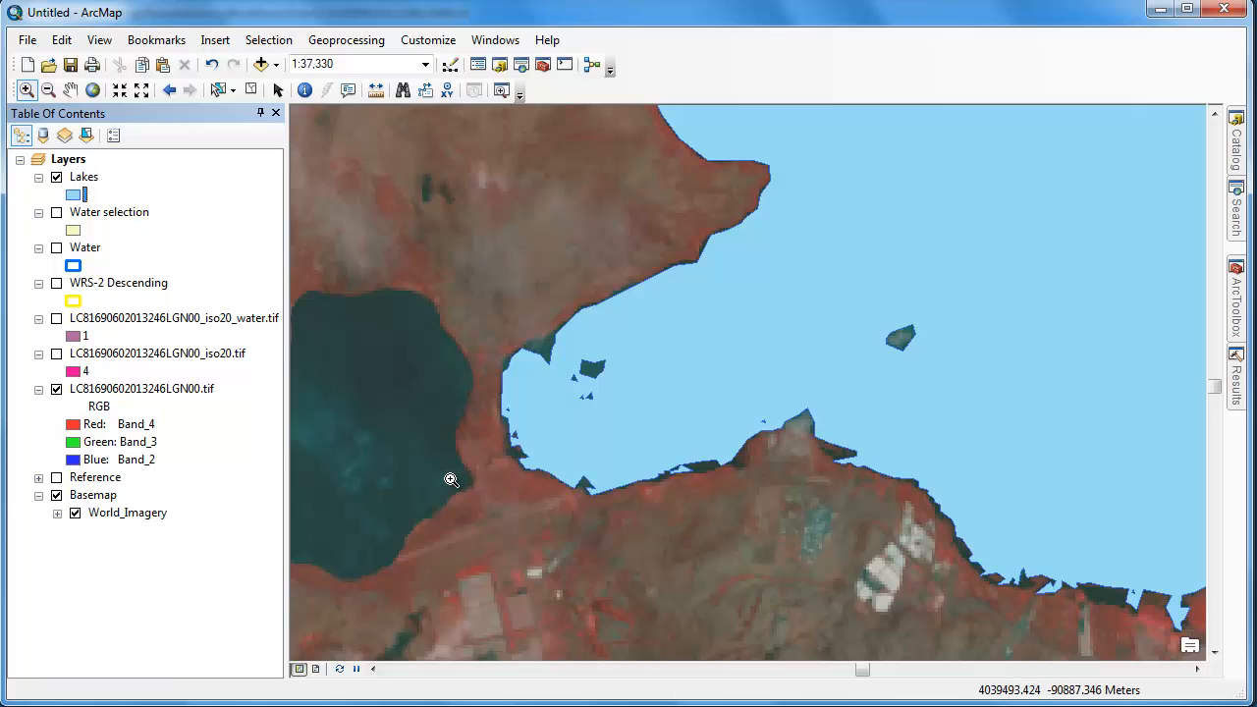